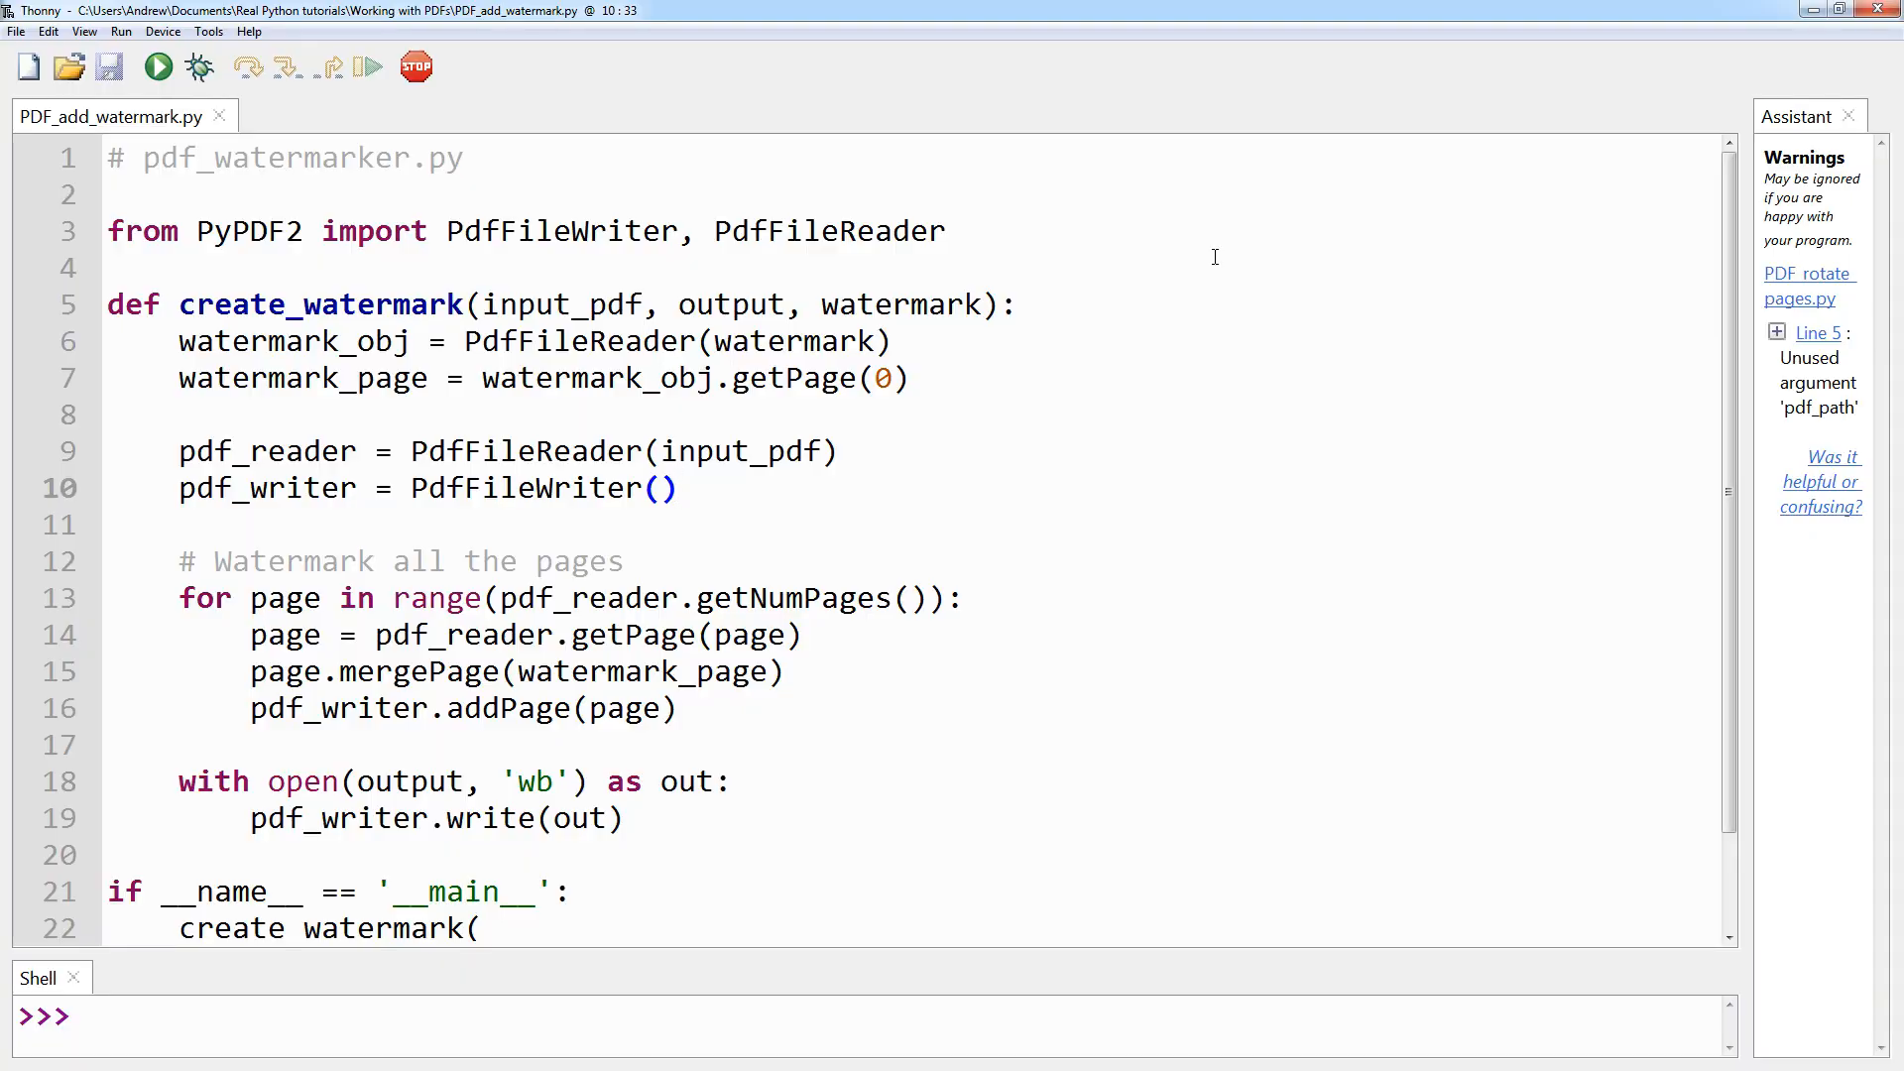
- Review the watermark function's input_pdf, output and watermark parameters in PDF_add_watermark.py
left_click(678, 488)
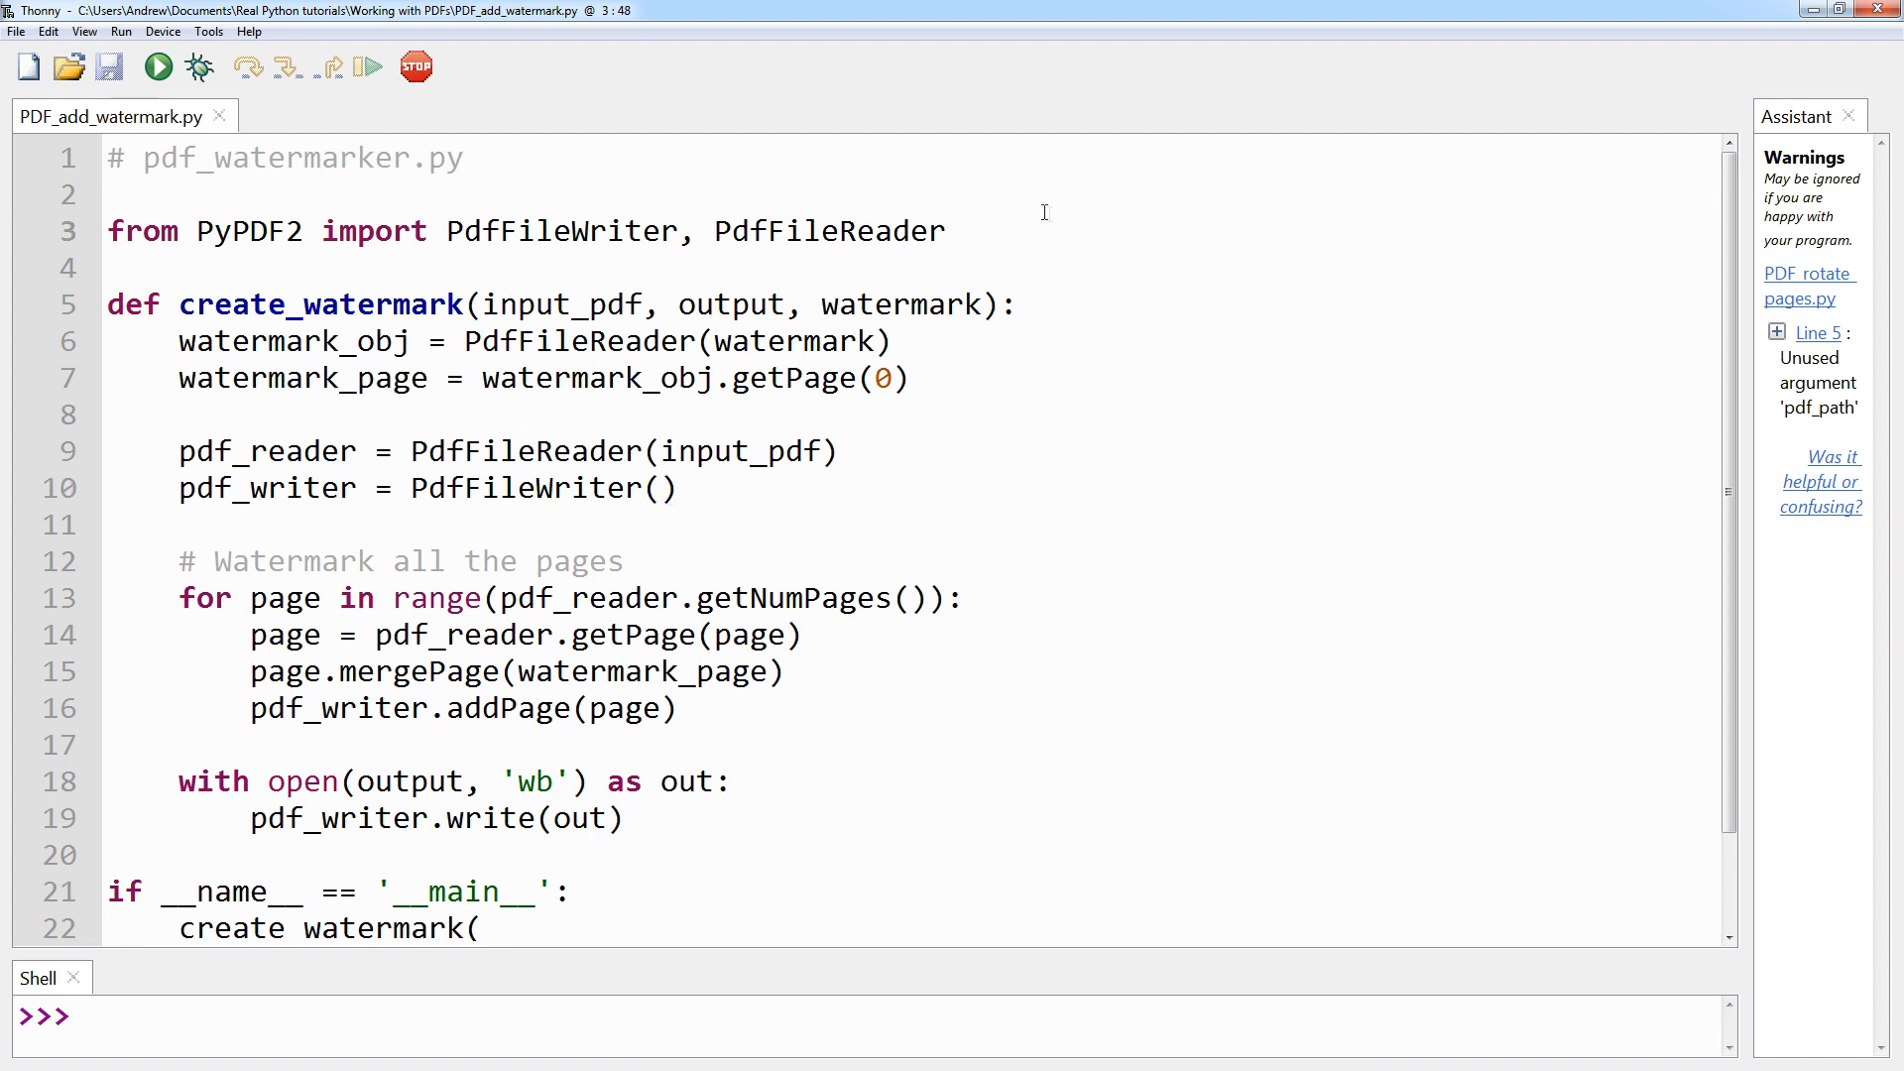
left_click(944, 230)
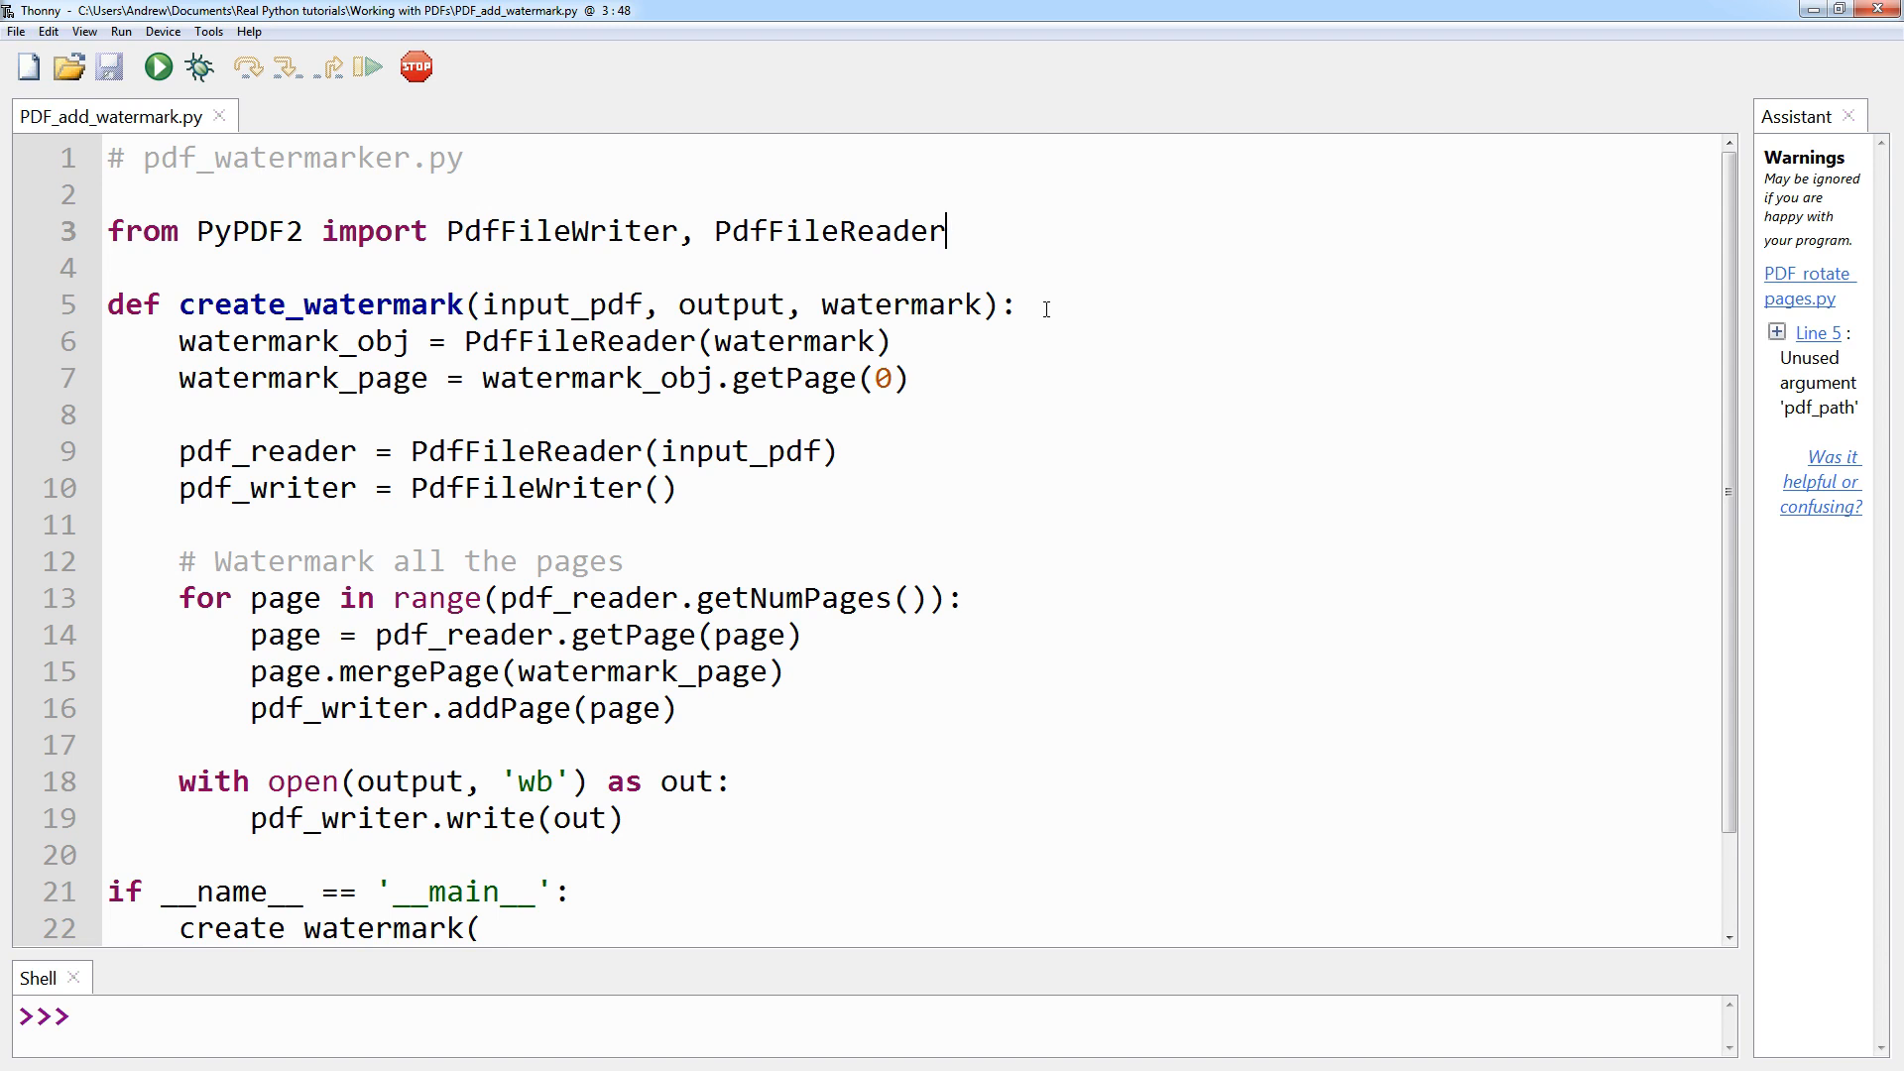
double_click(561, 303)
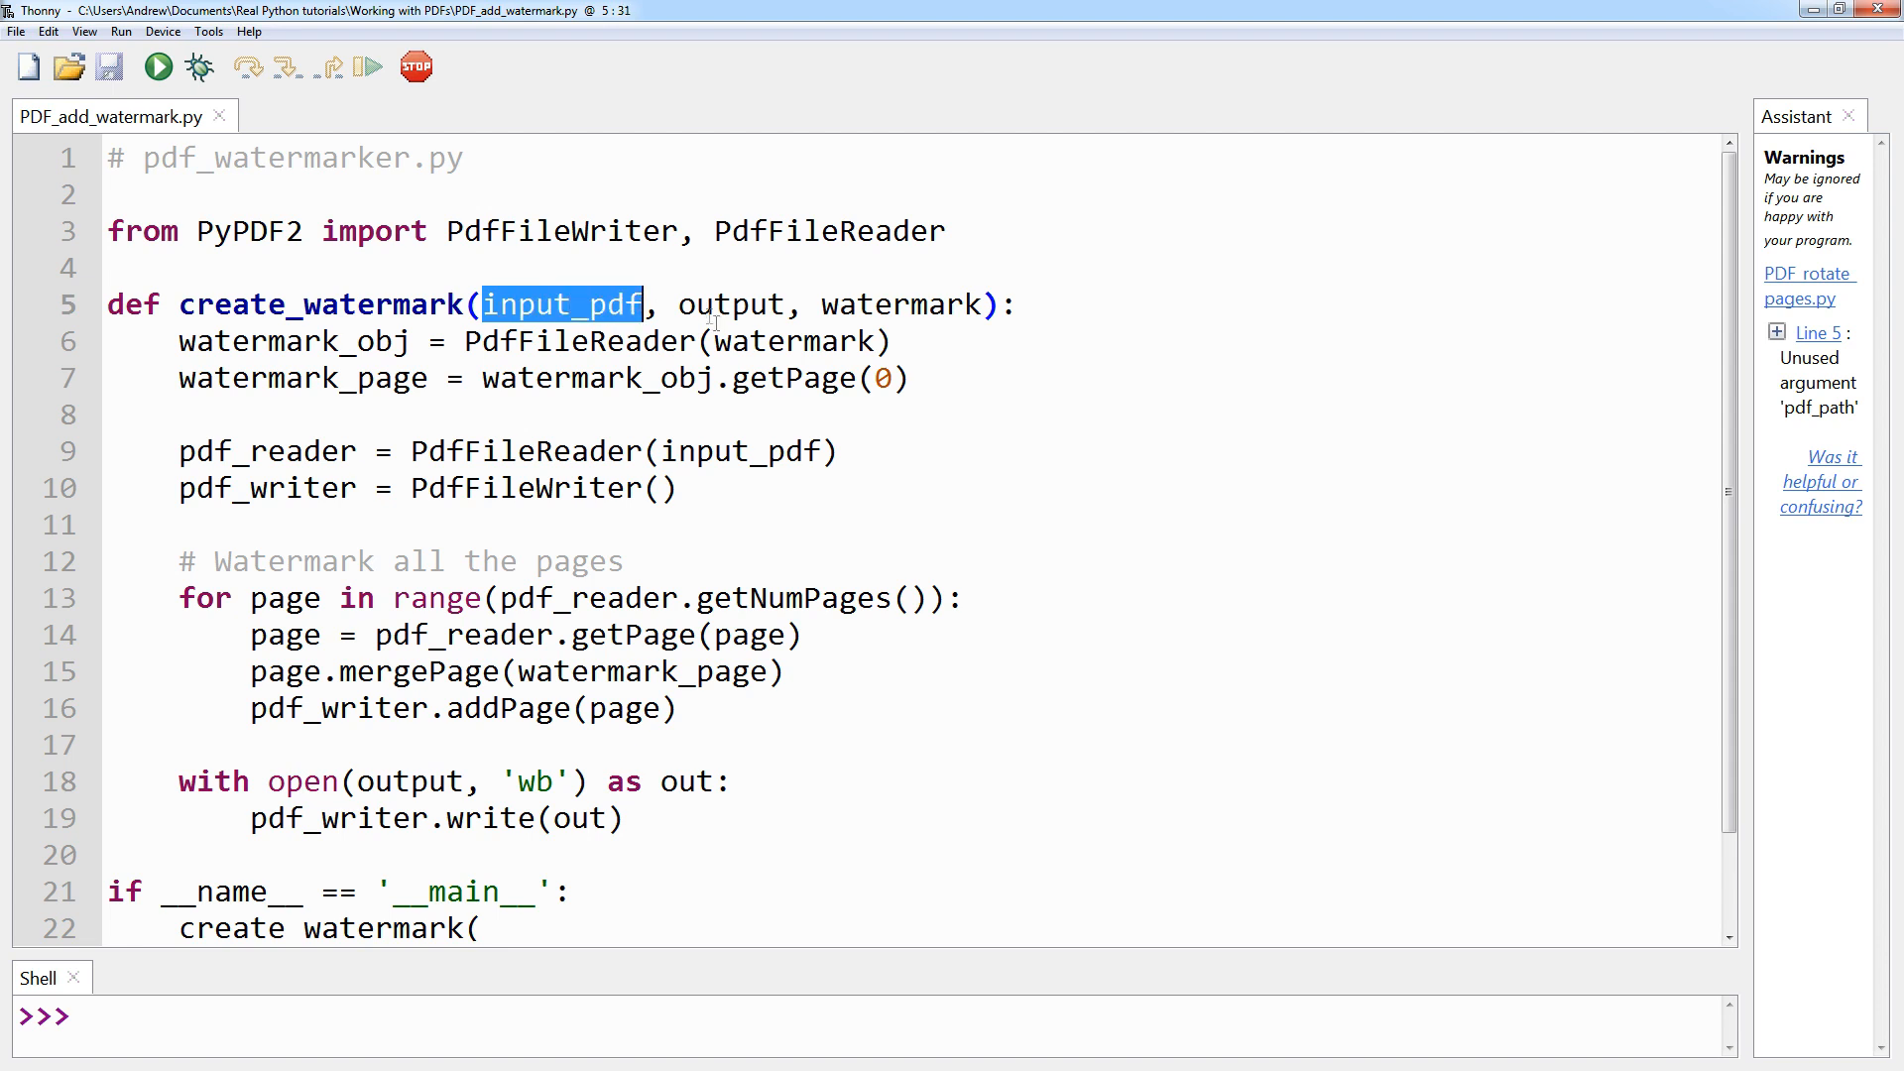
mouse_move(697, 404)
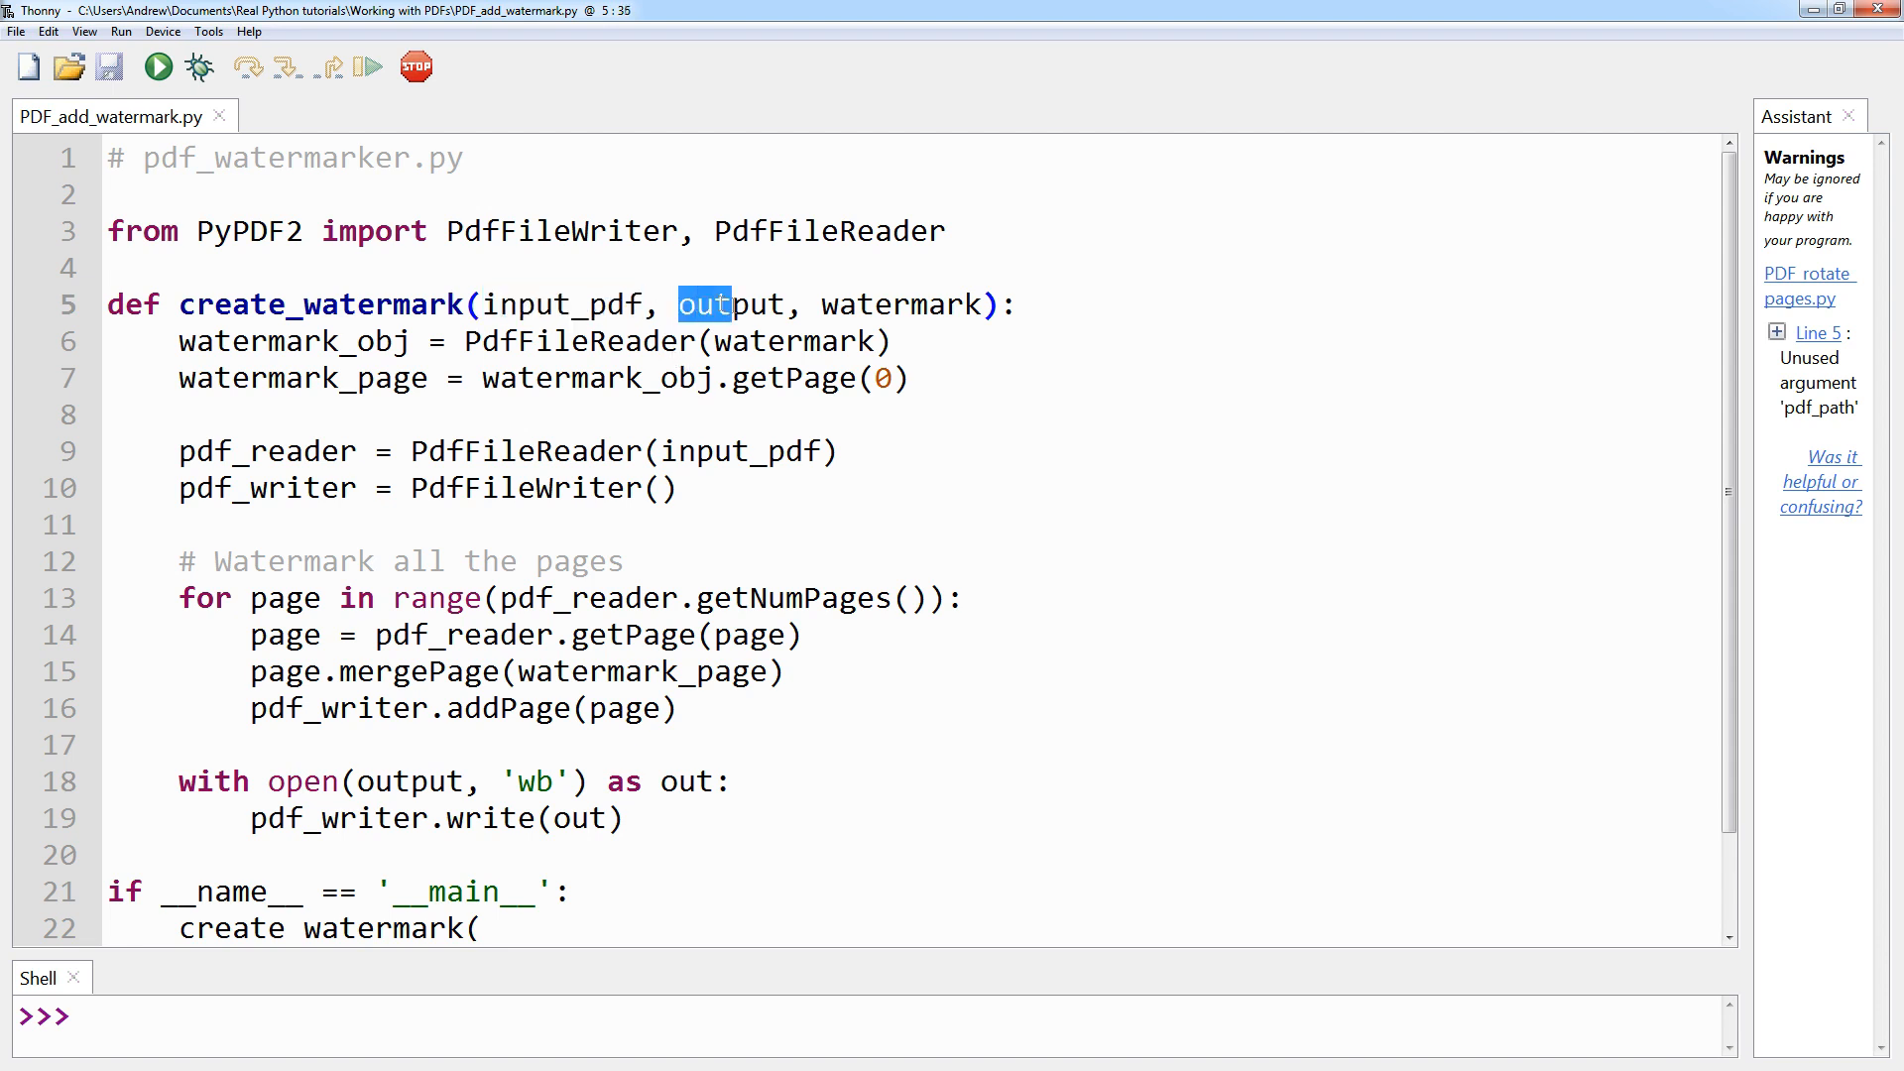
double_click(704, 304)
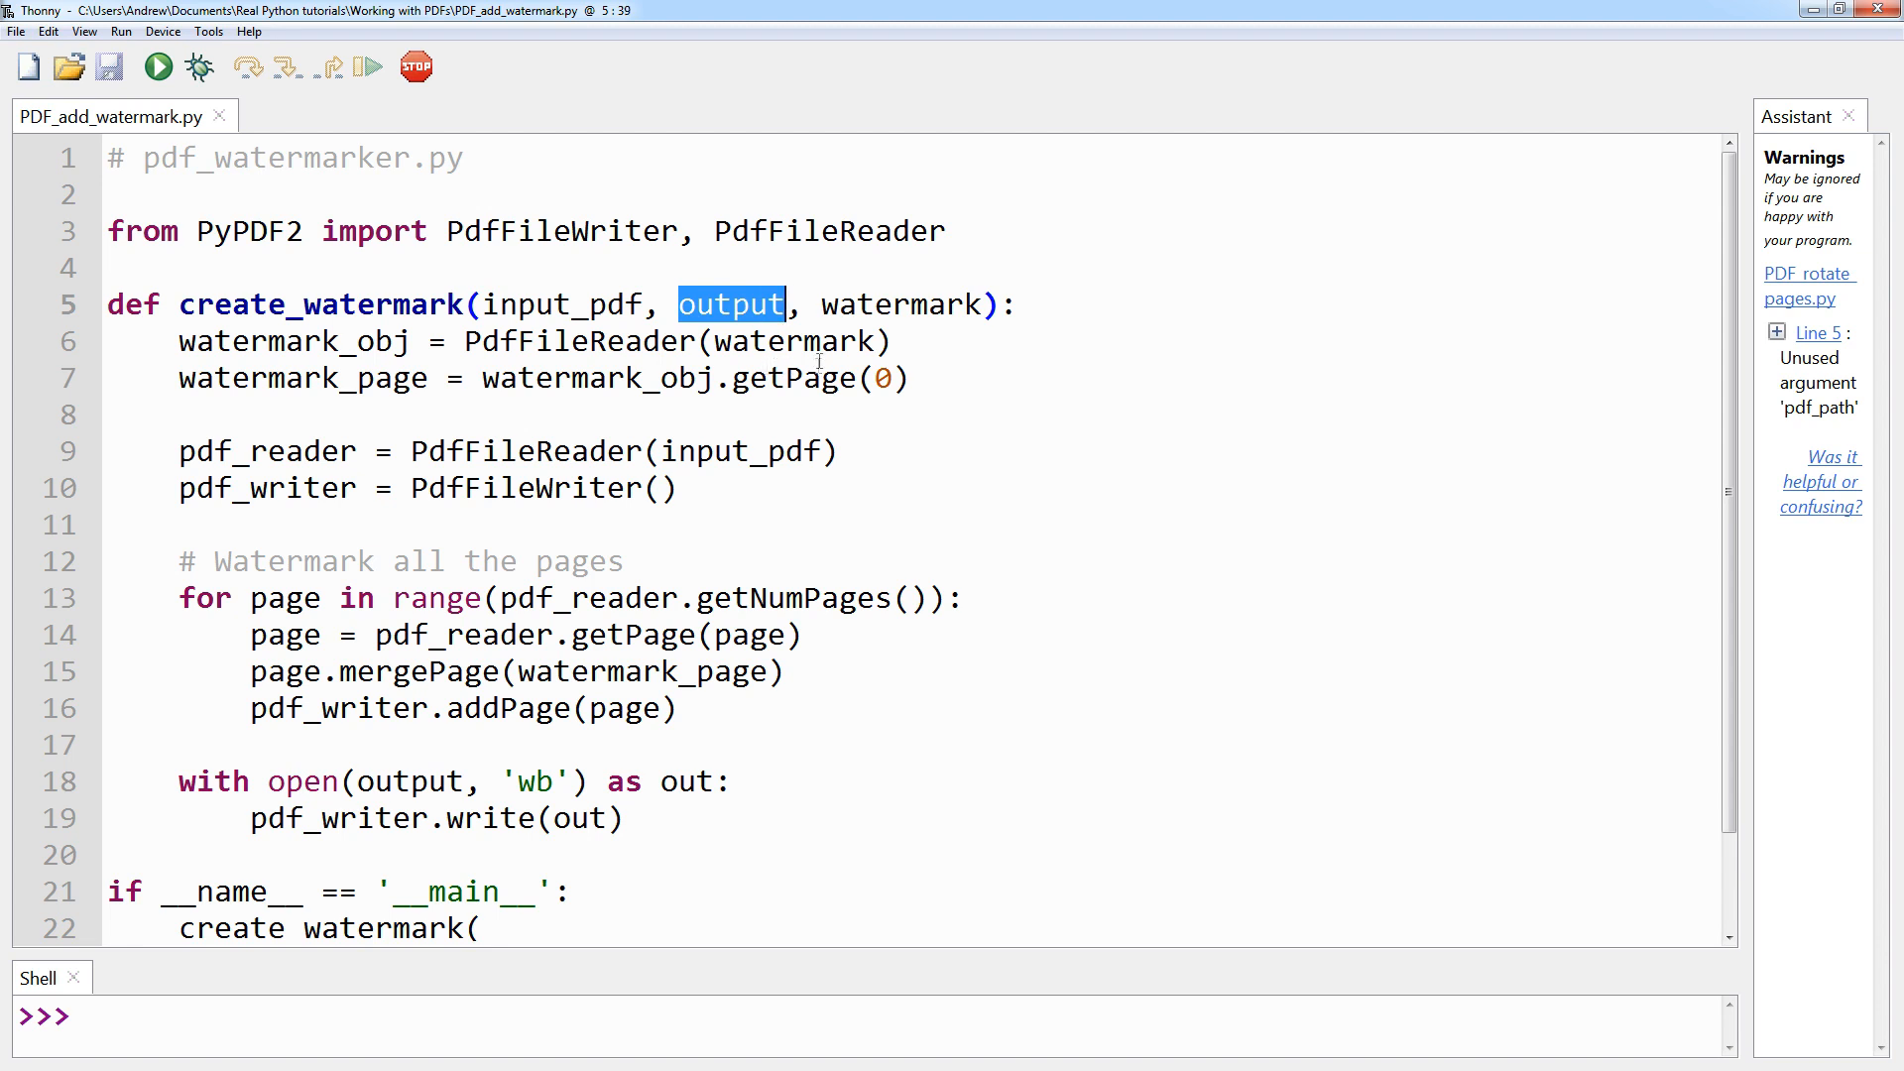
double_click(900, 303)
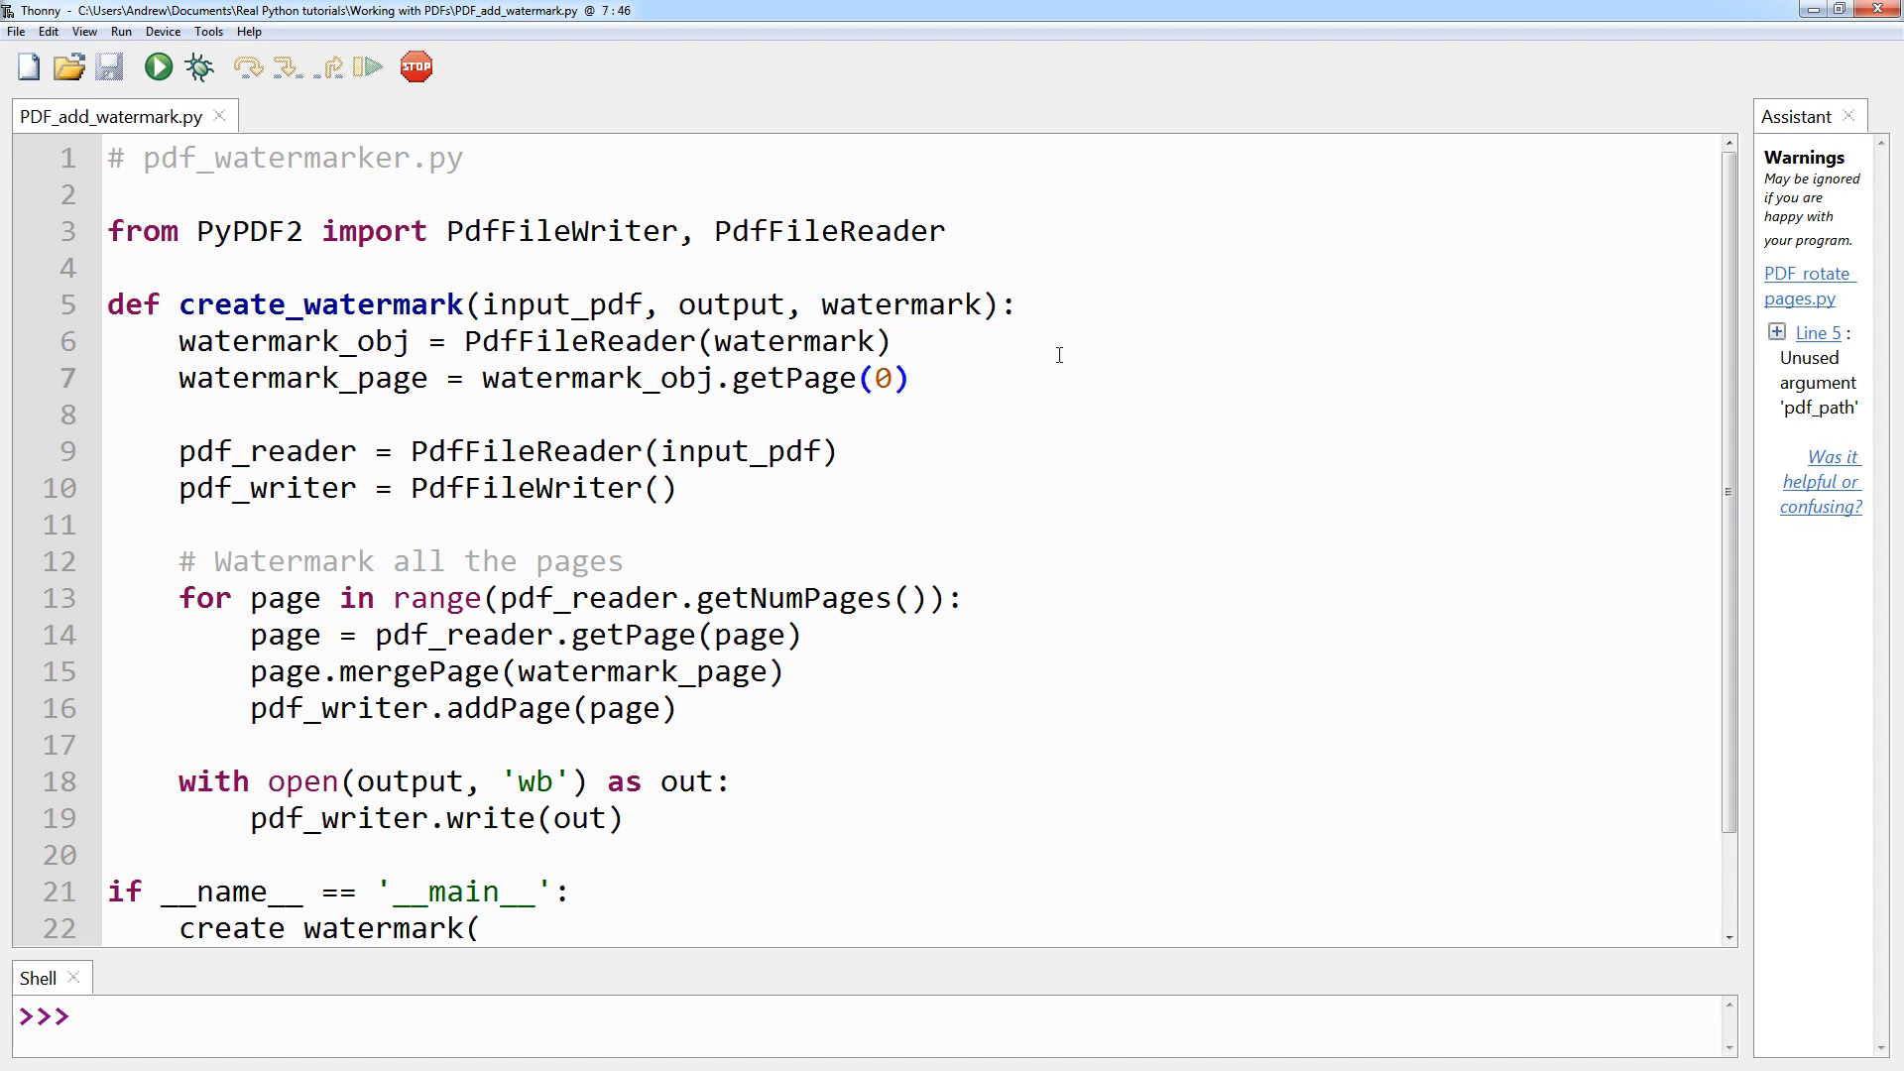
left_click(910, 377)
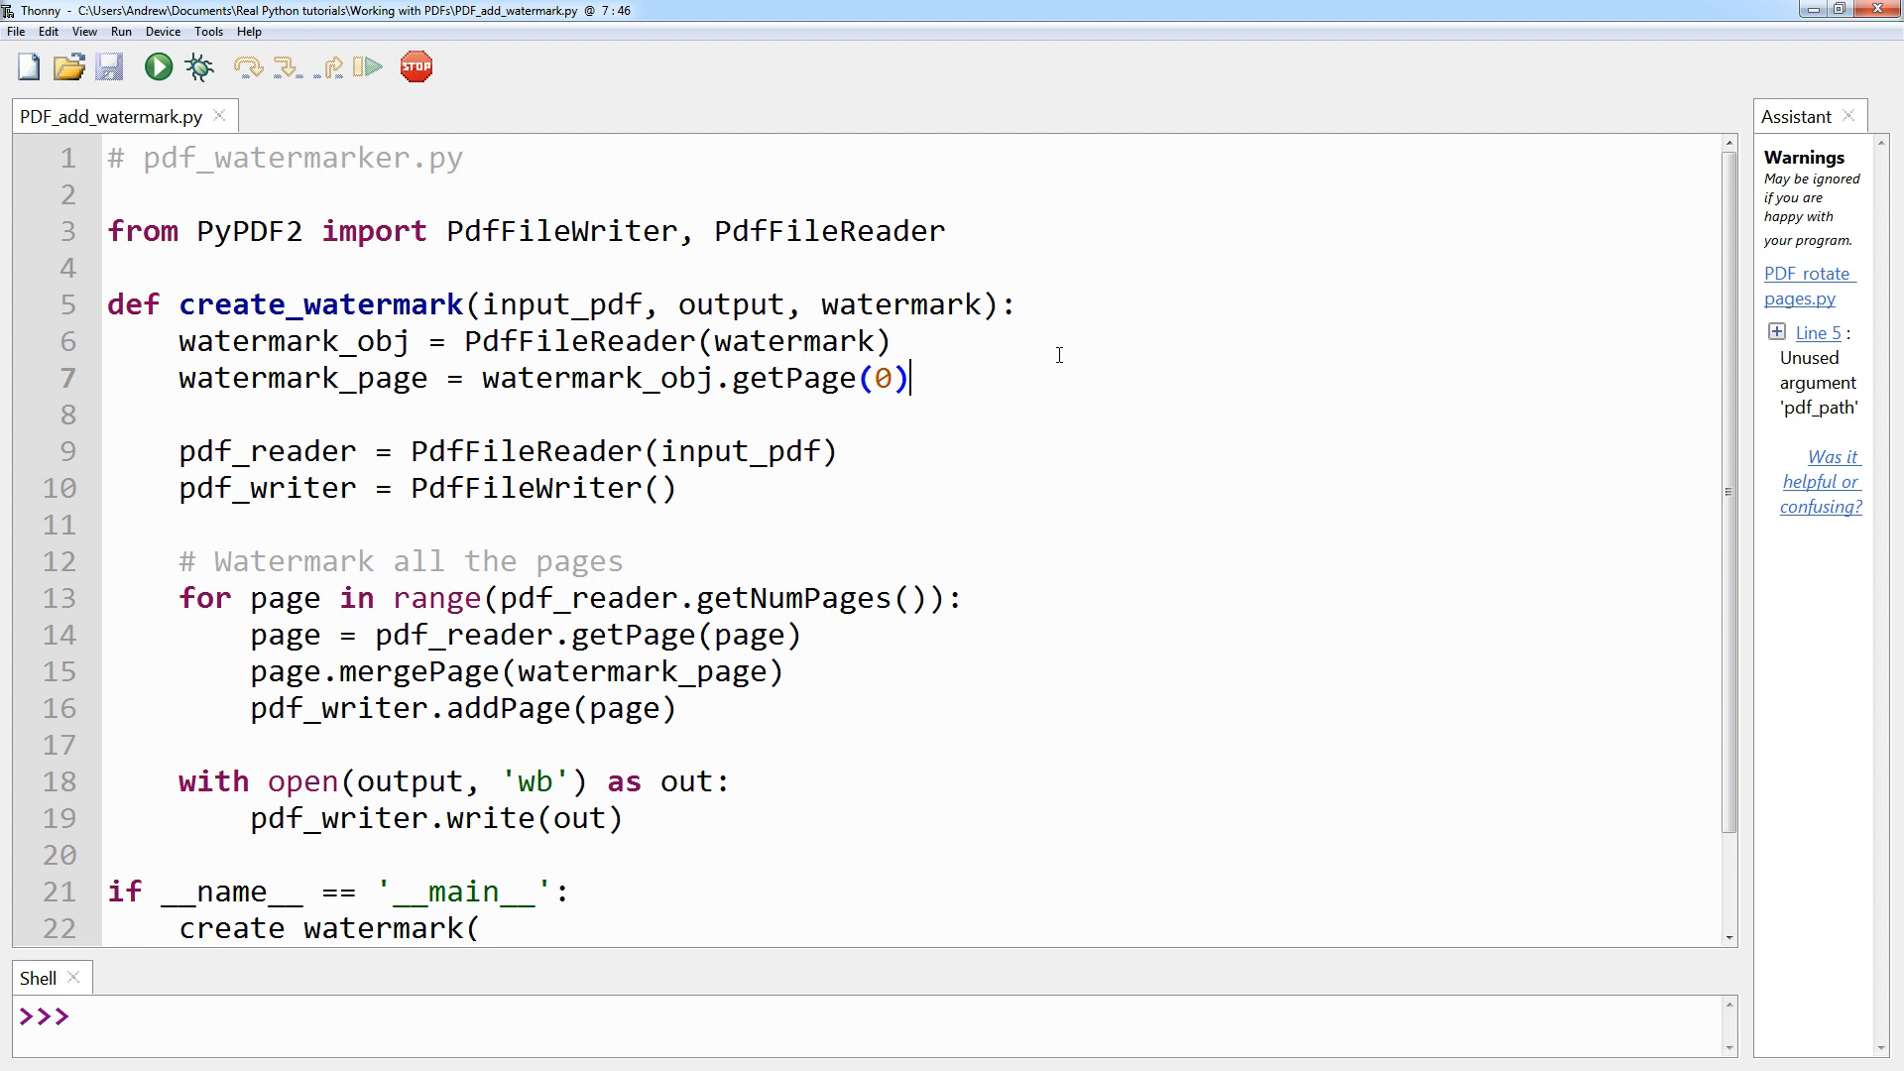
left_click(178, 341)
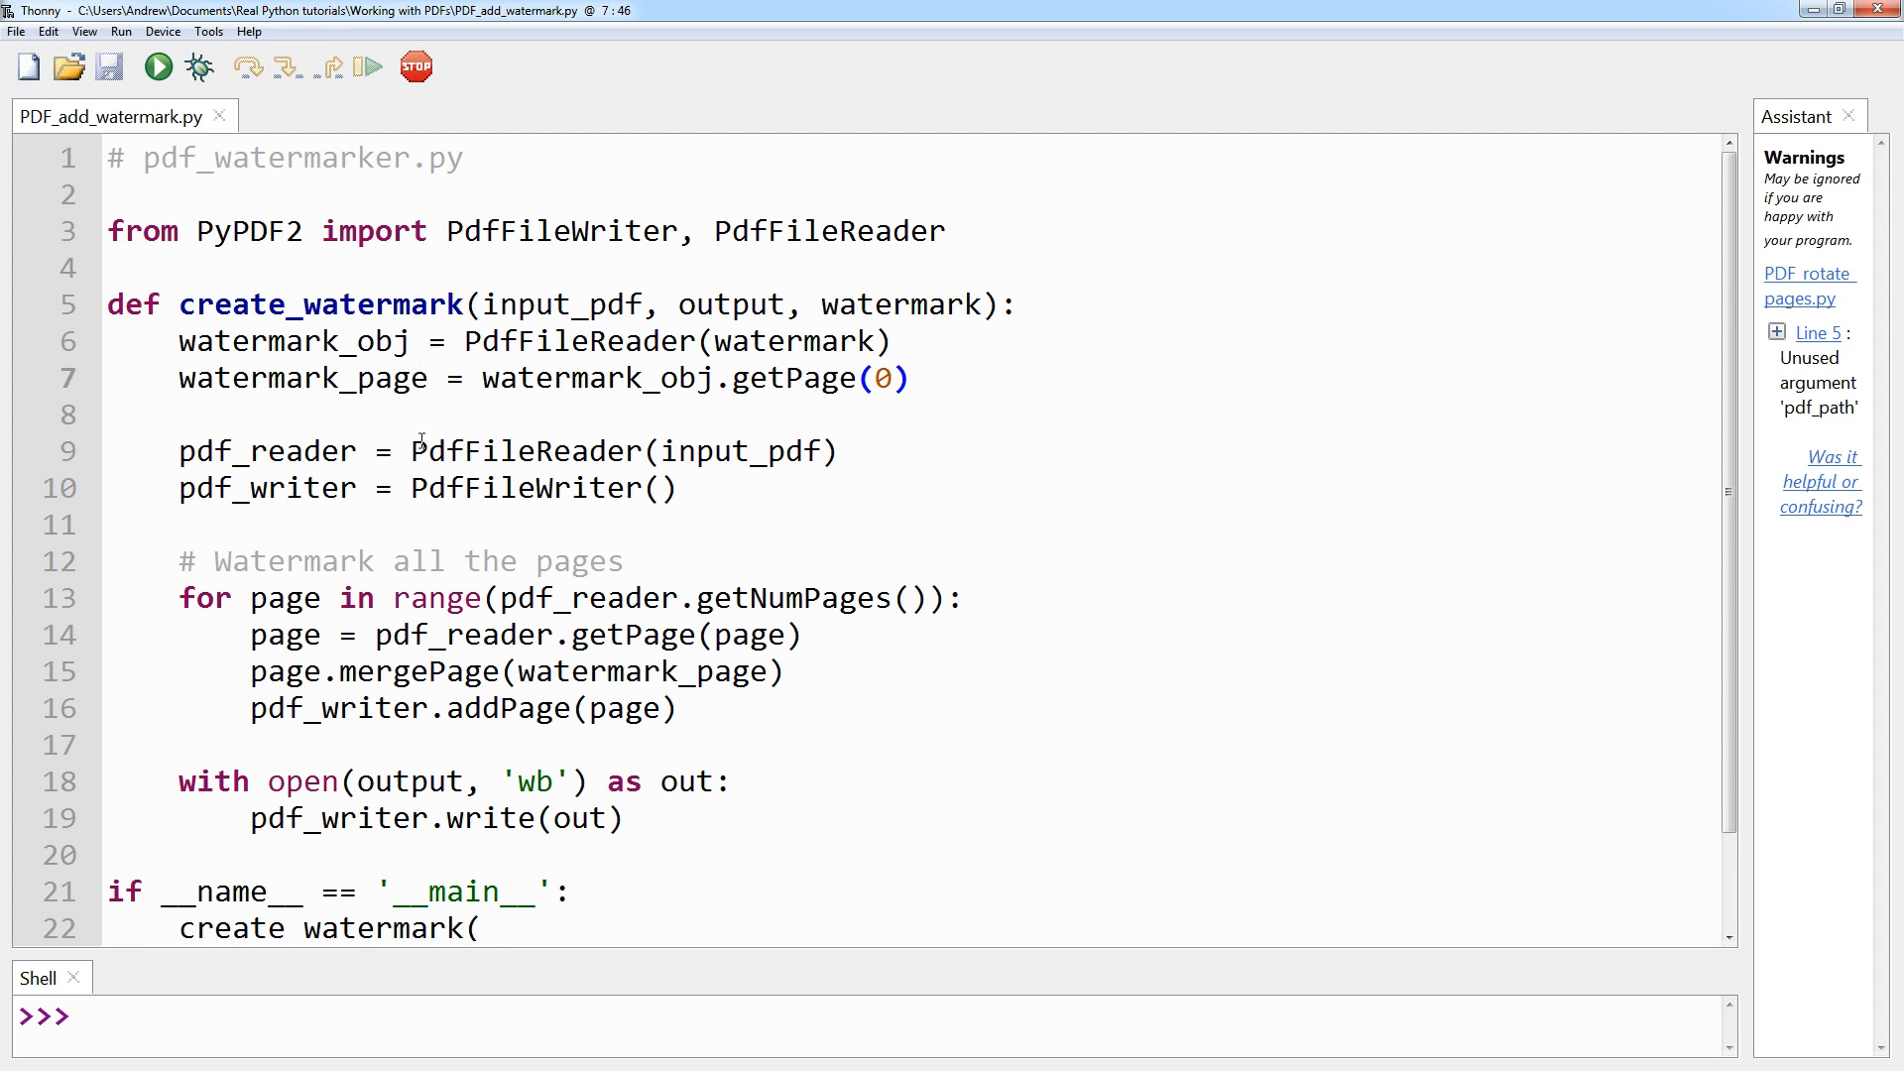
left_click(911, 377)
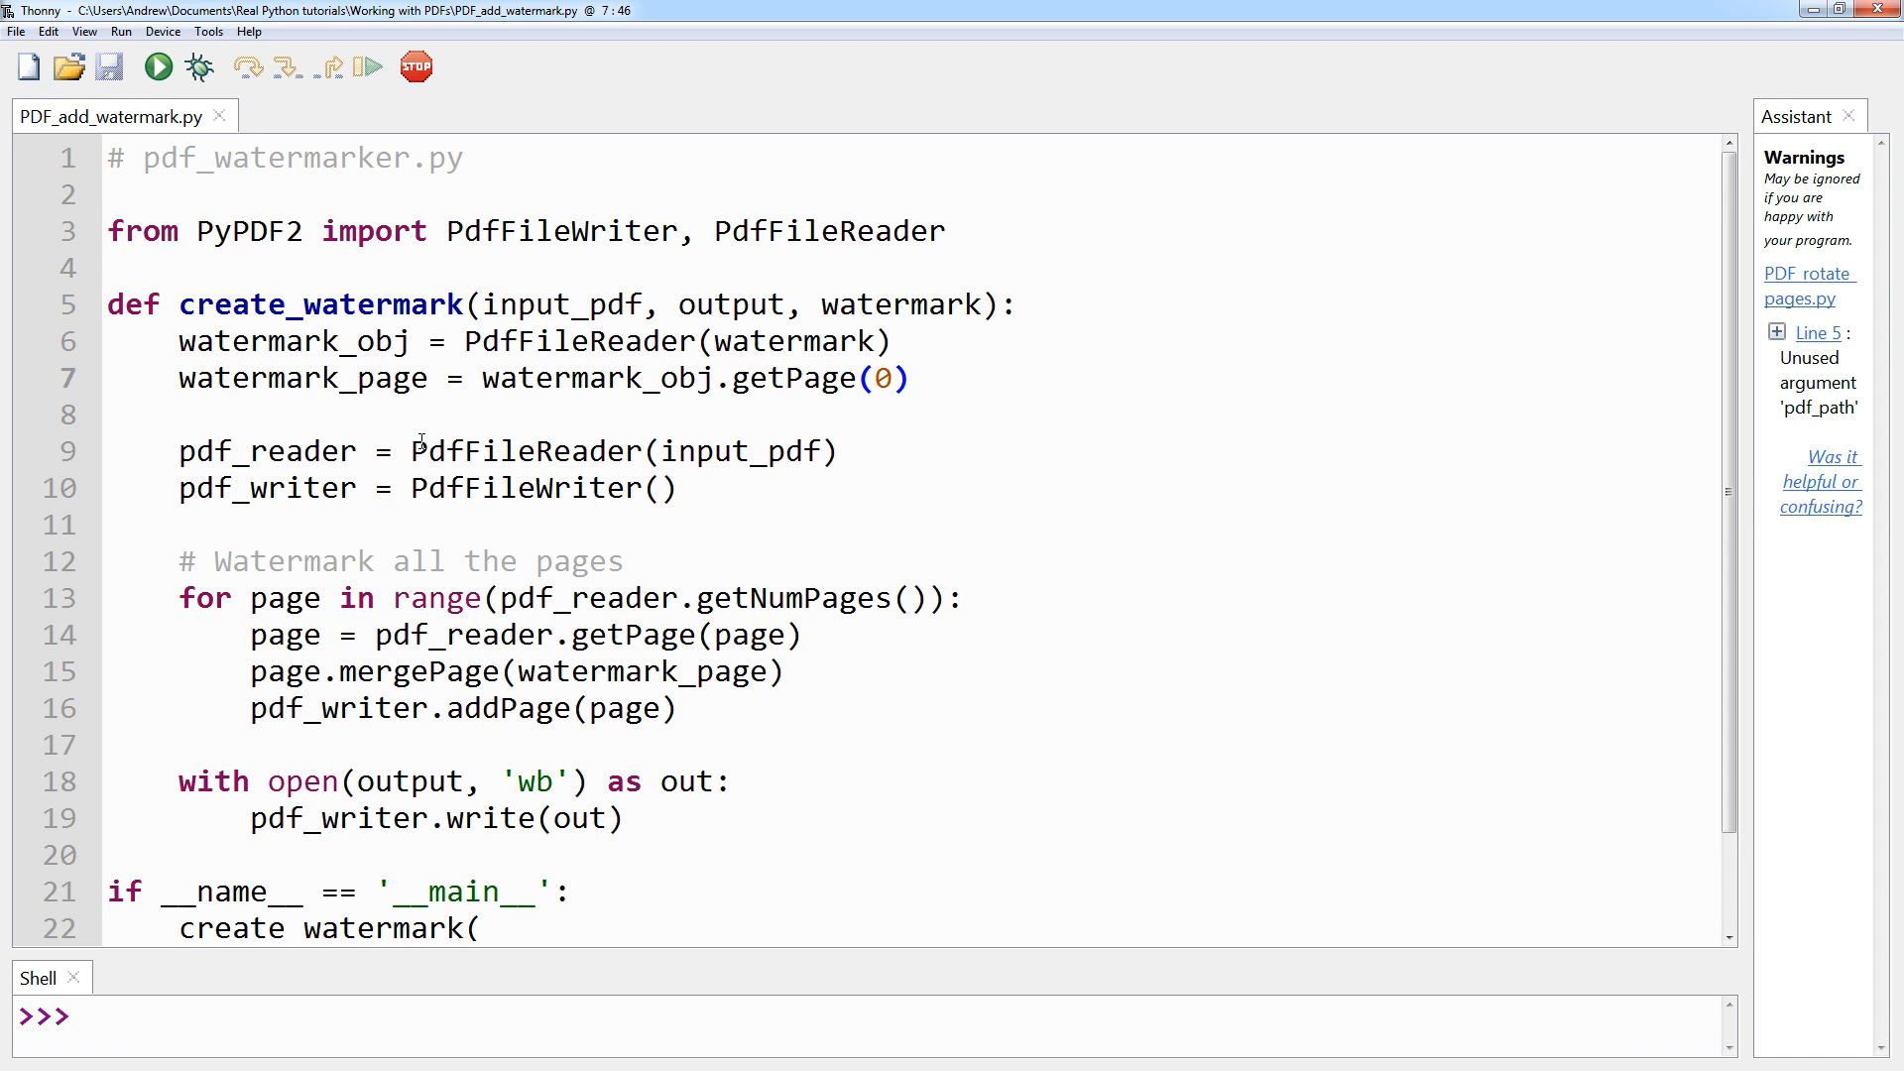
left_click(908, 377)
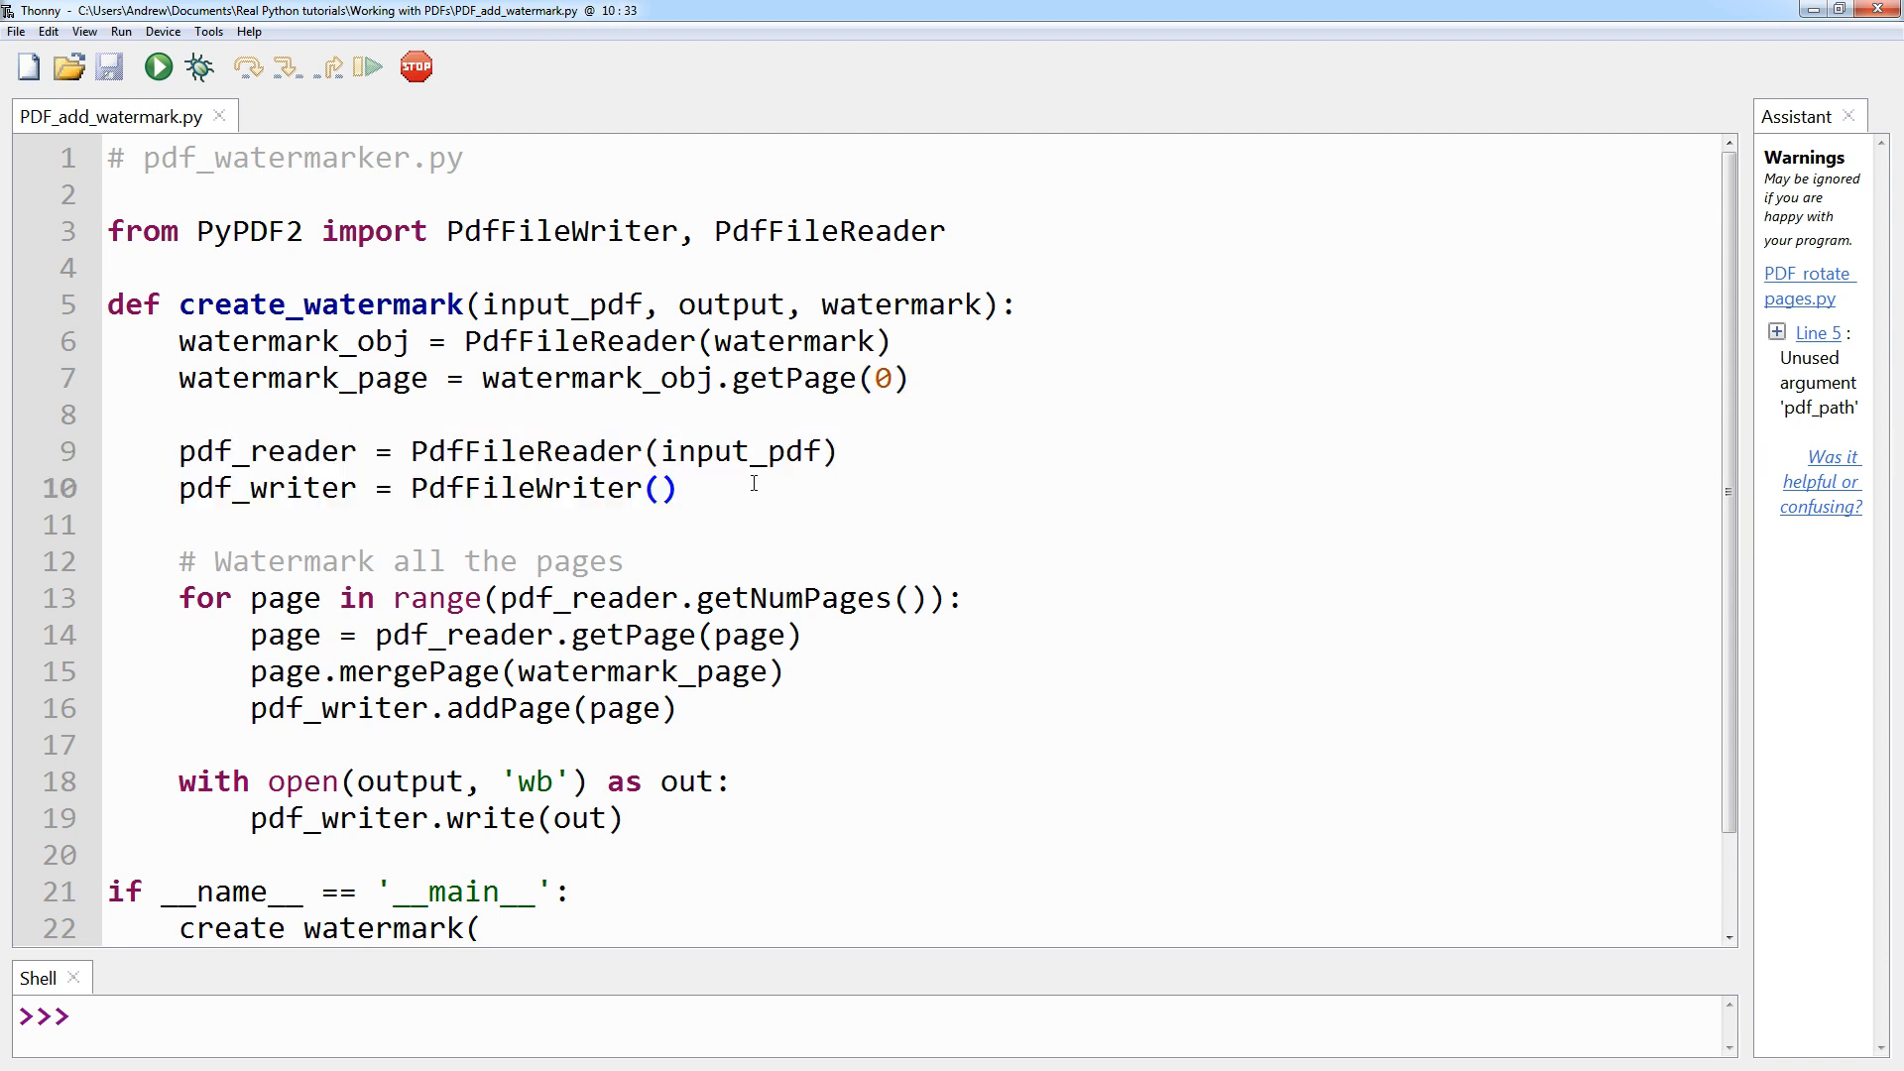
- Review the mergePage(watermark_page) and write lines, then run the script to produce watermarked_notebook.pdf
left_click(681, 488)
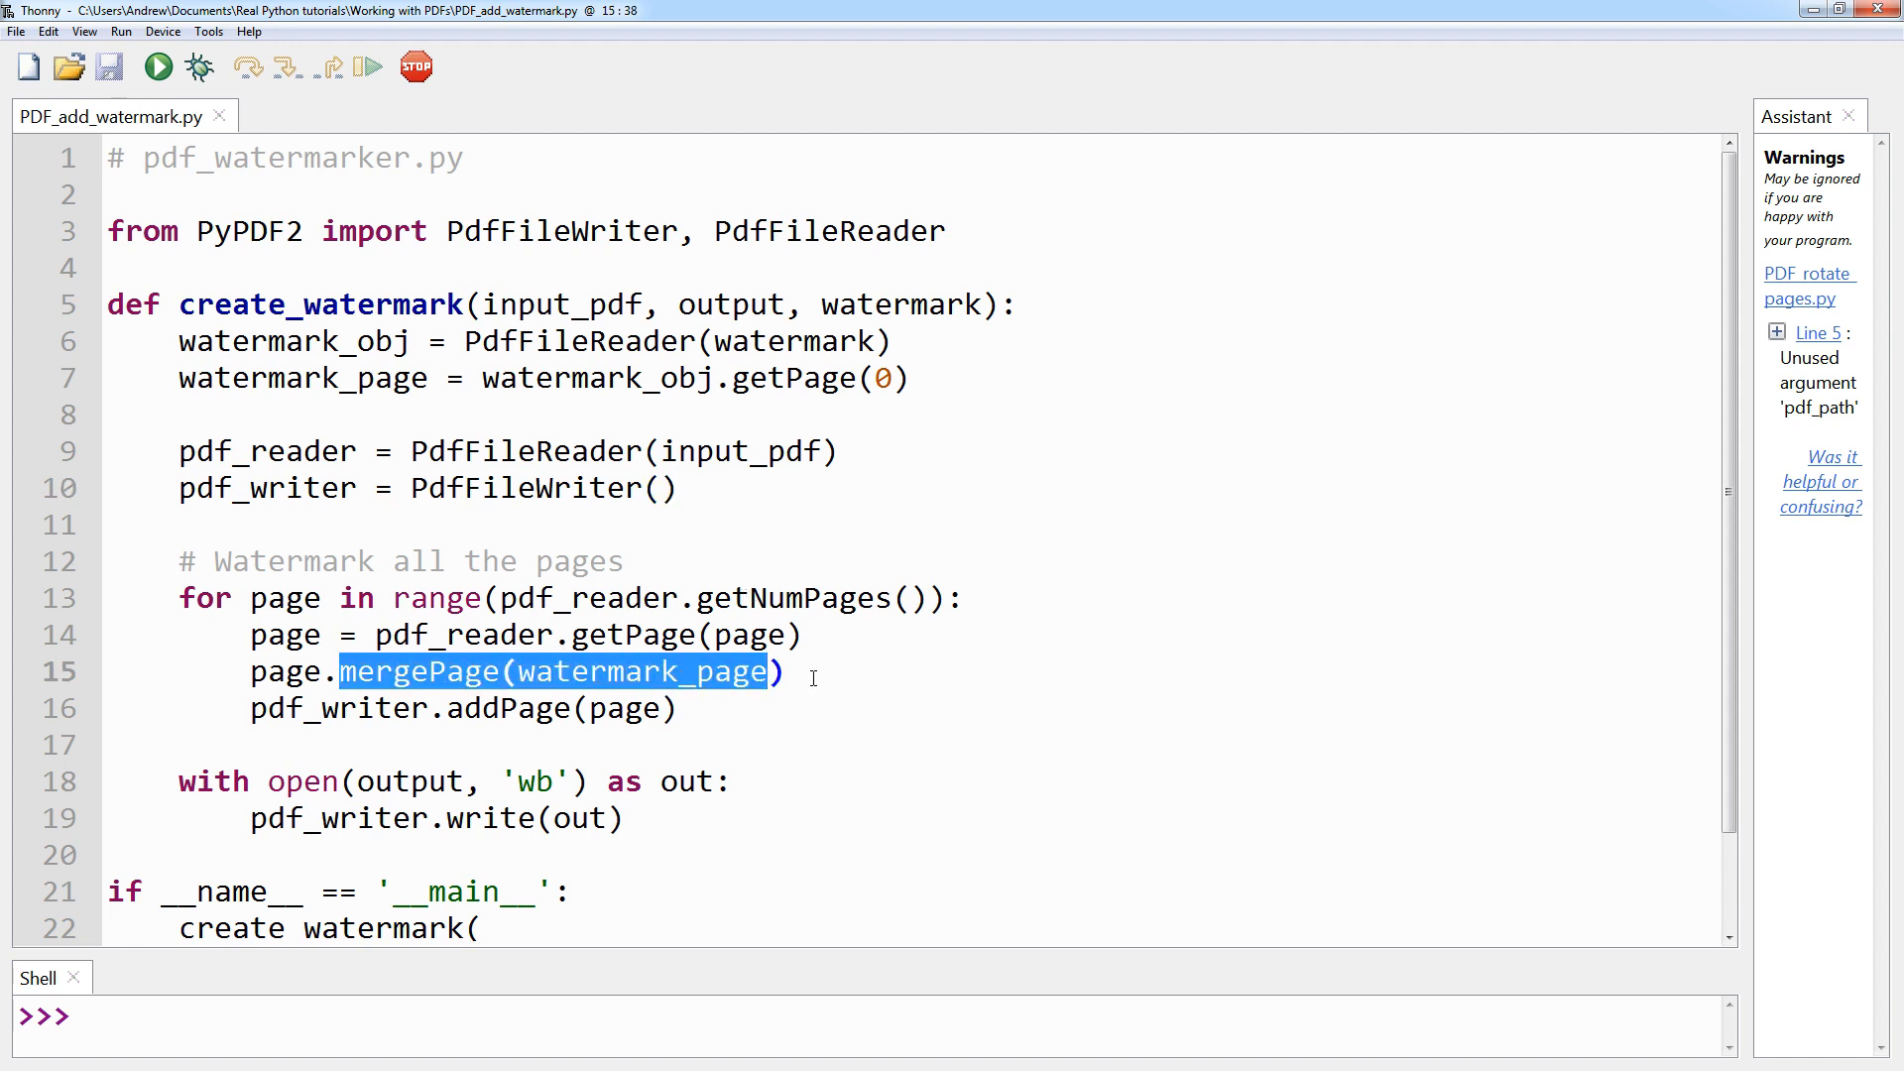
left_click(510, 671)
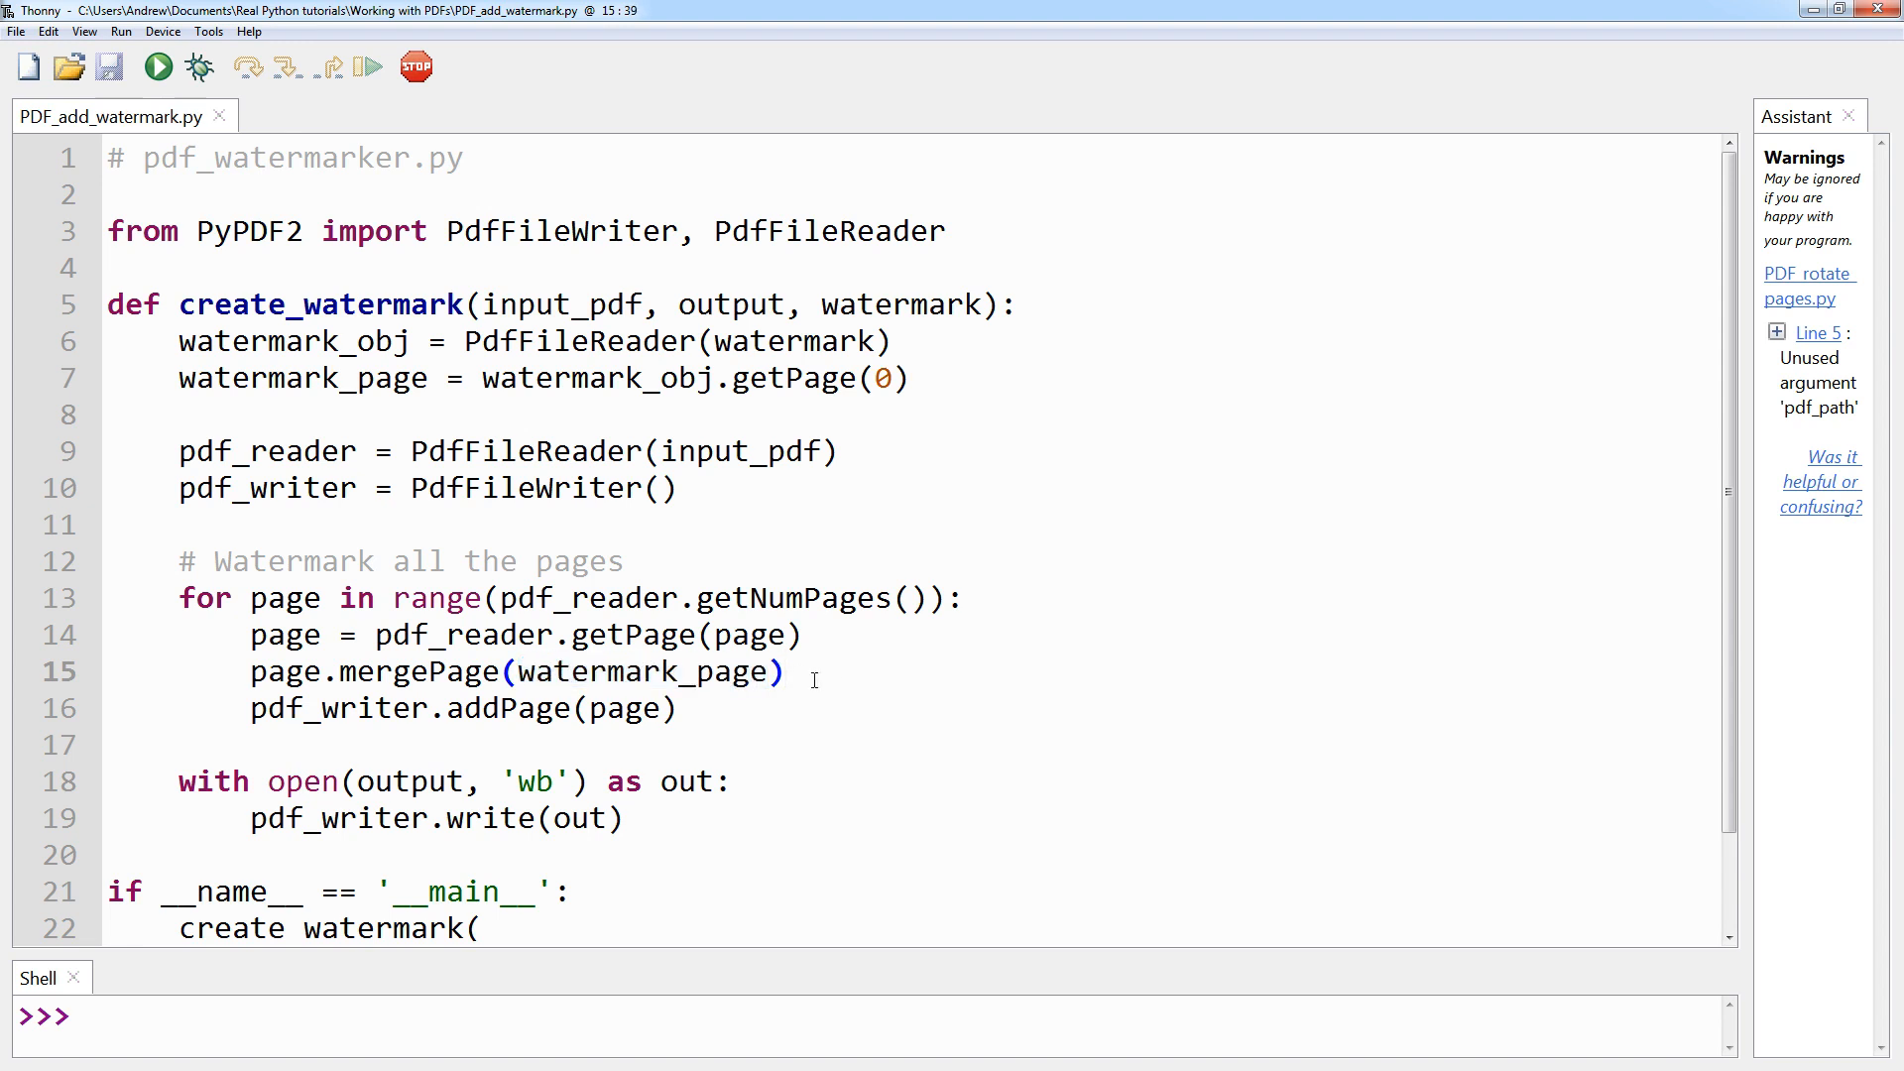
left_click(785, 672)
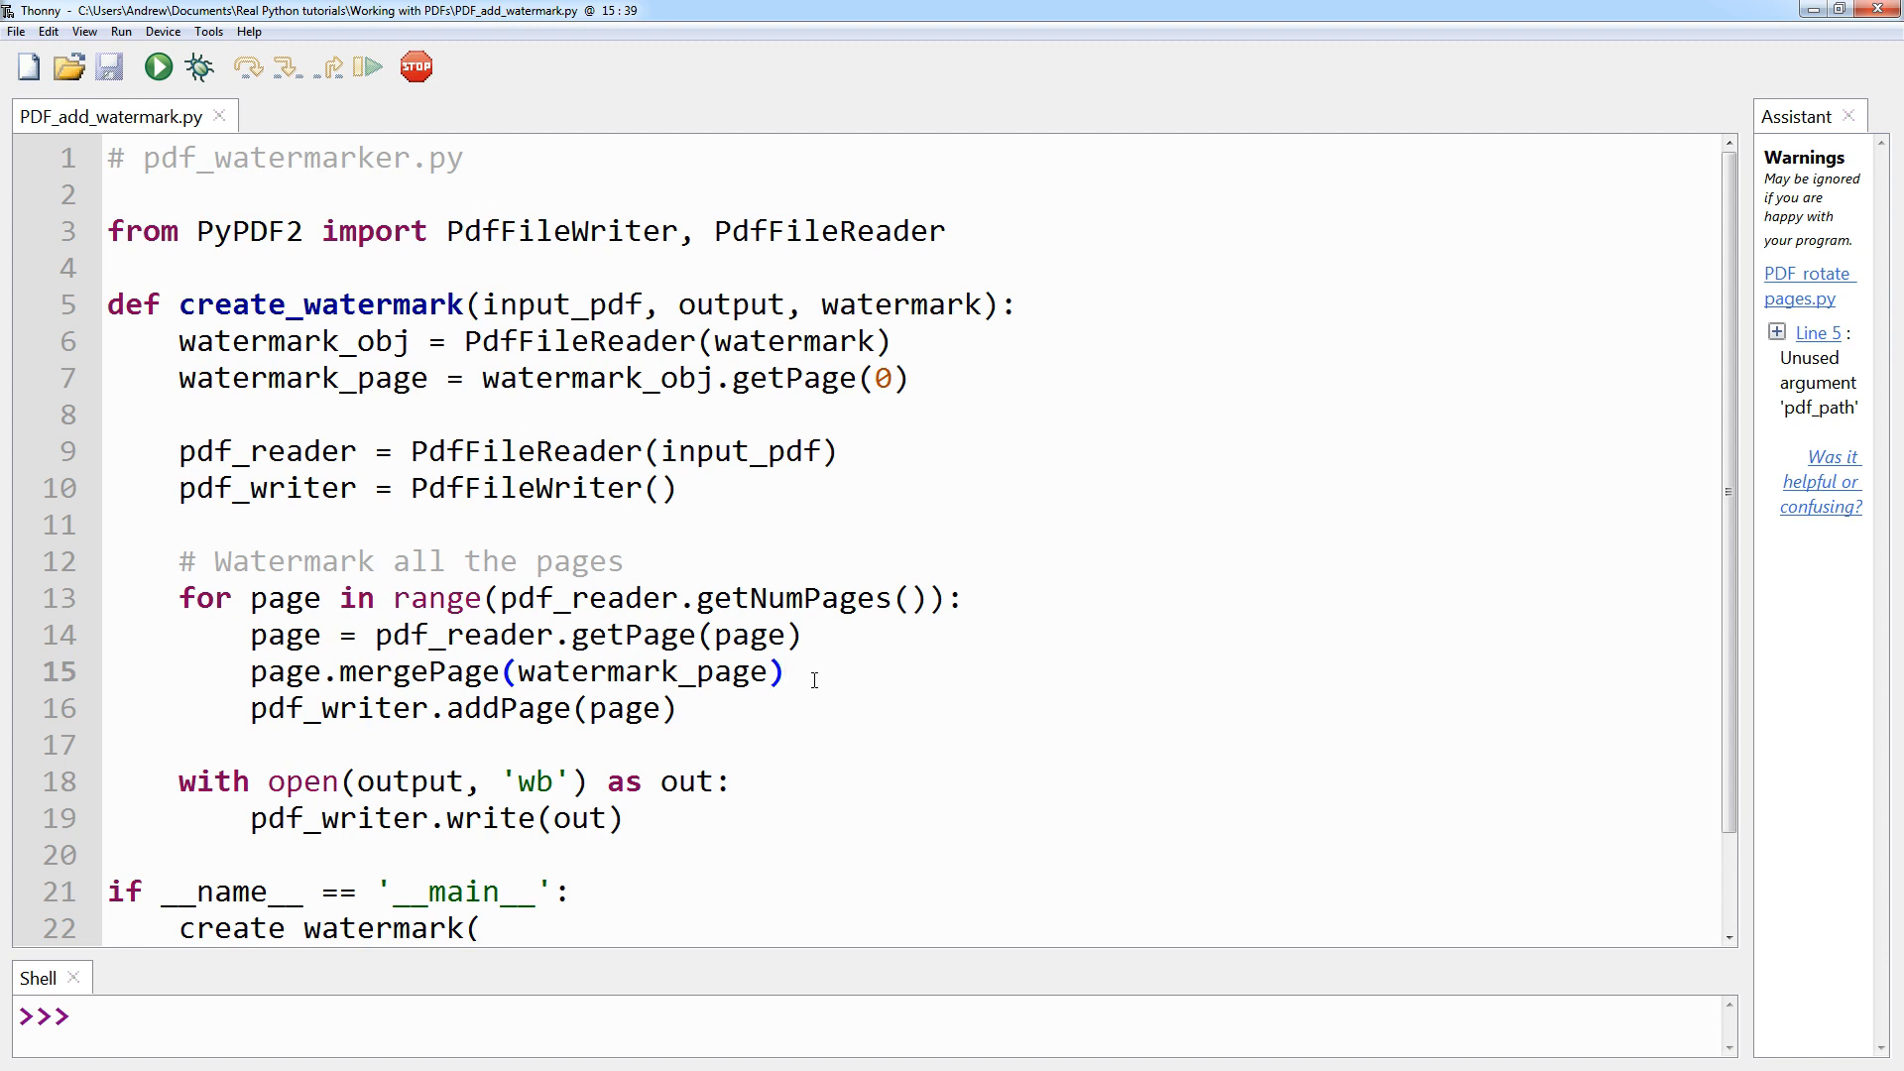
left_click(787, 673)
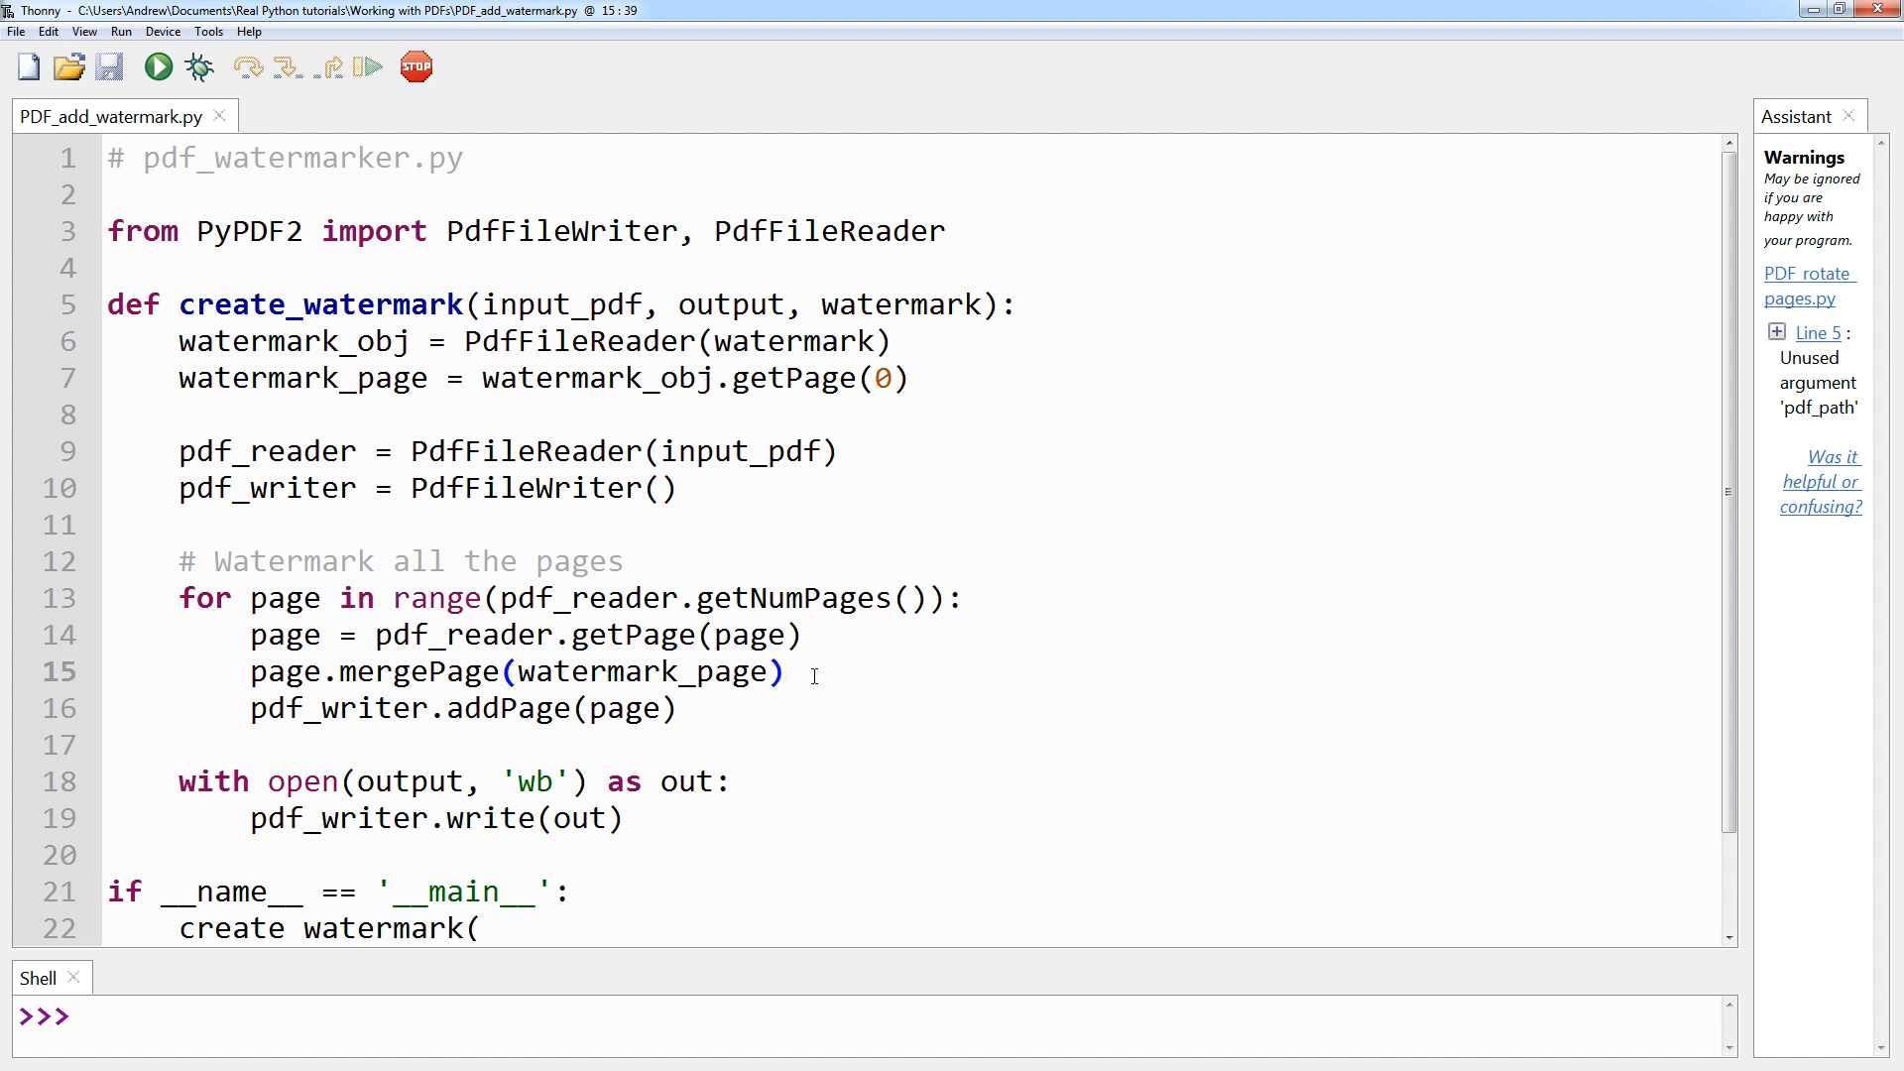
left_click(684, 708)
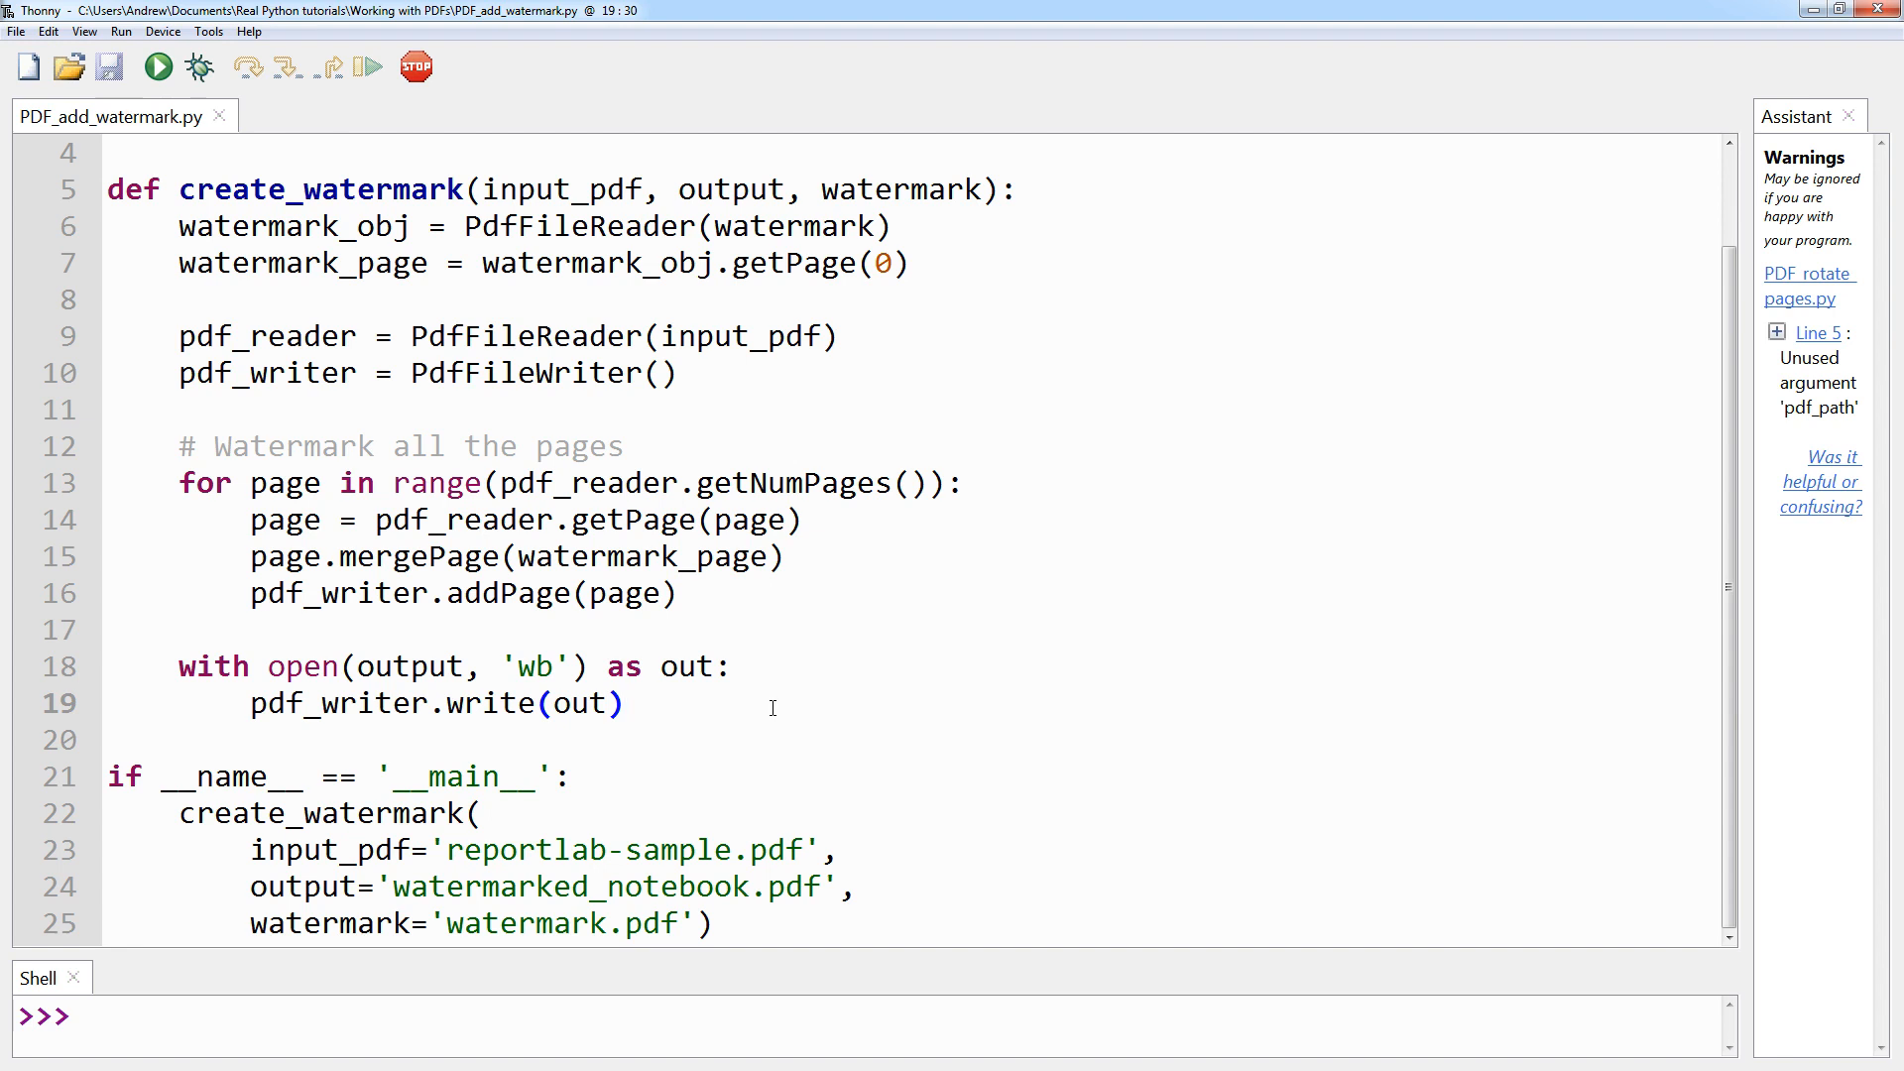
left_click(627, 702)
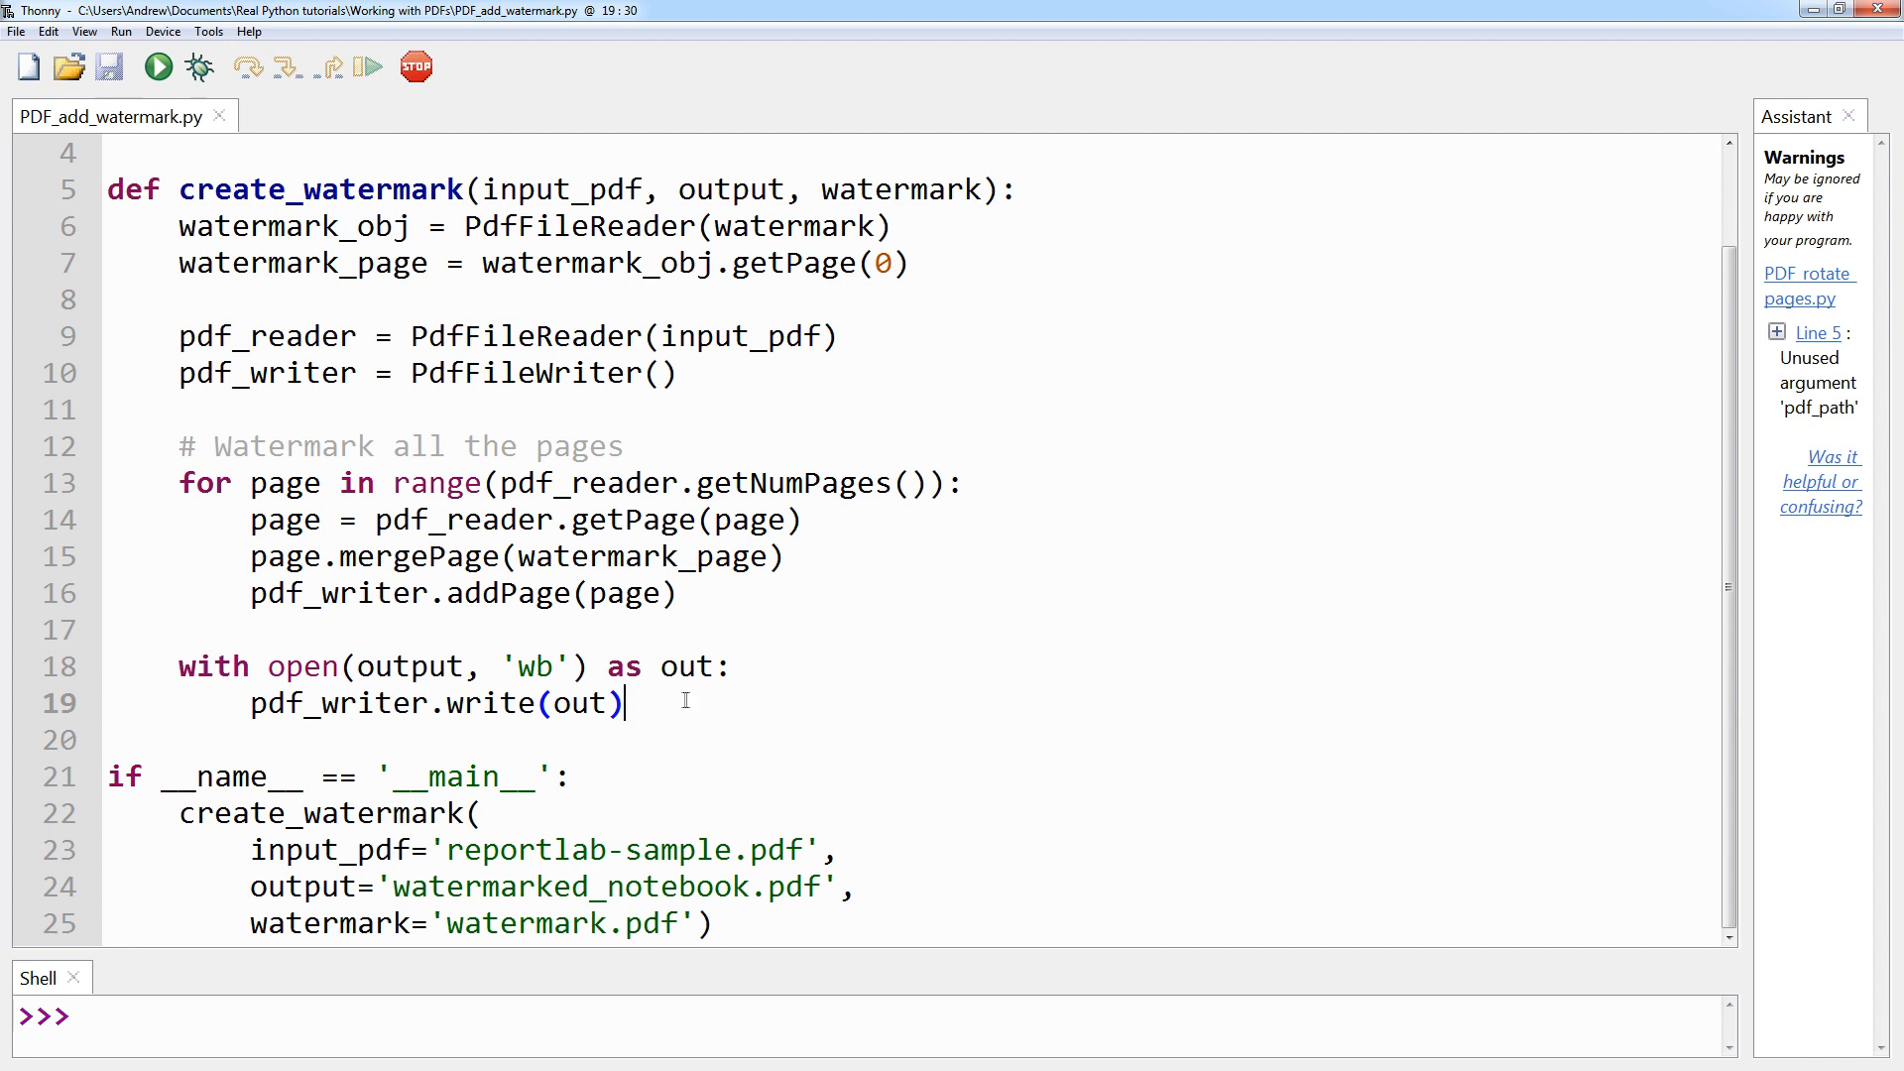
mouse_move(115, 784)
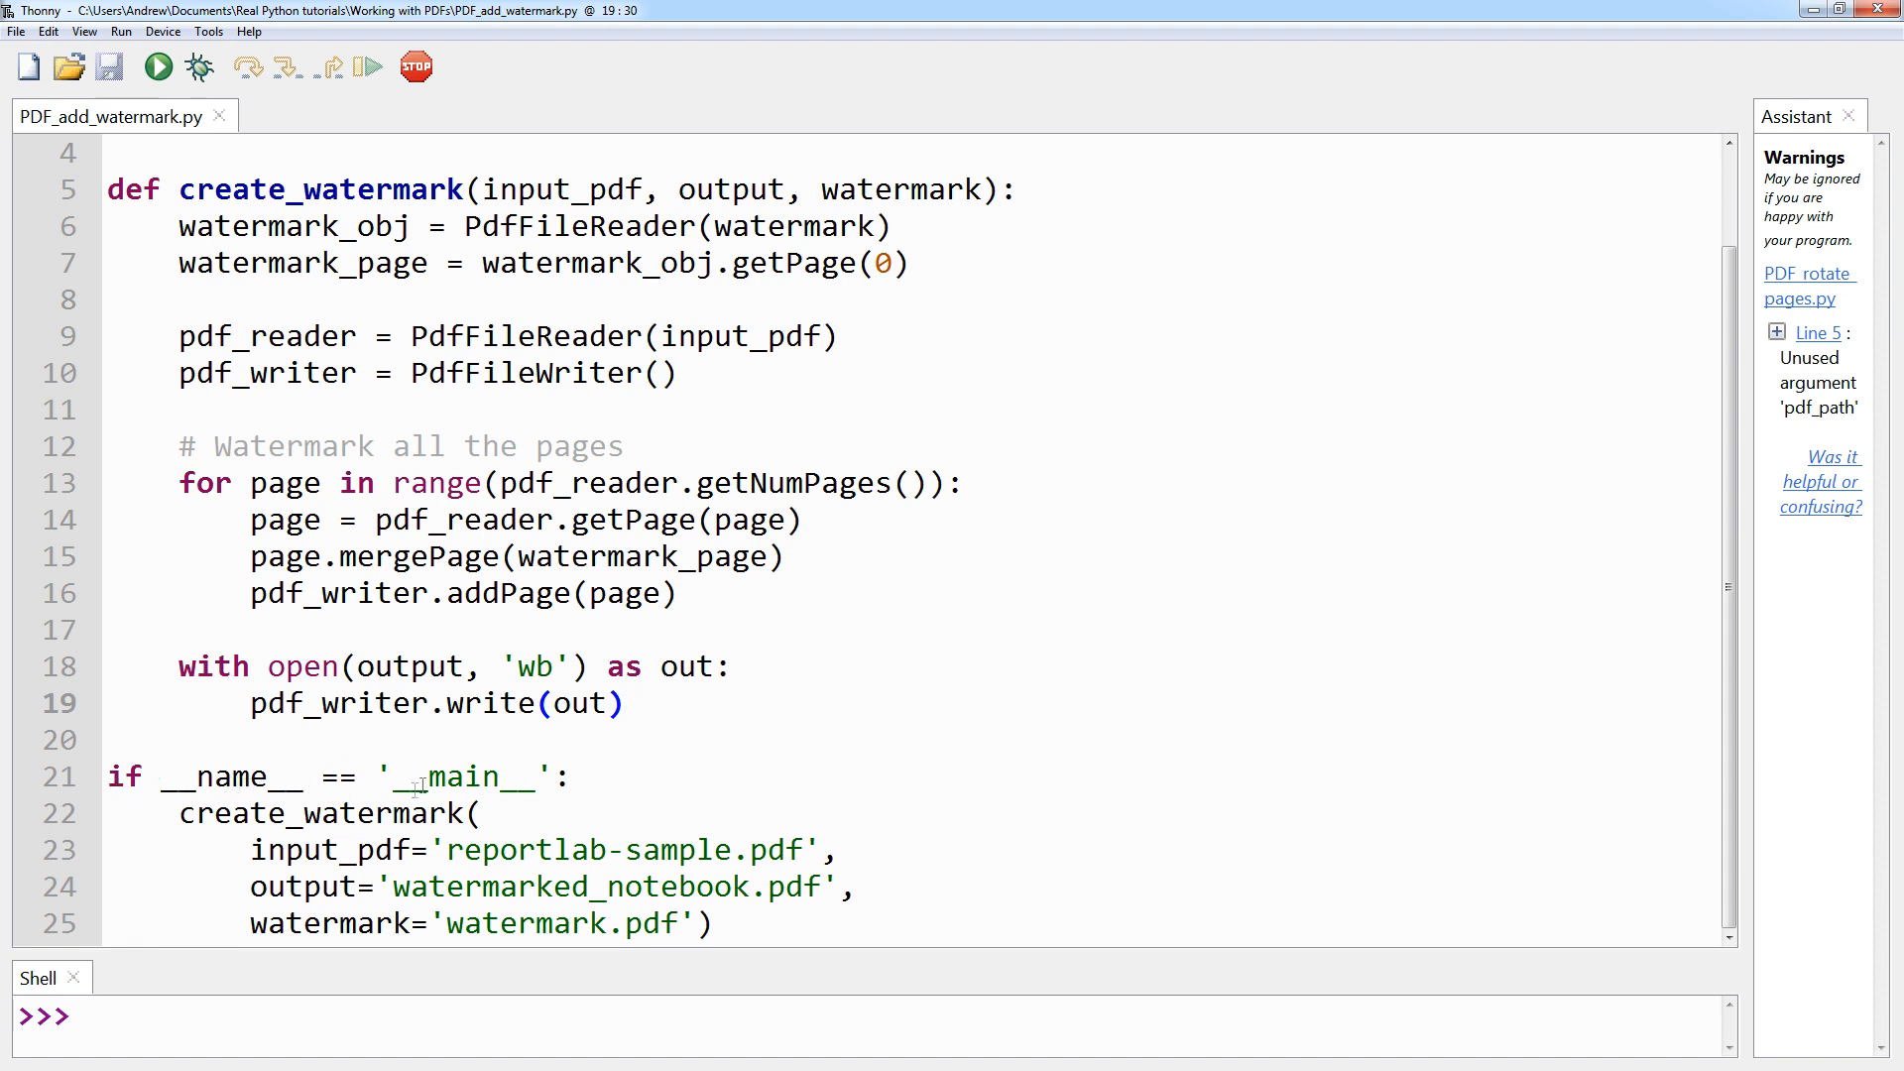
left_click(627, 702)
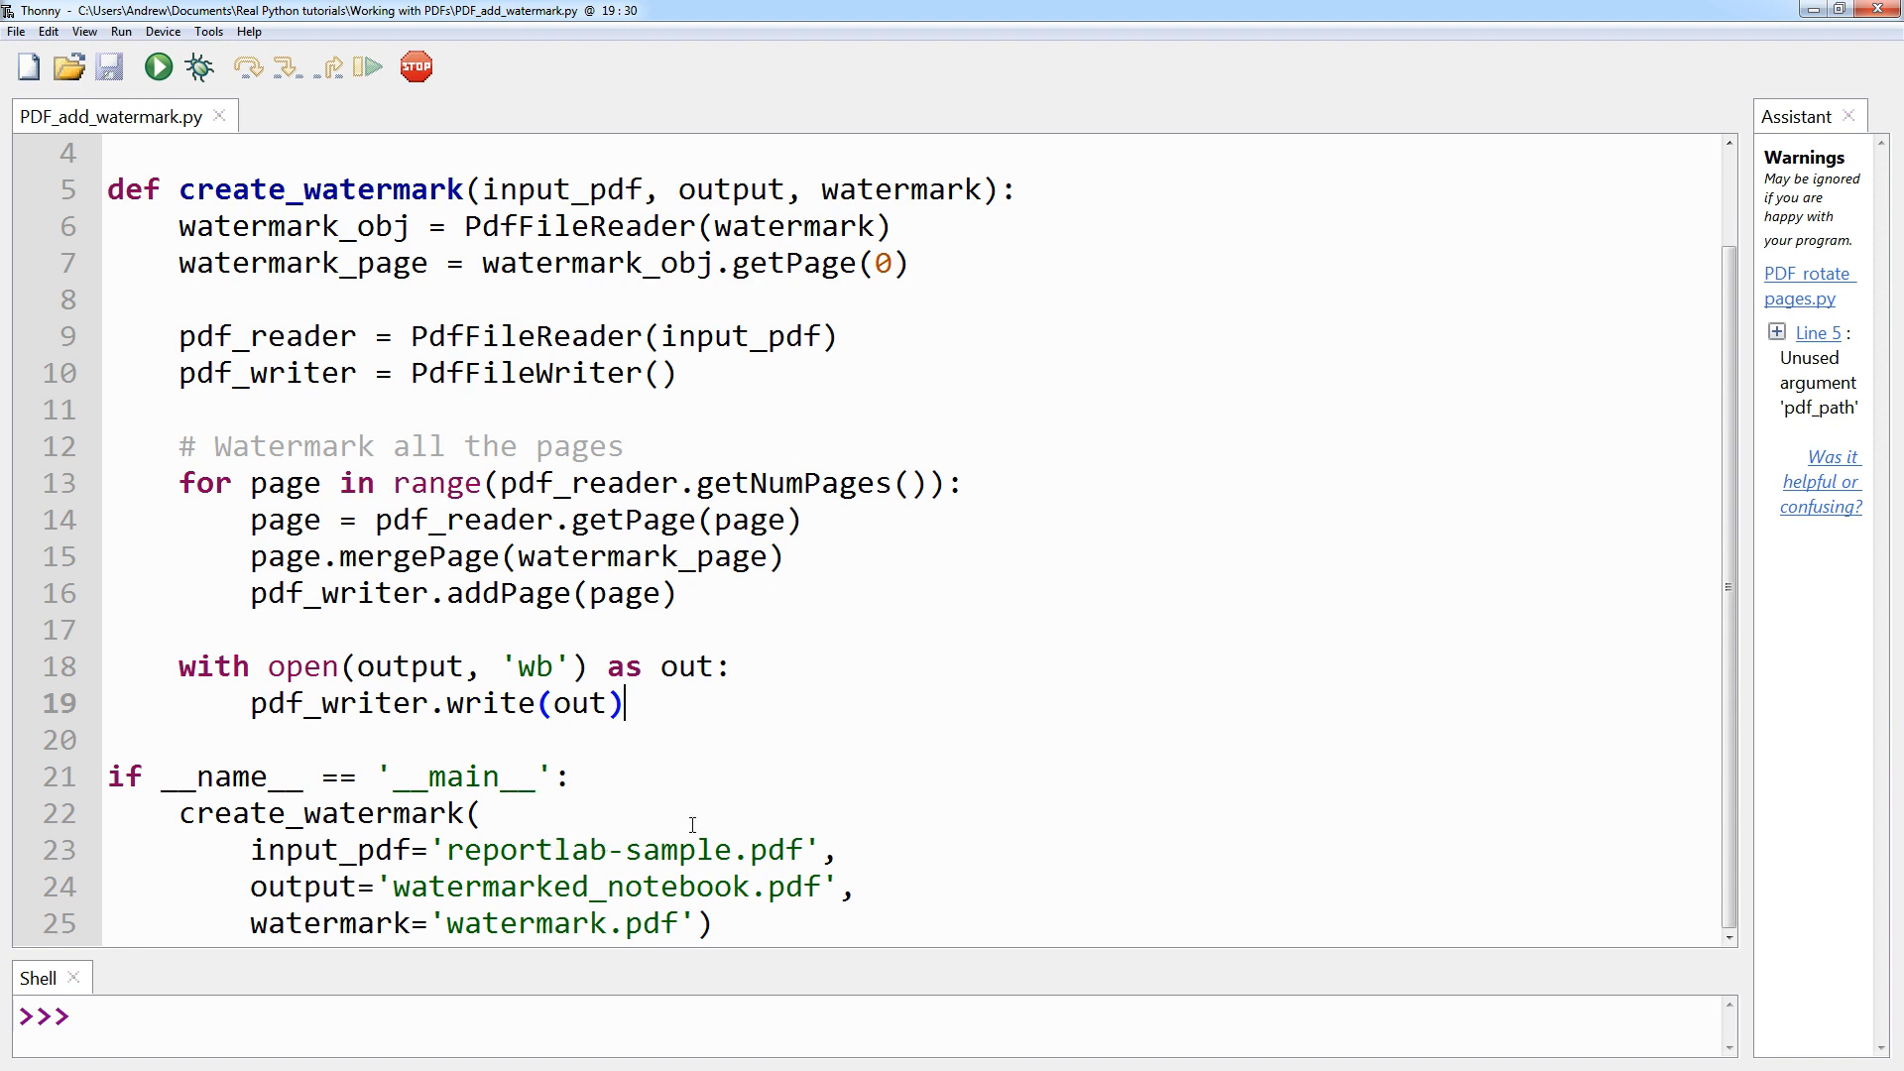
mouse_move(753, 817)
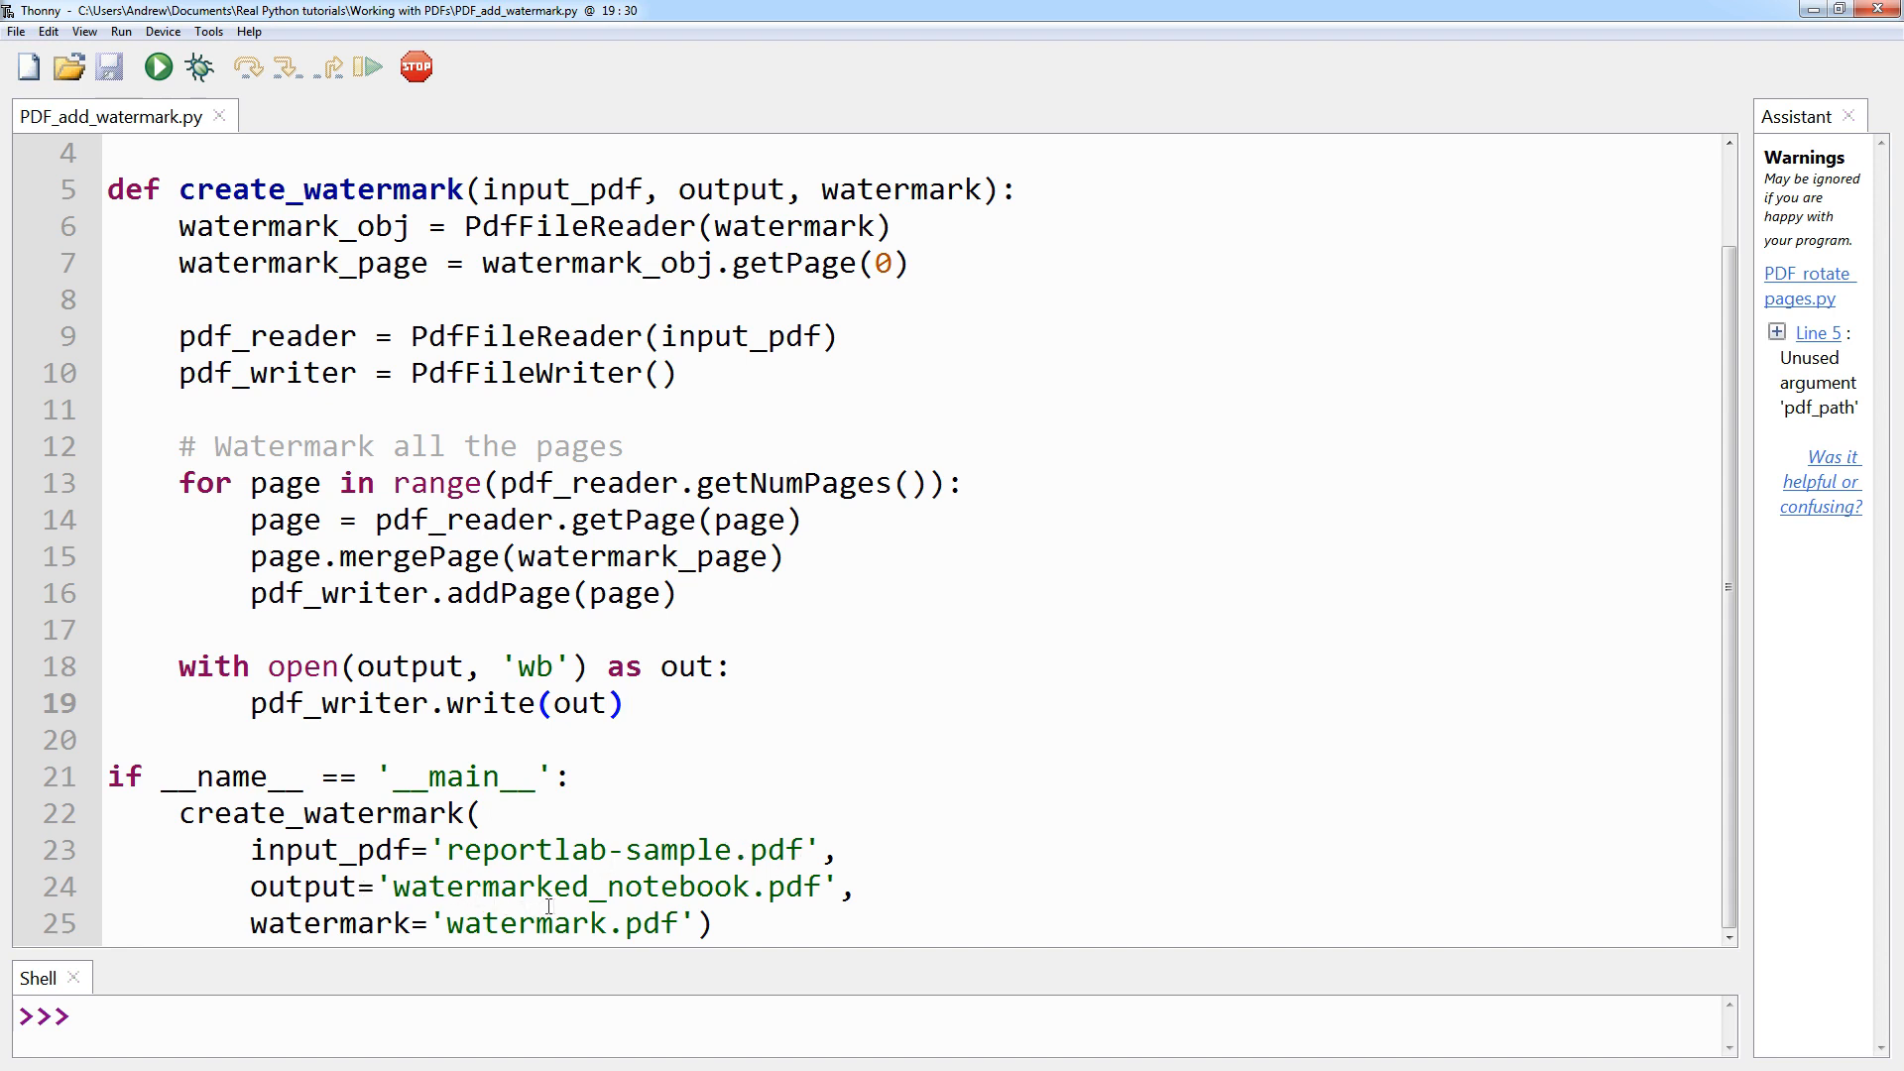
mouse_move(768, 900)
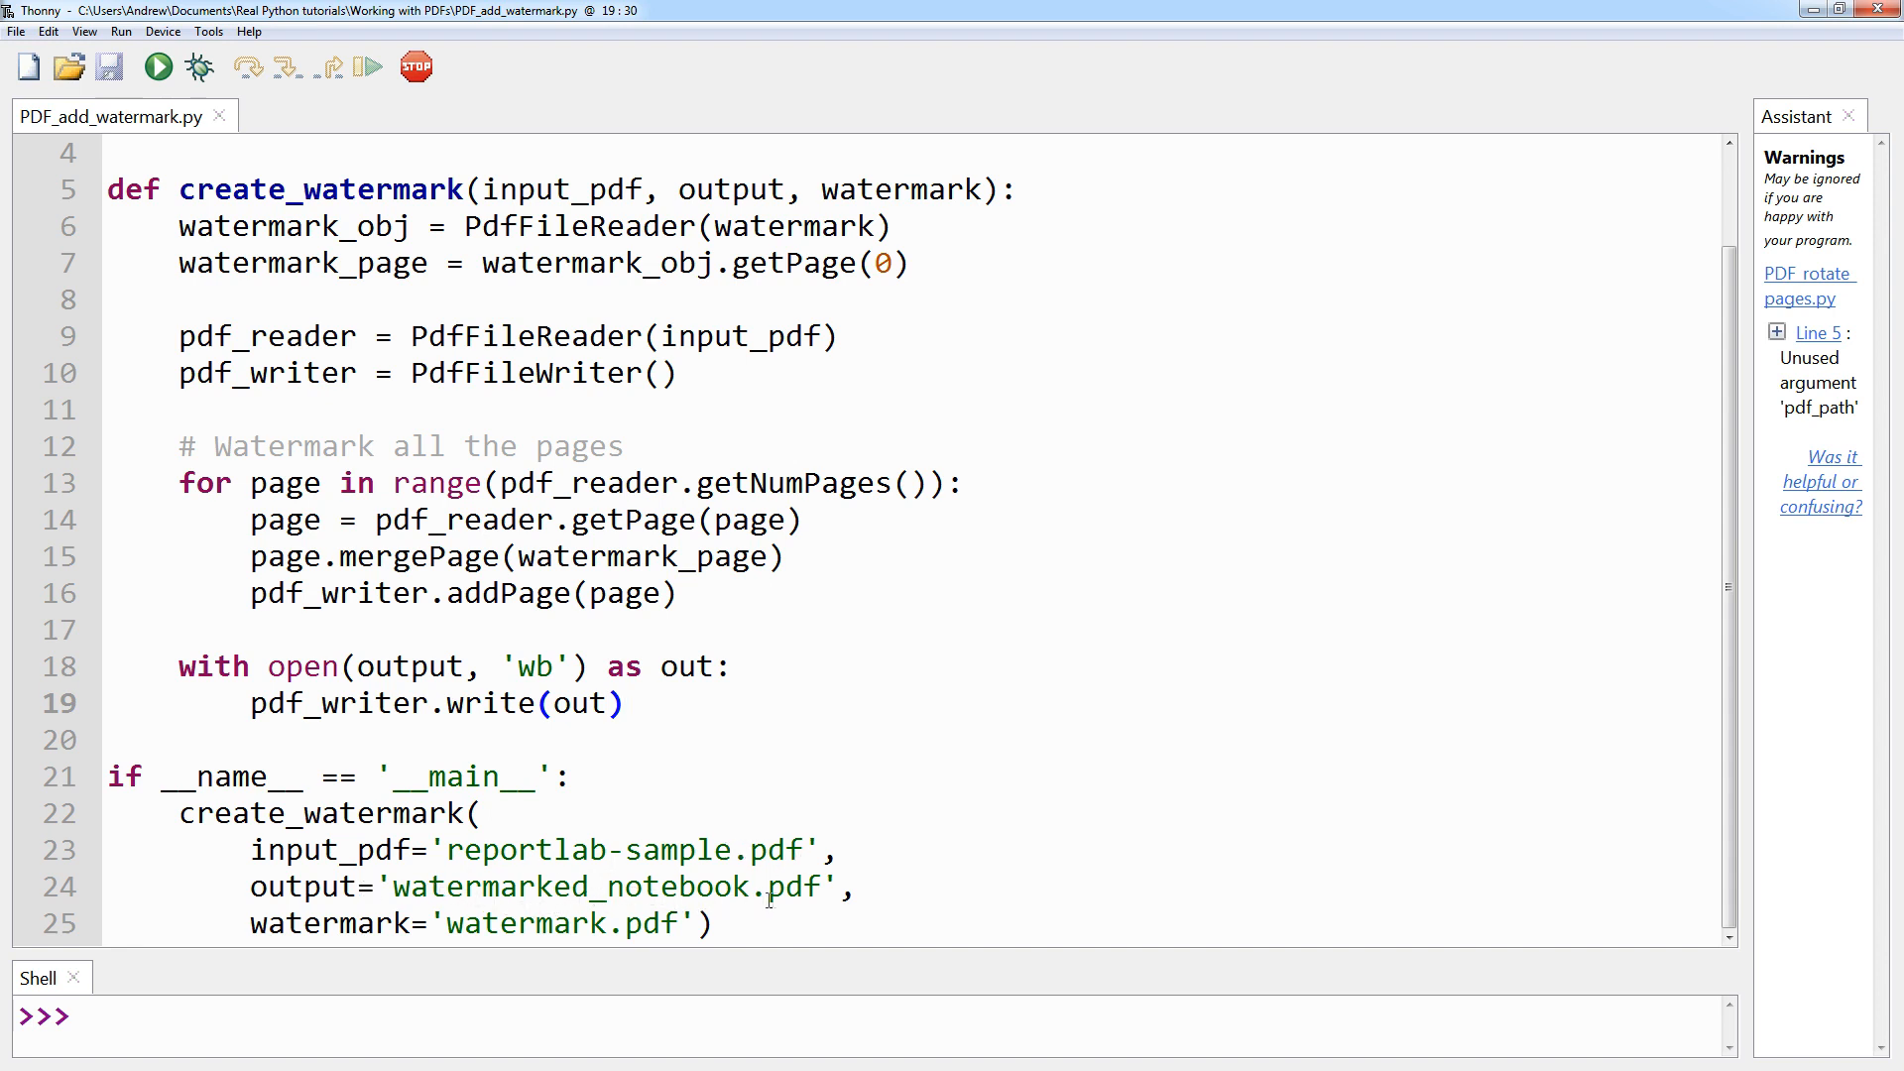
left_click(629, 702)
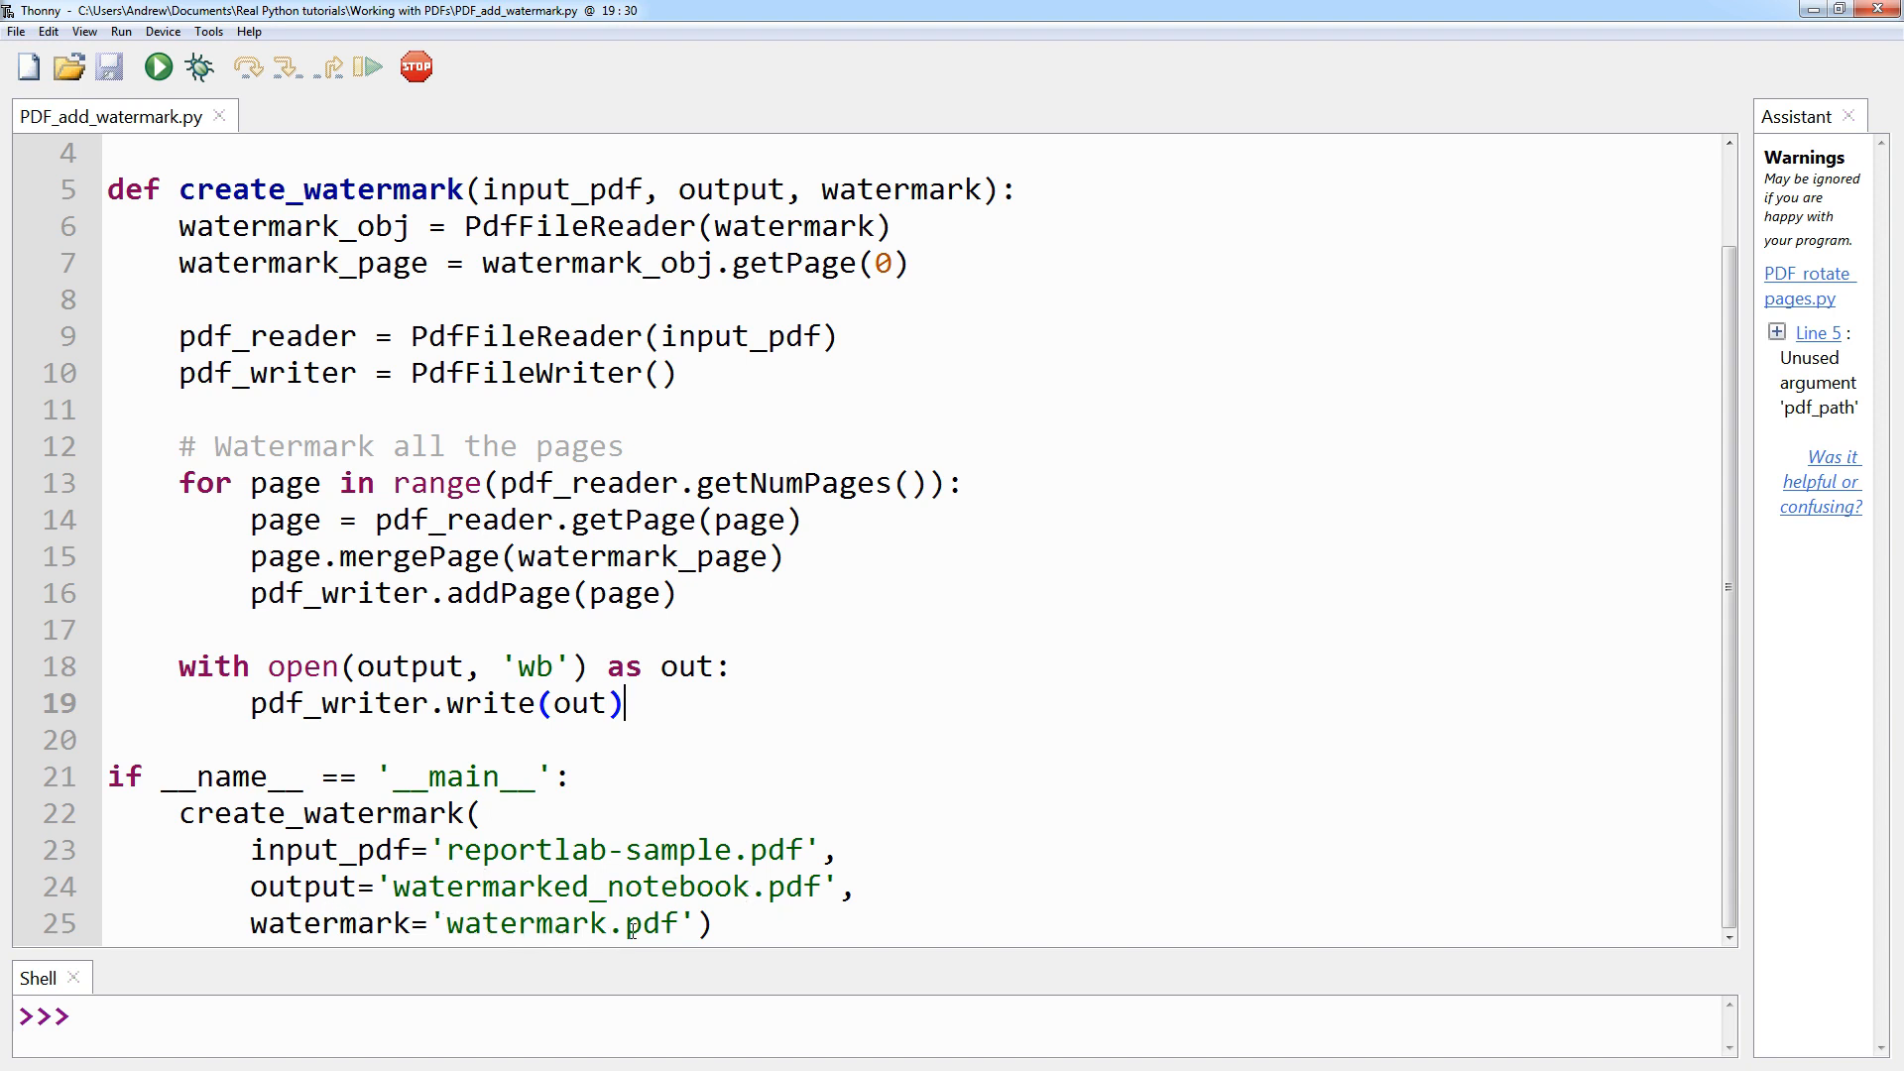
mouse_move(944, 952)
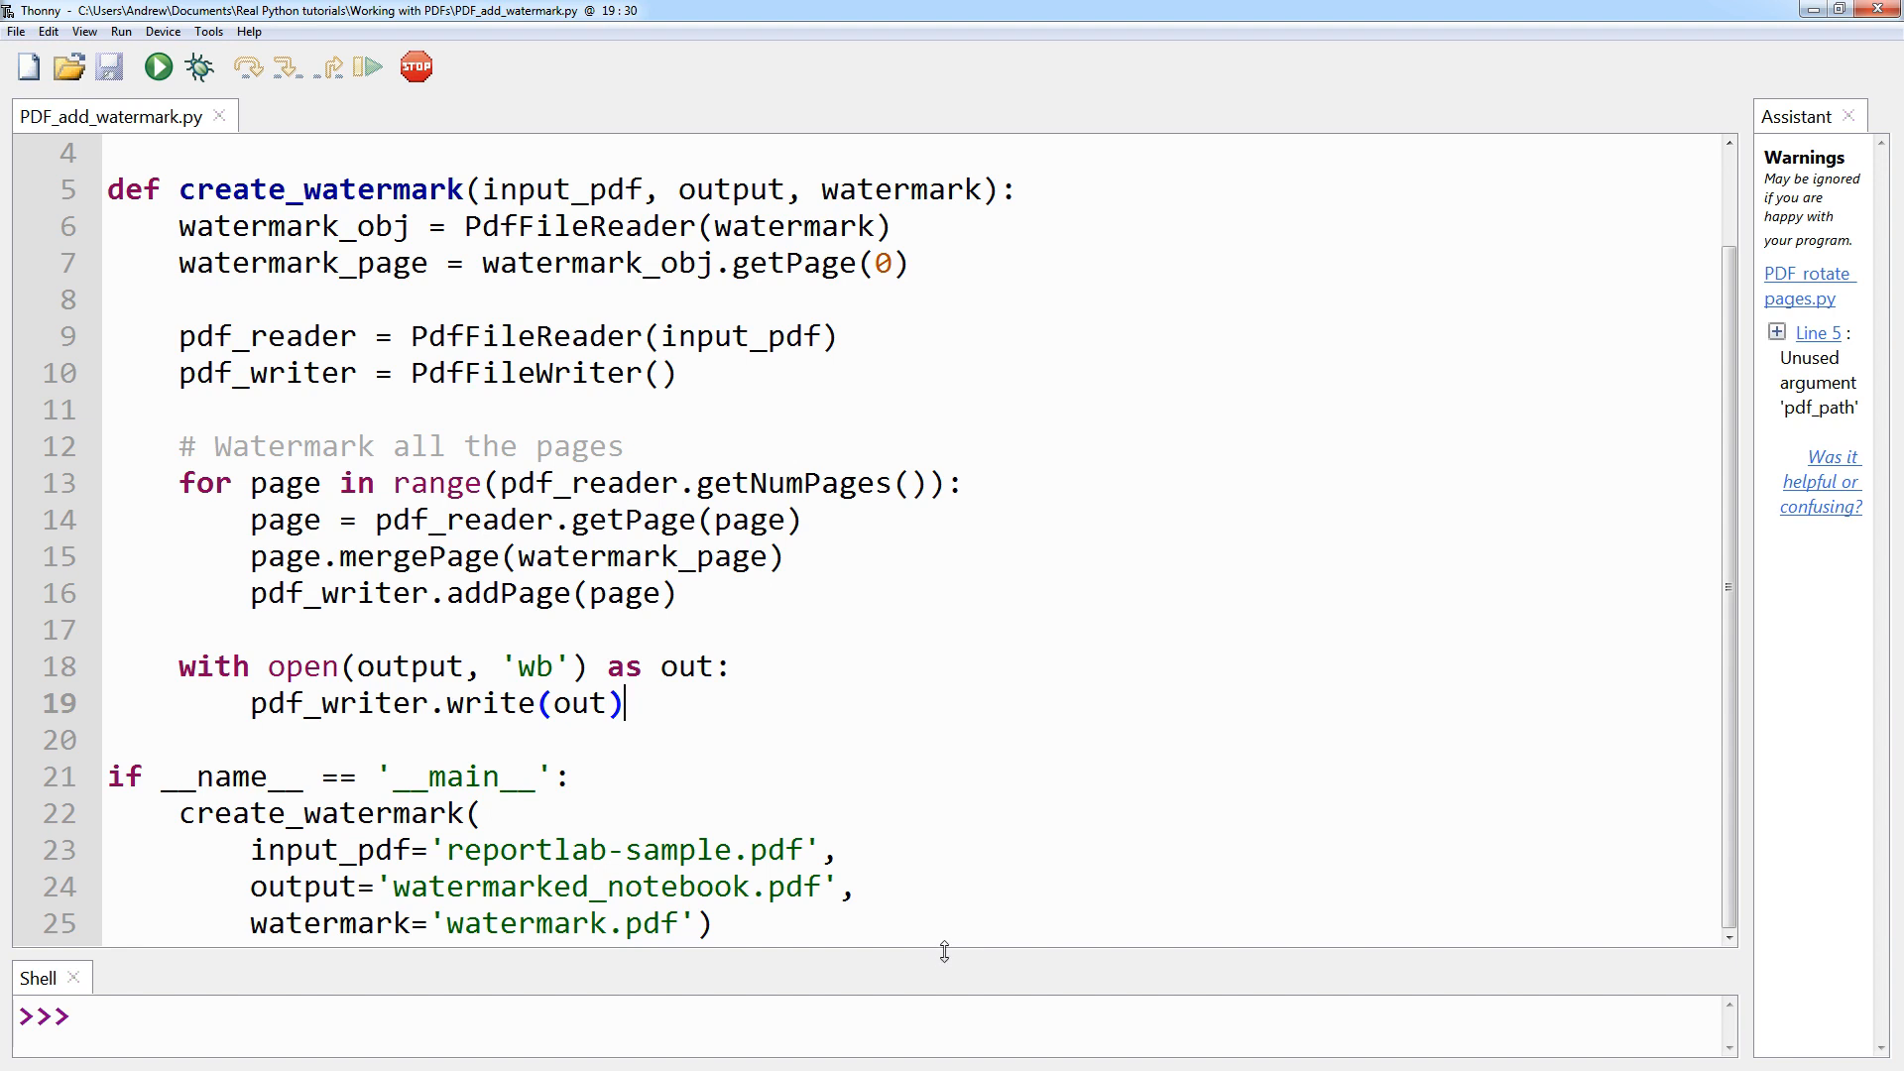
mouse_move(157, 65)
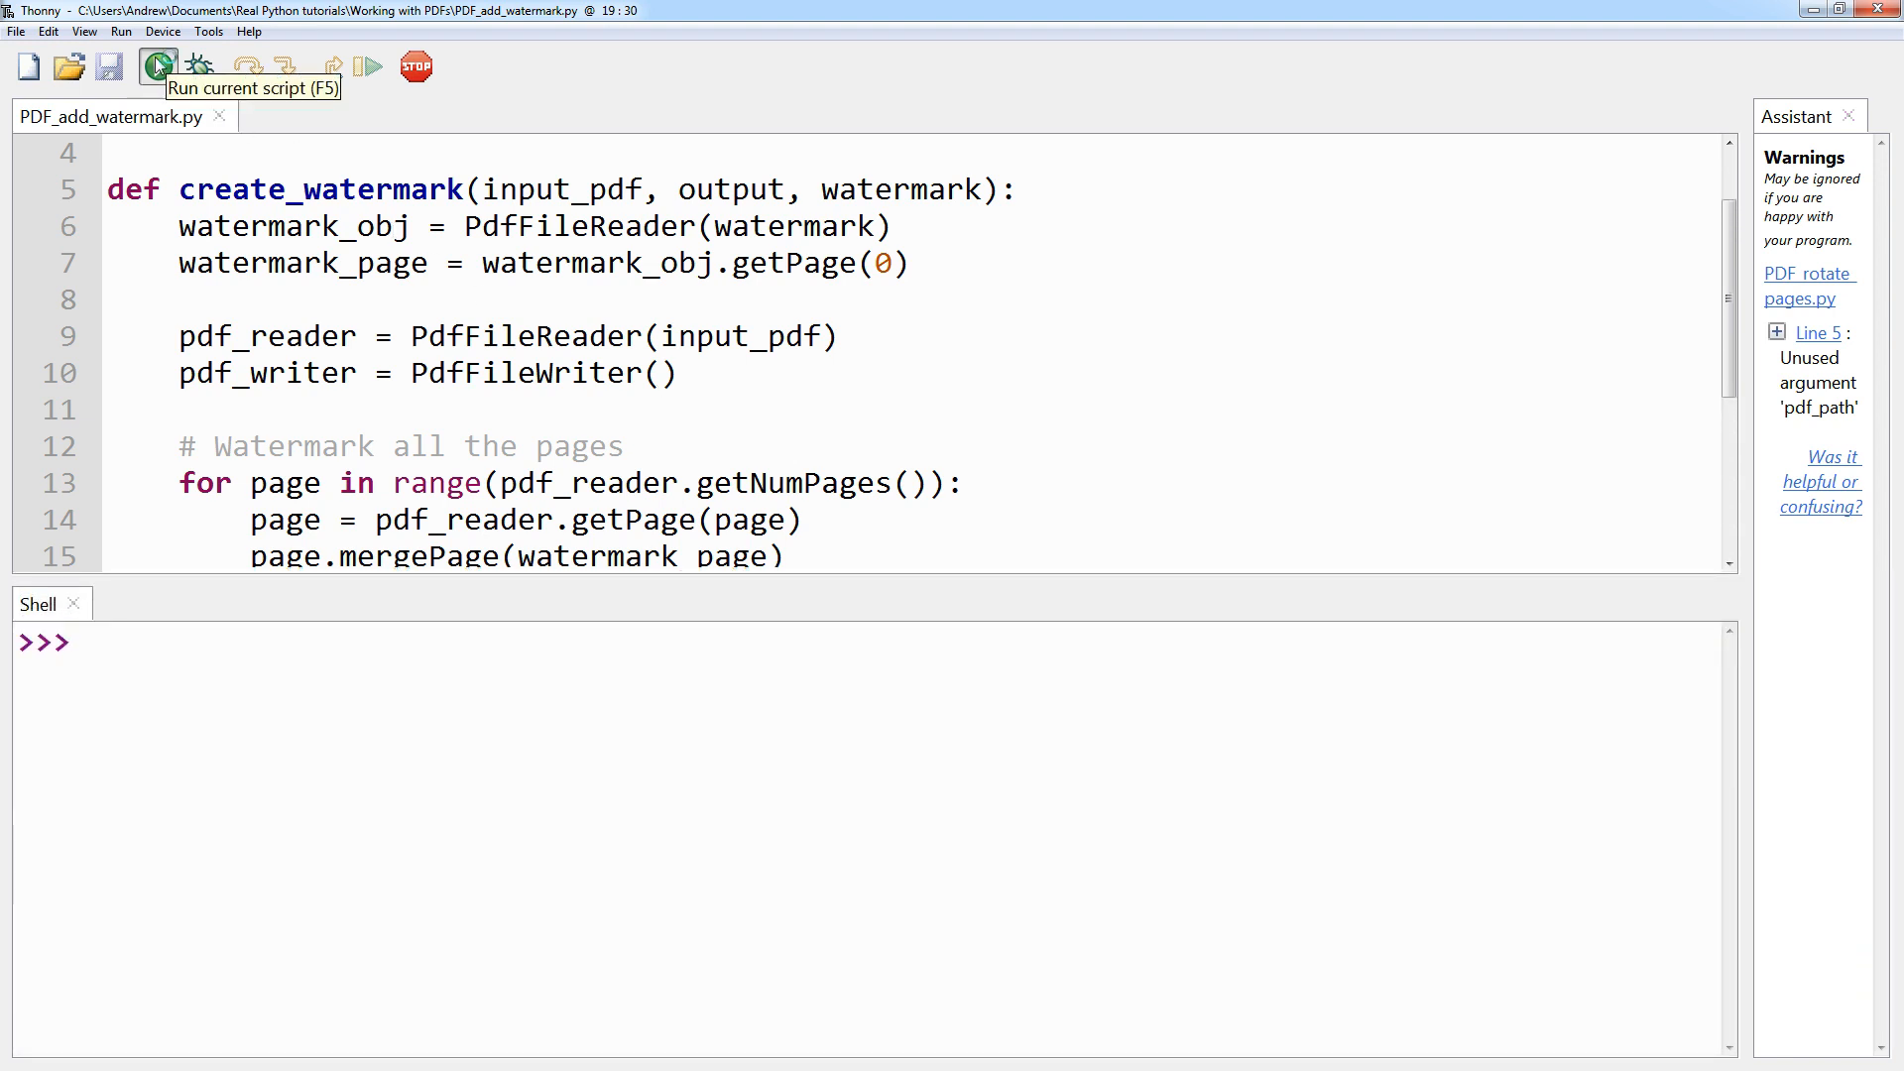
left_click(157, 65)
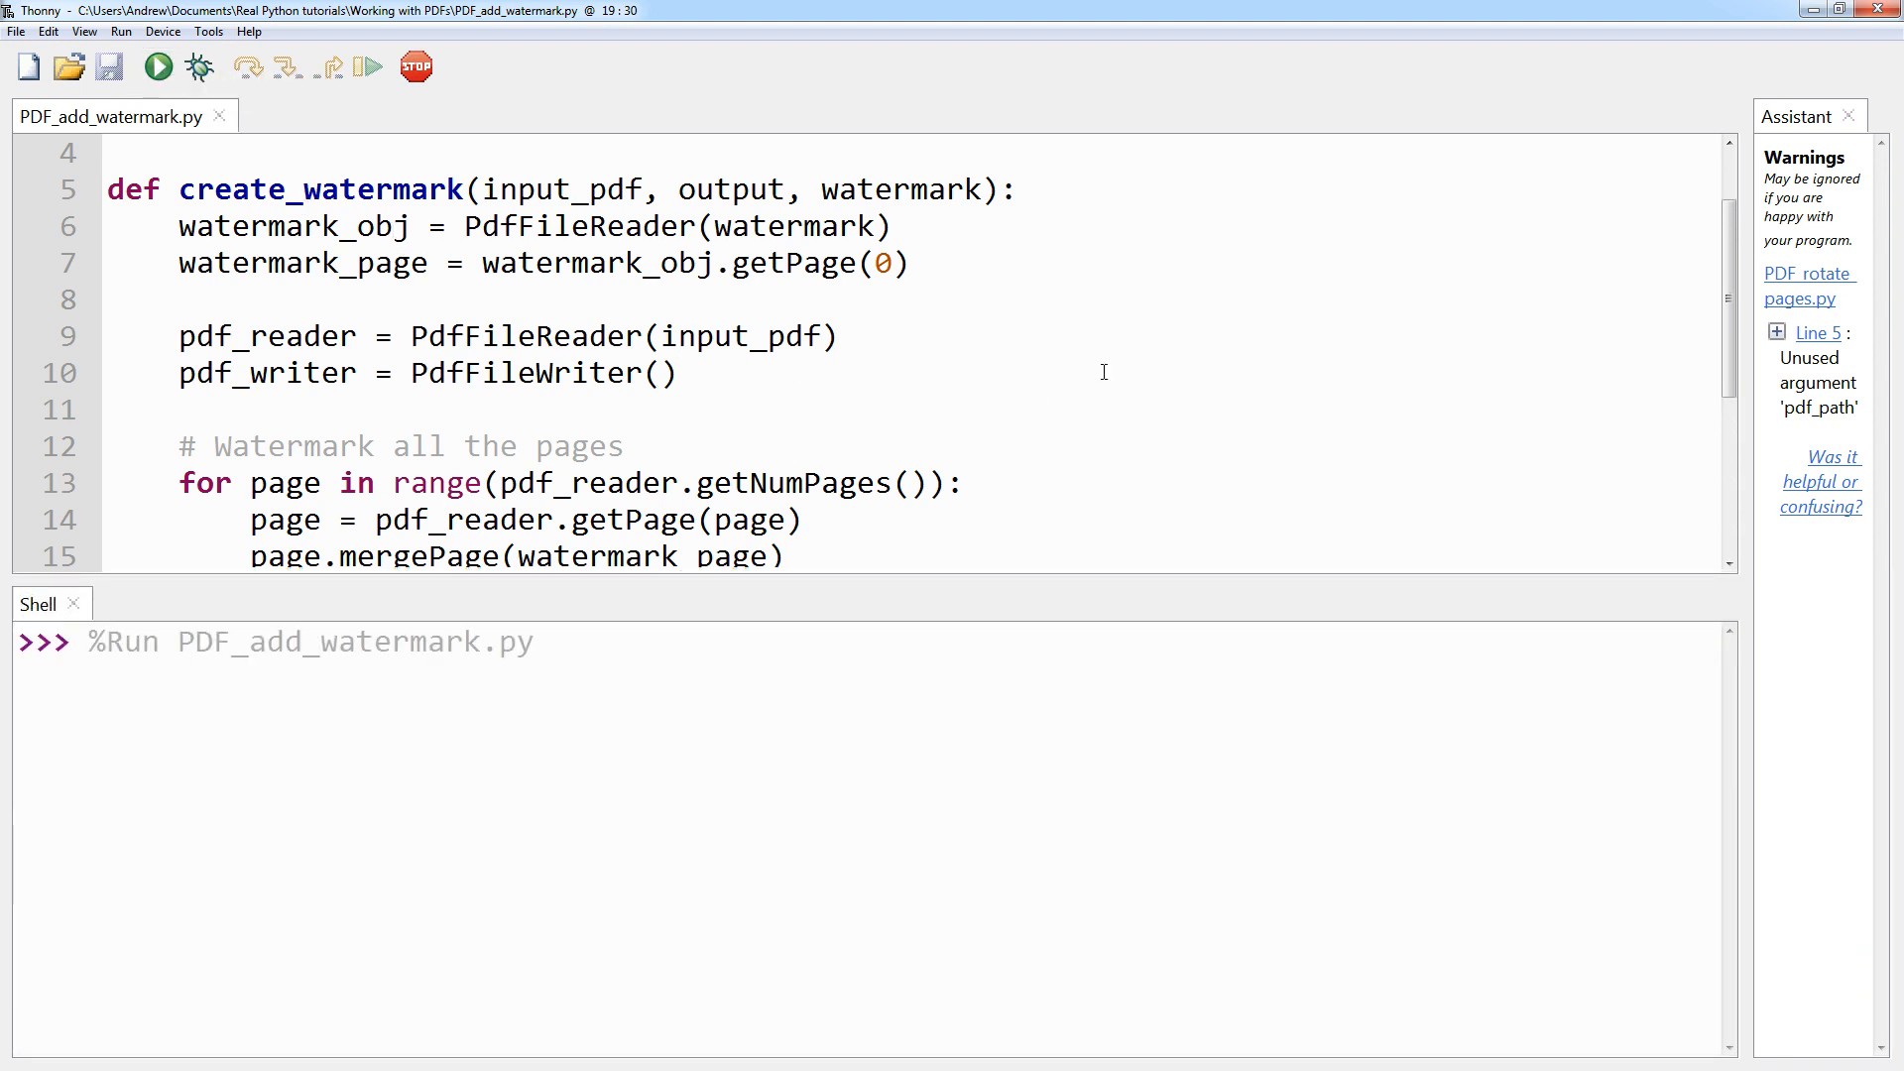
left_click(156, 66)
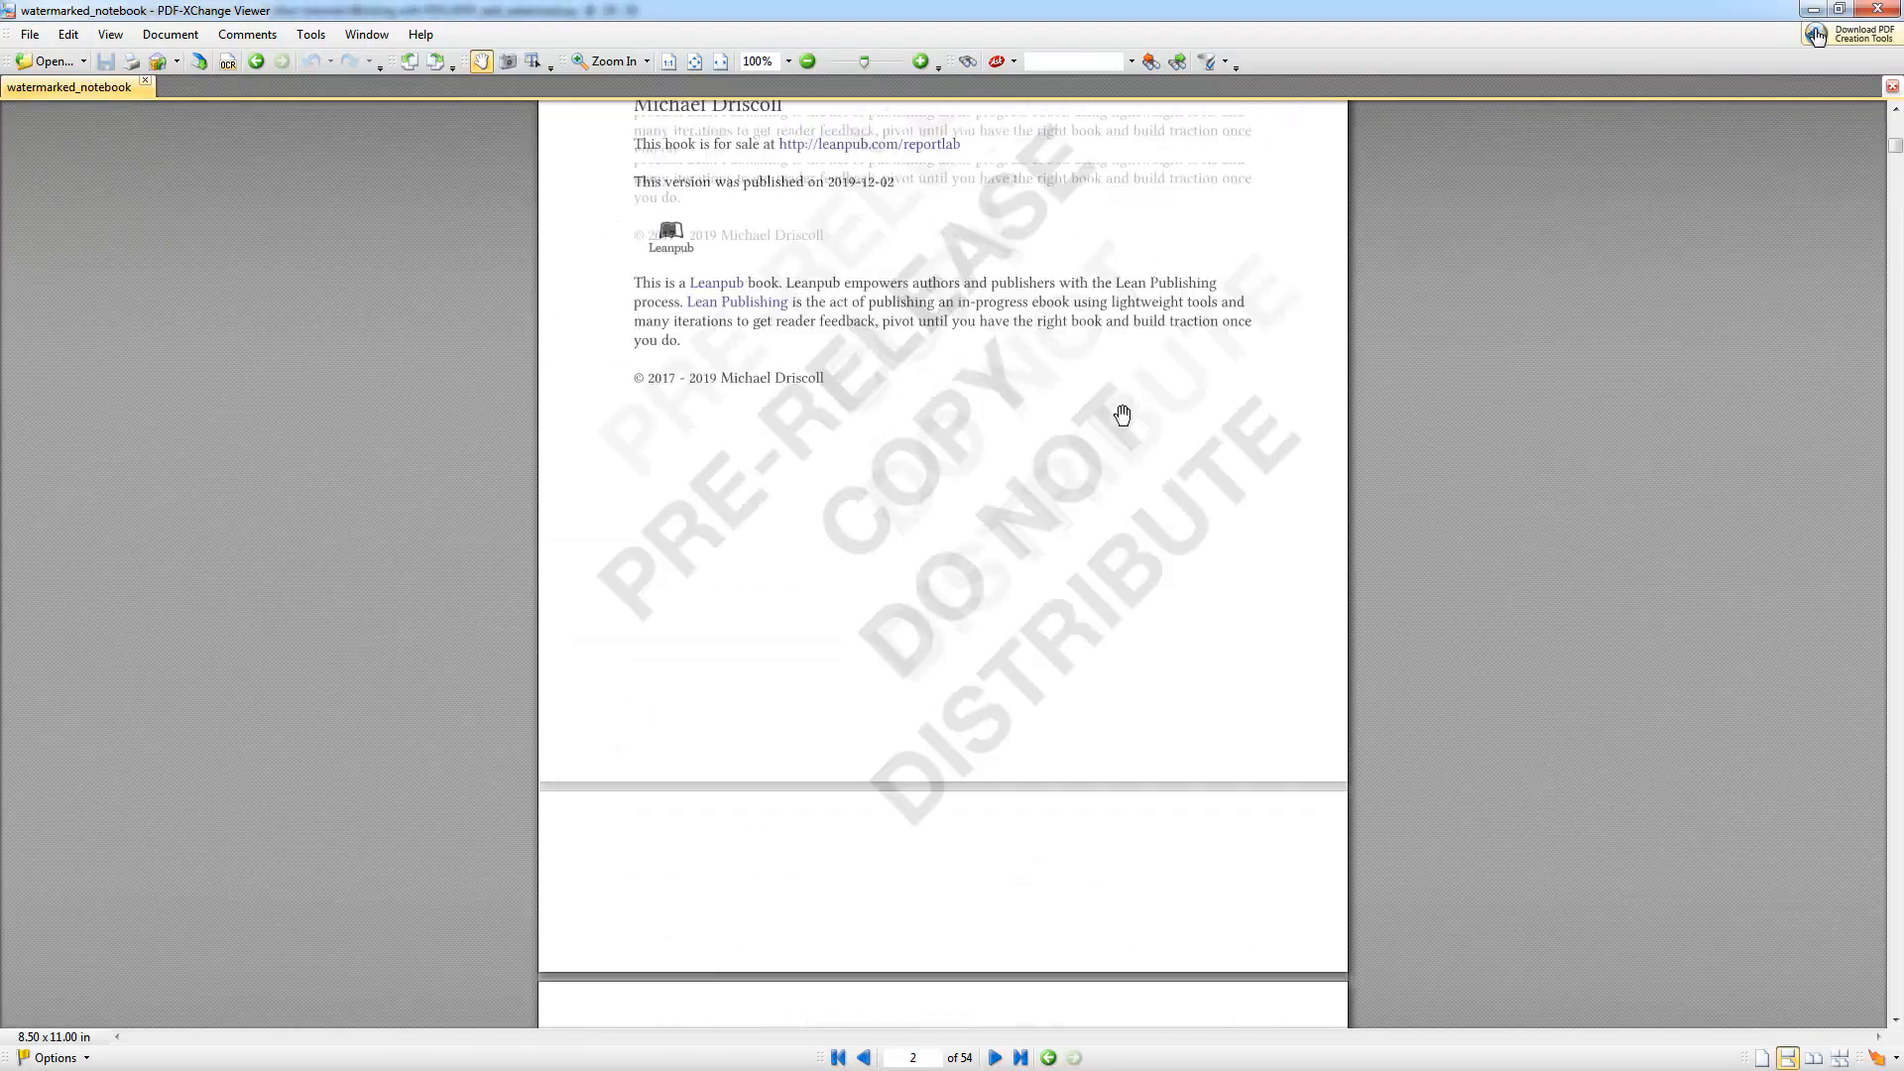
- Scroll through watermarked_notebook.pdf pages 1–3 confirming the PRE-RELEASE COPY DO NOT DISTRIBUTE watermark
left_click(862, 1057)
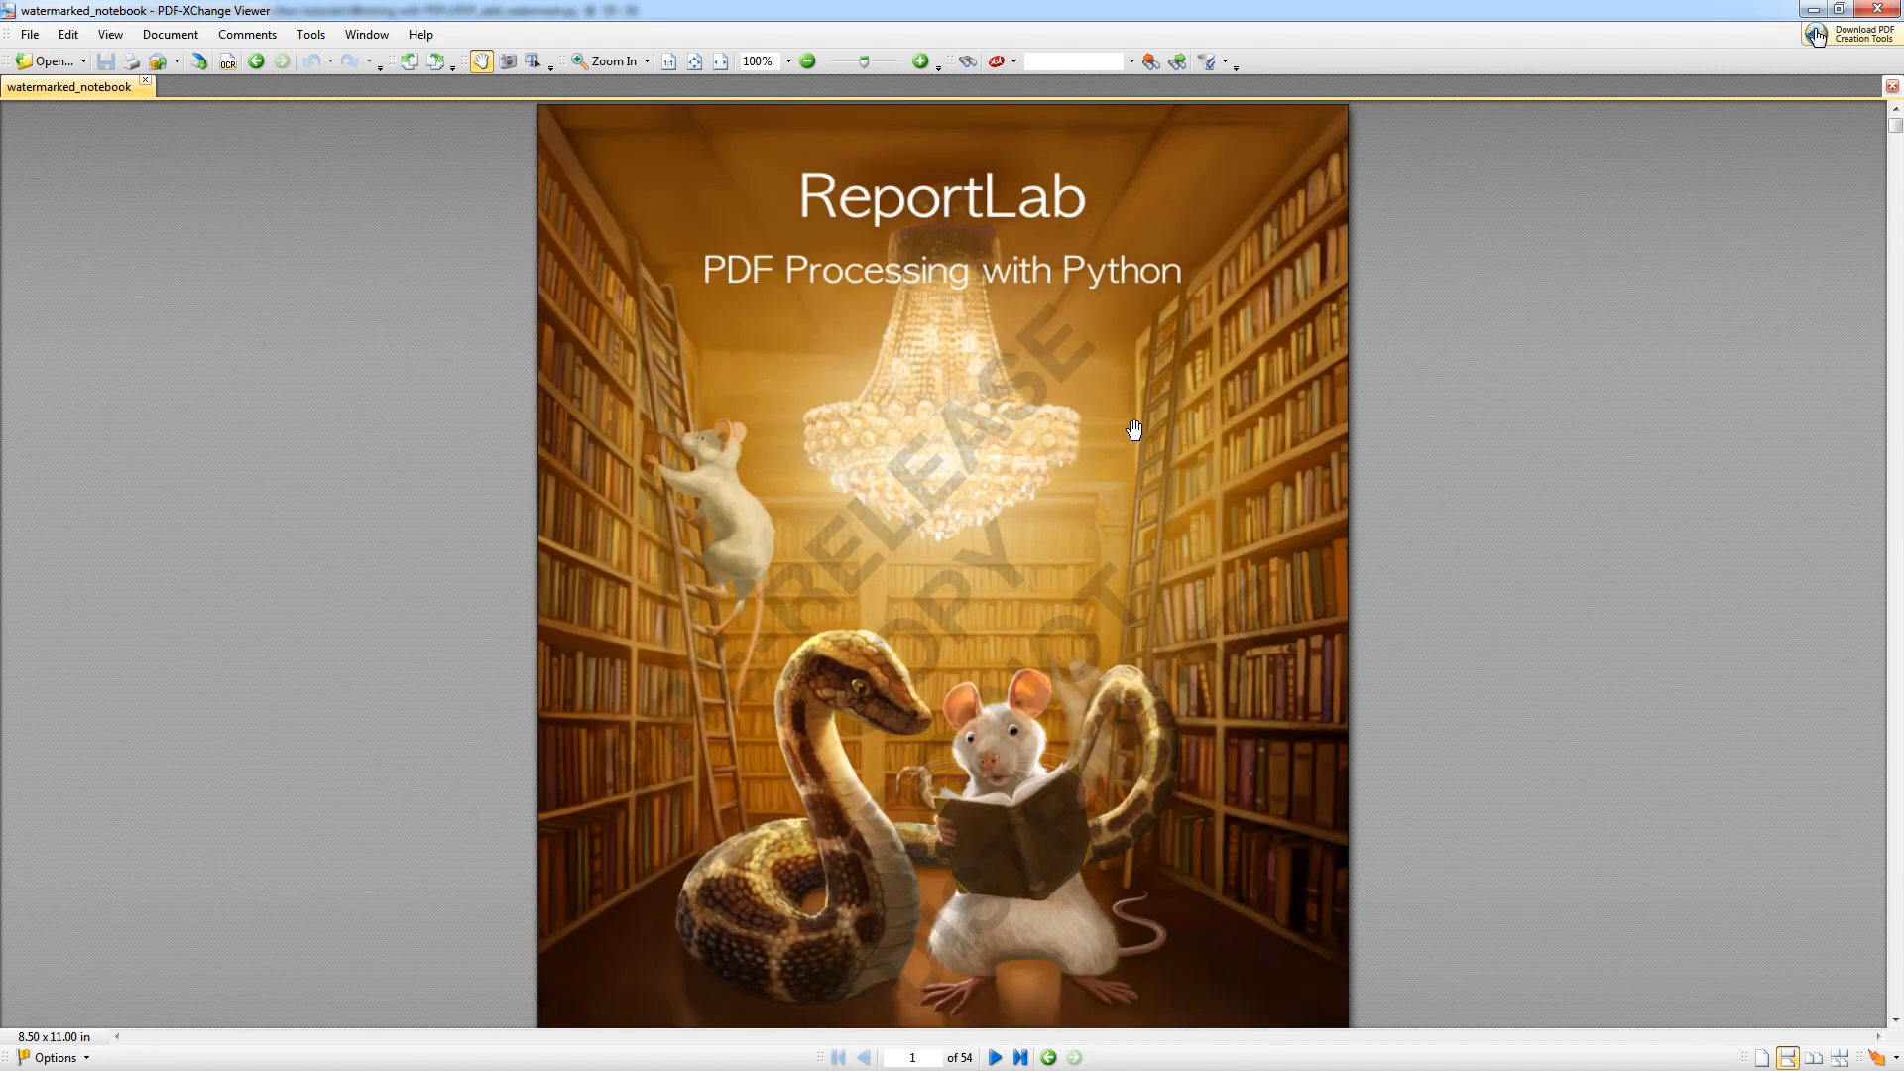
mouse_move(1089, 196)
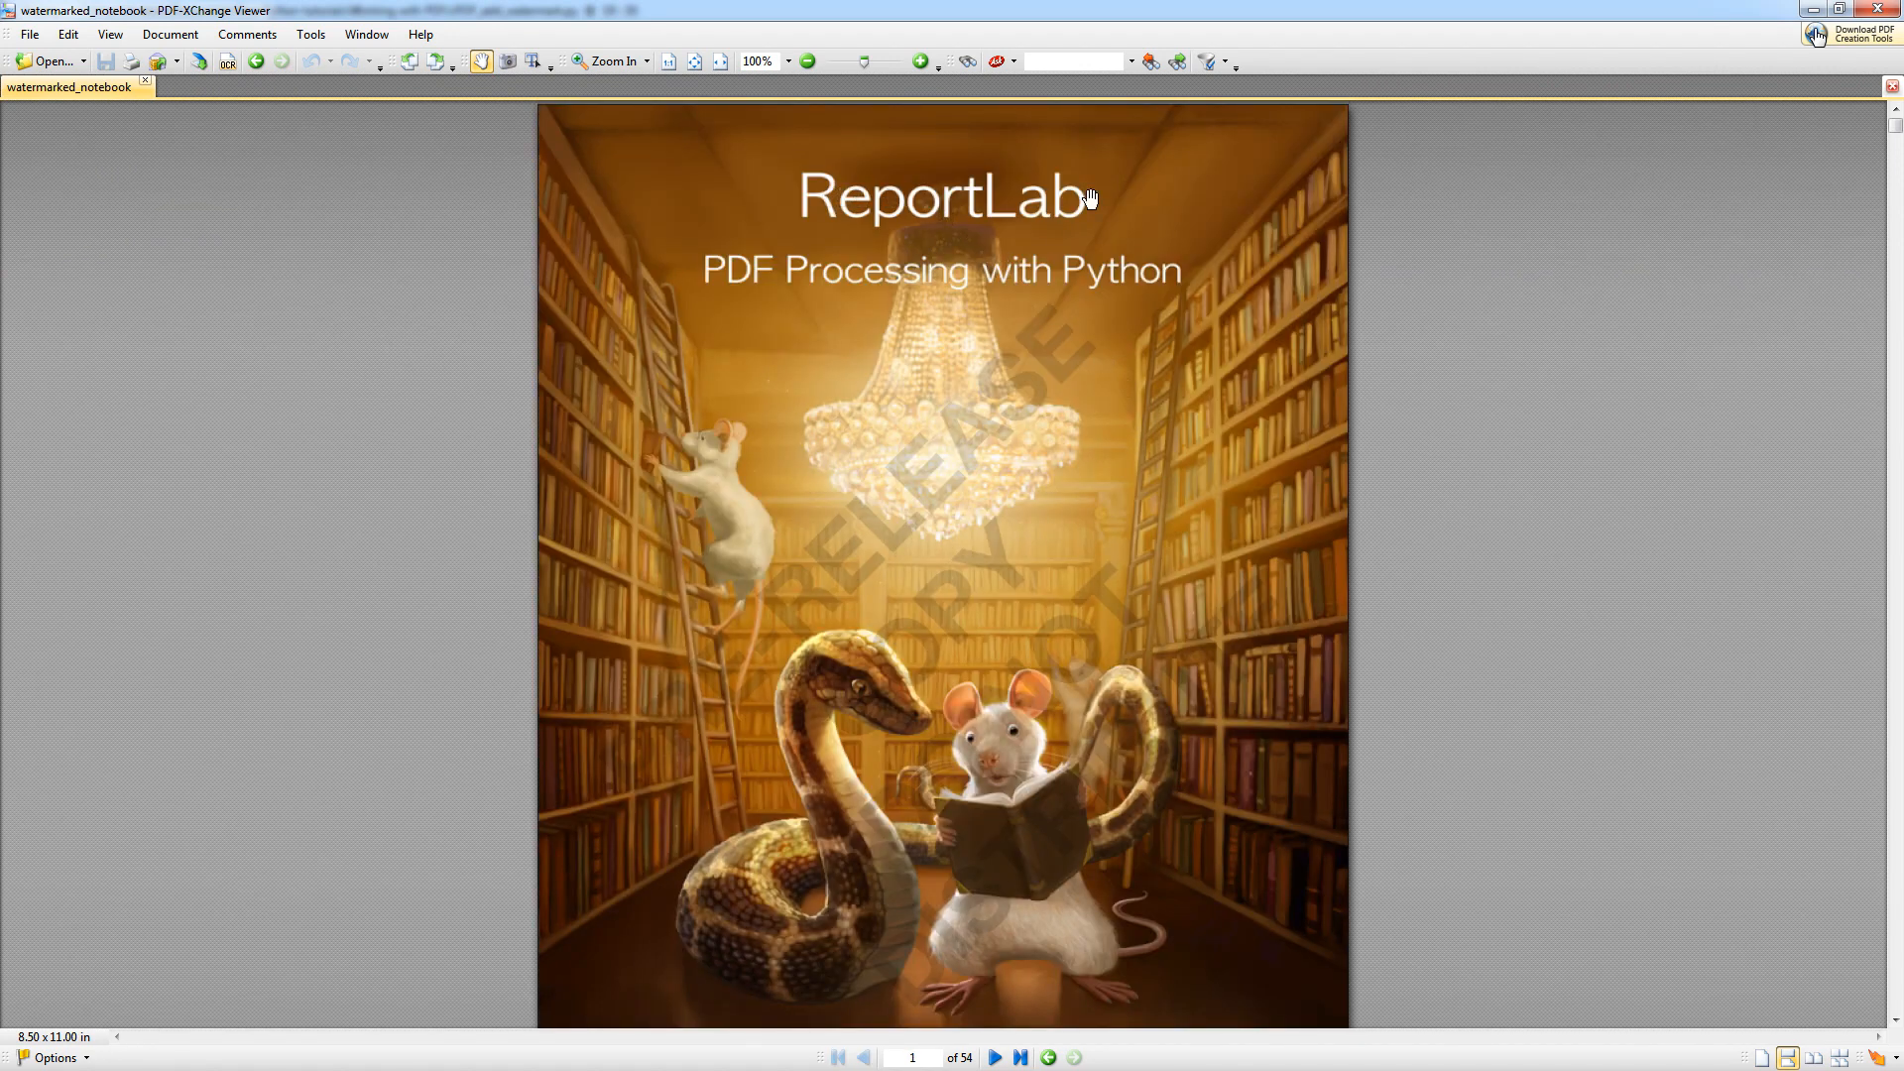
mouse_move(1416, 228)
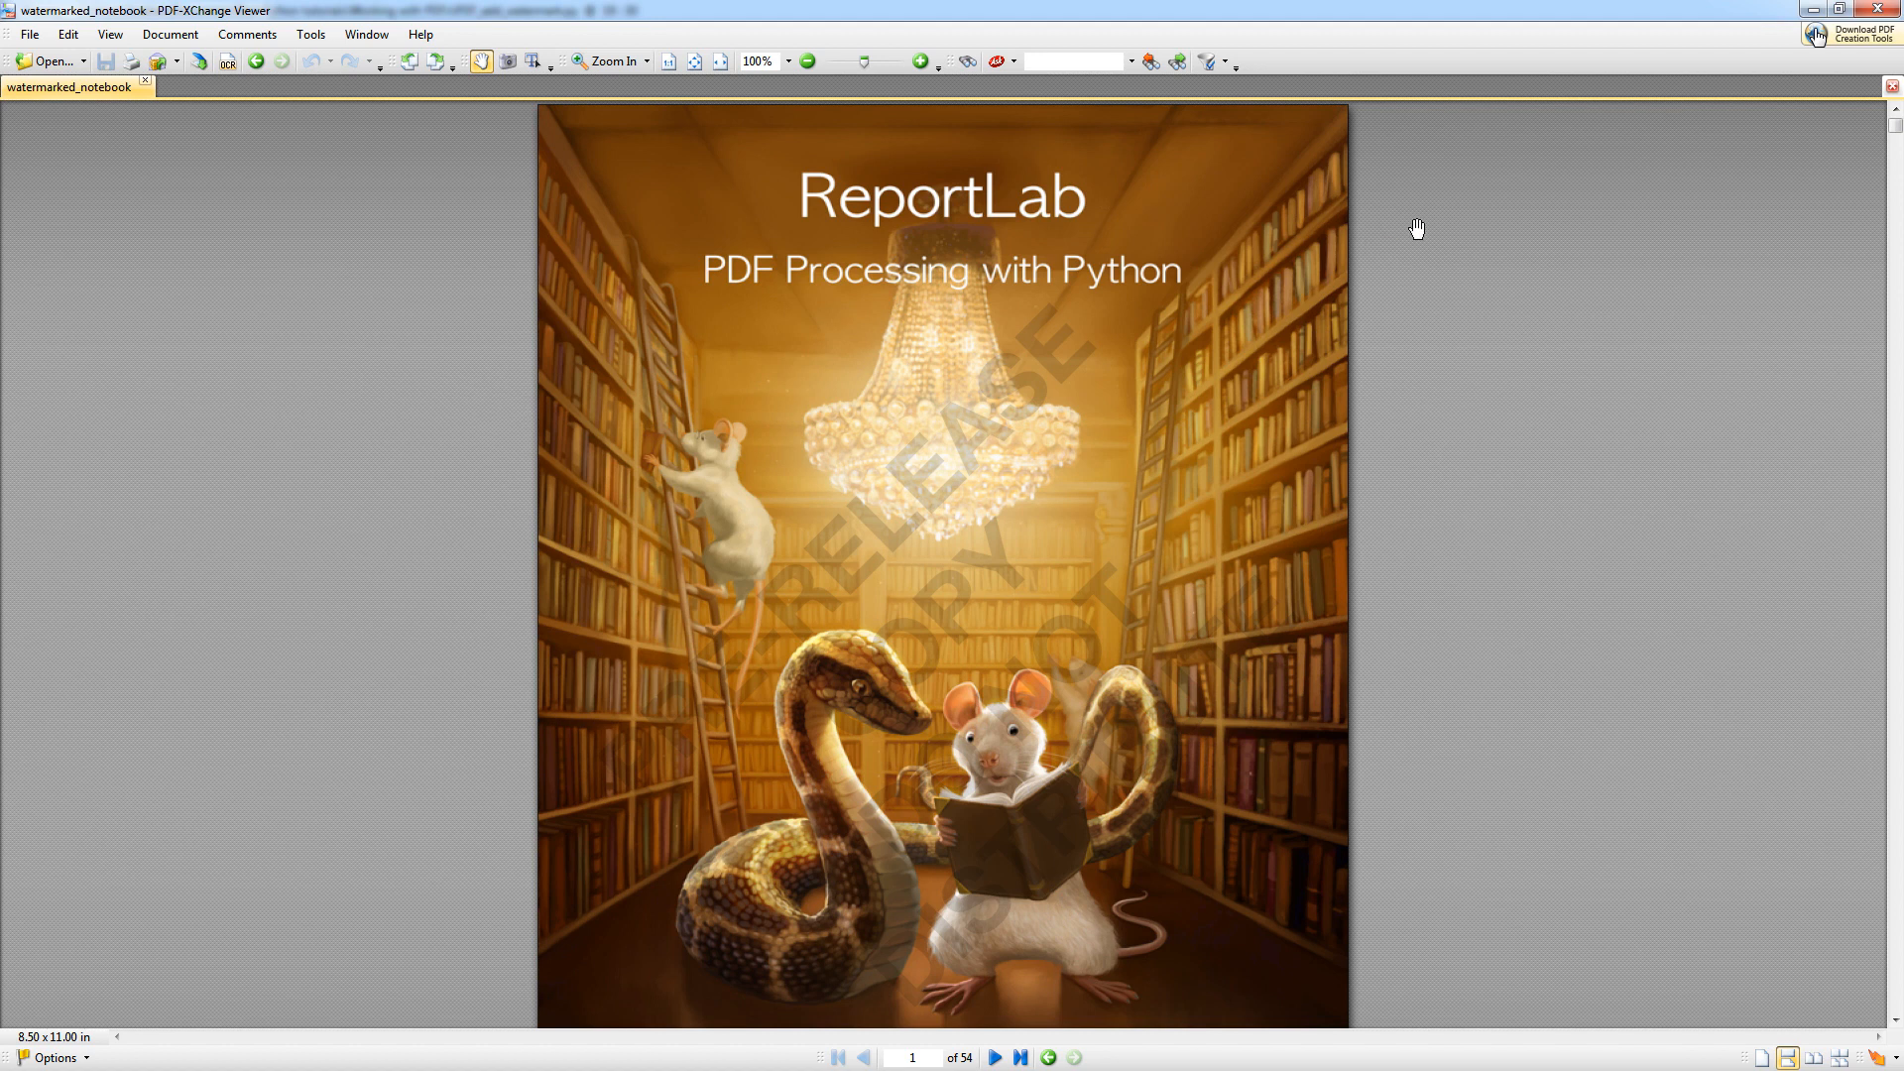
mouse_move(1372, 327)
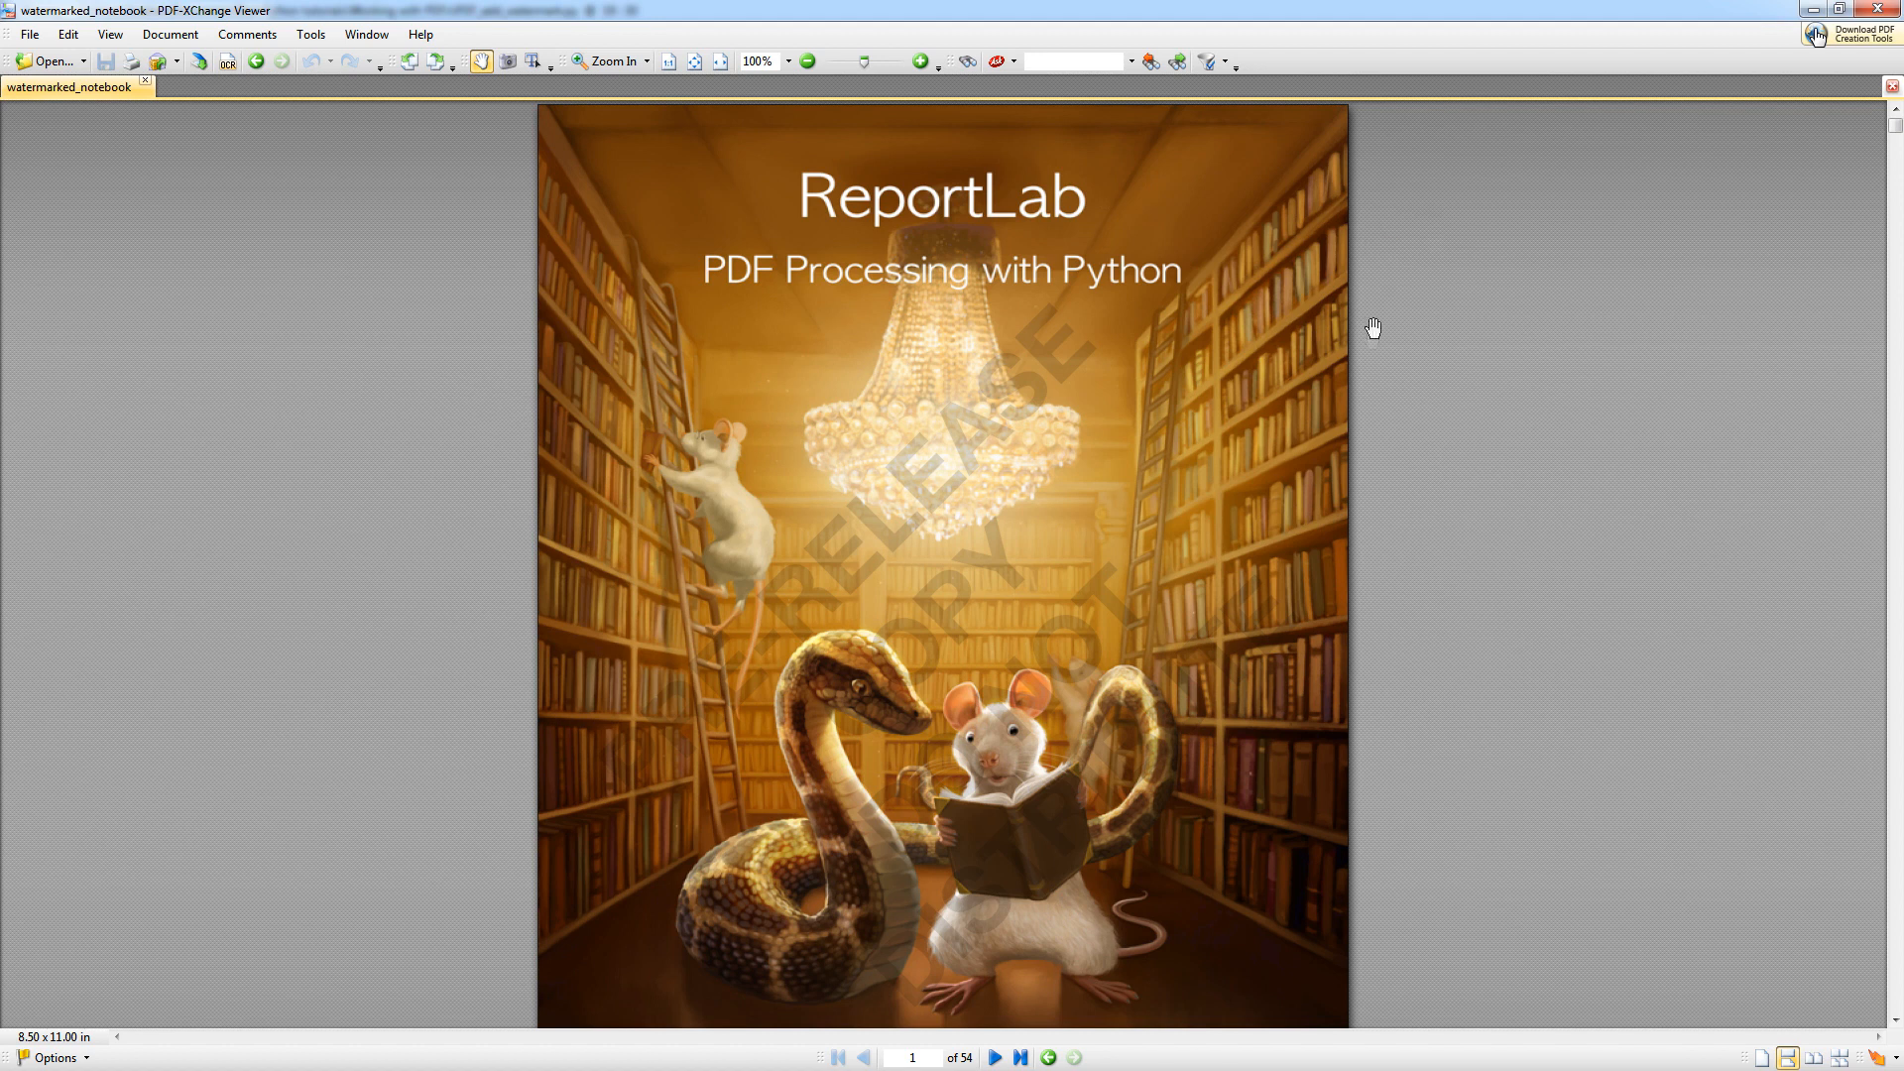
scroll("down", 3)
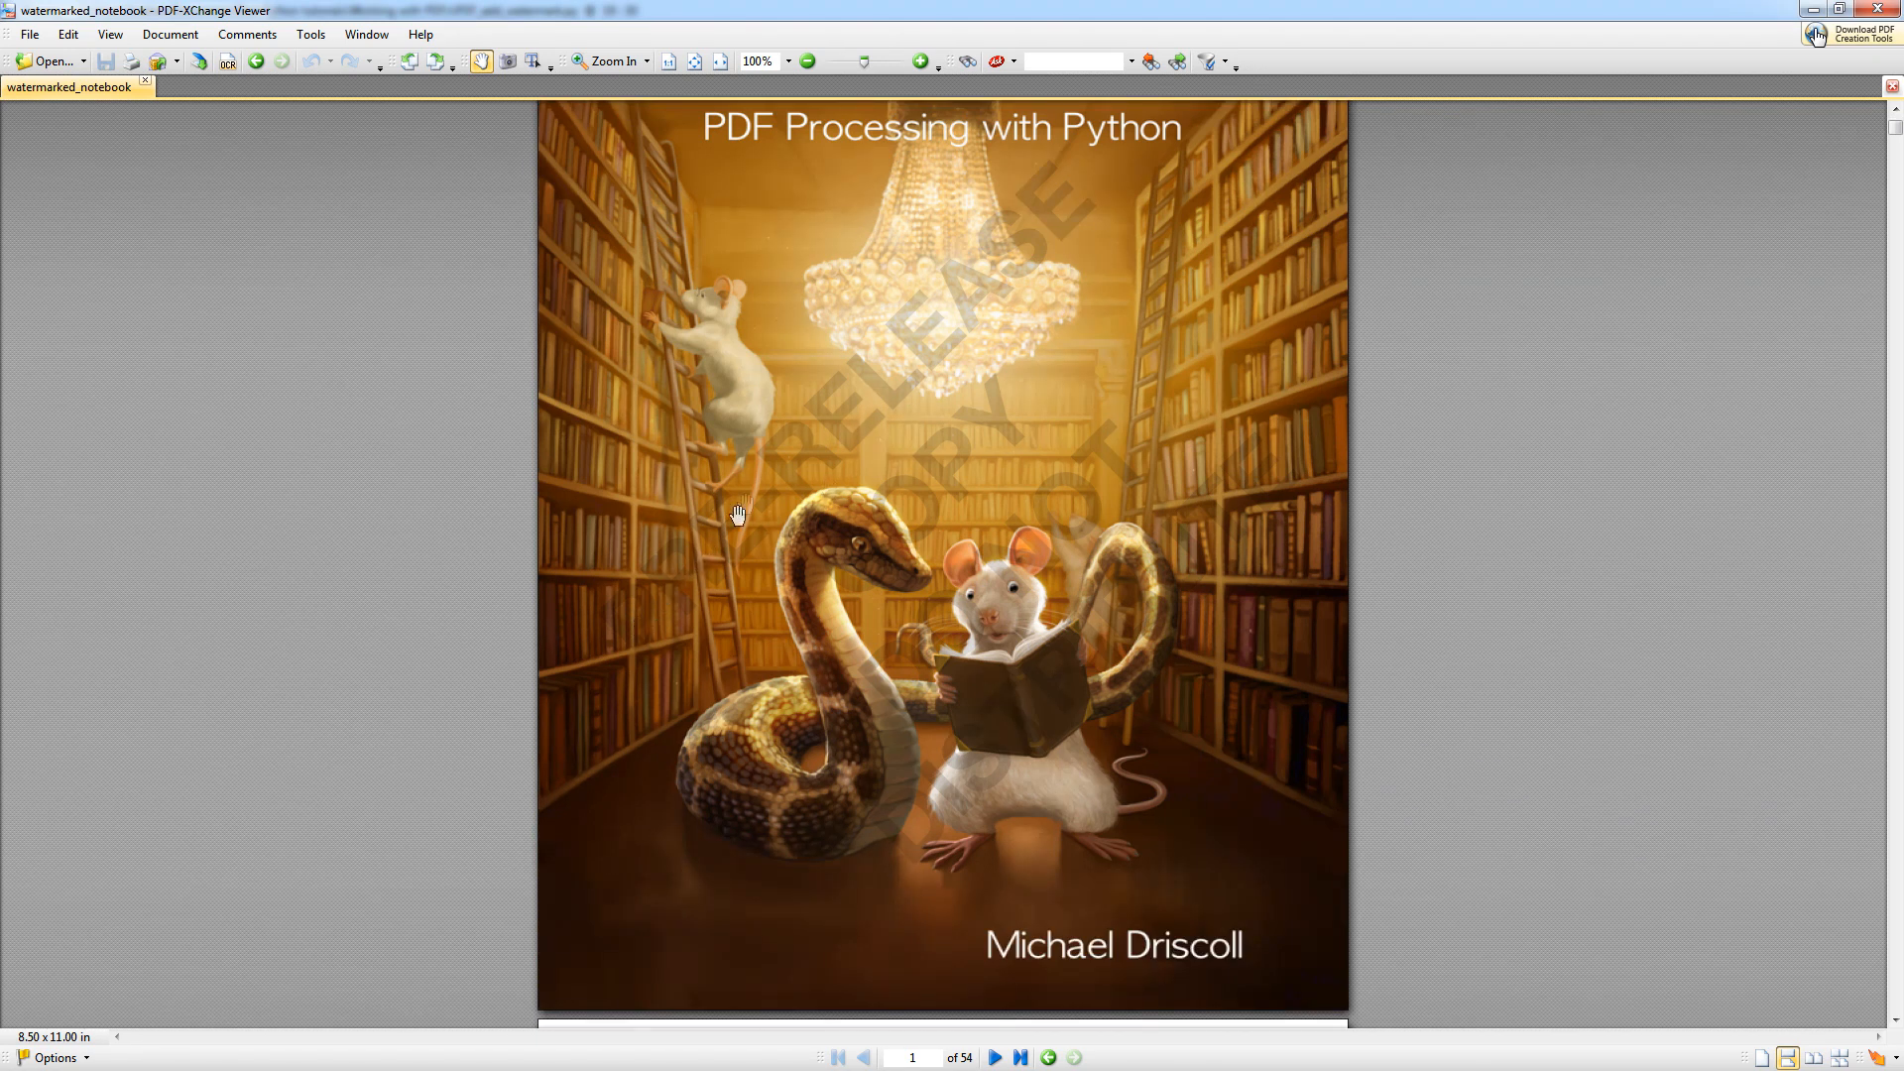
mouse_move(980, 472)
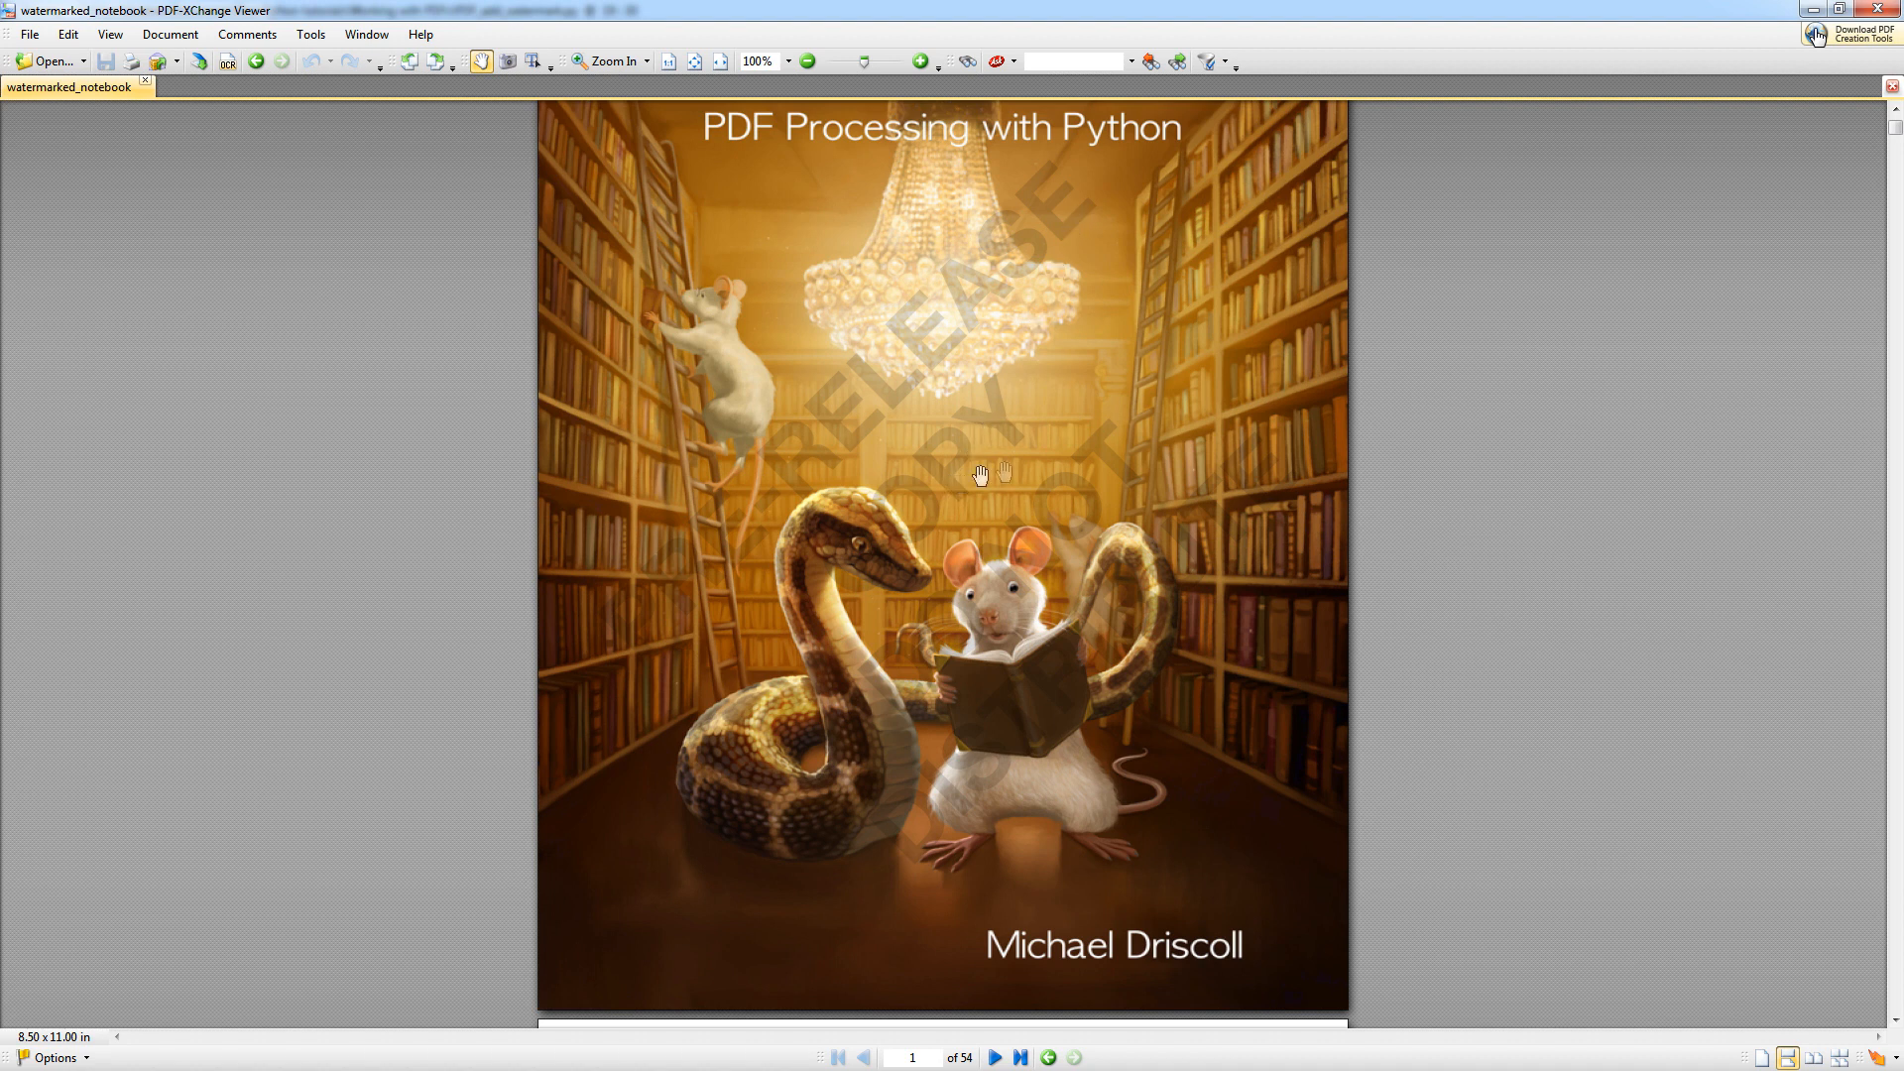
mouse_move(1504, 464)
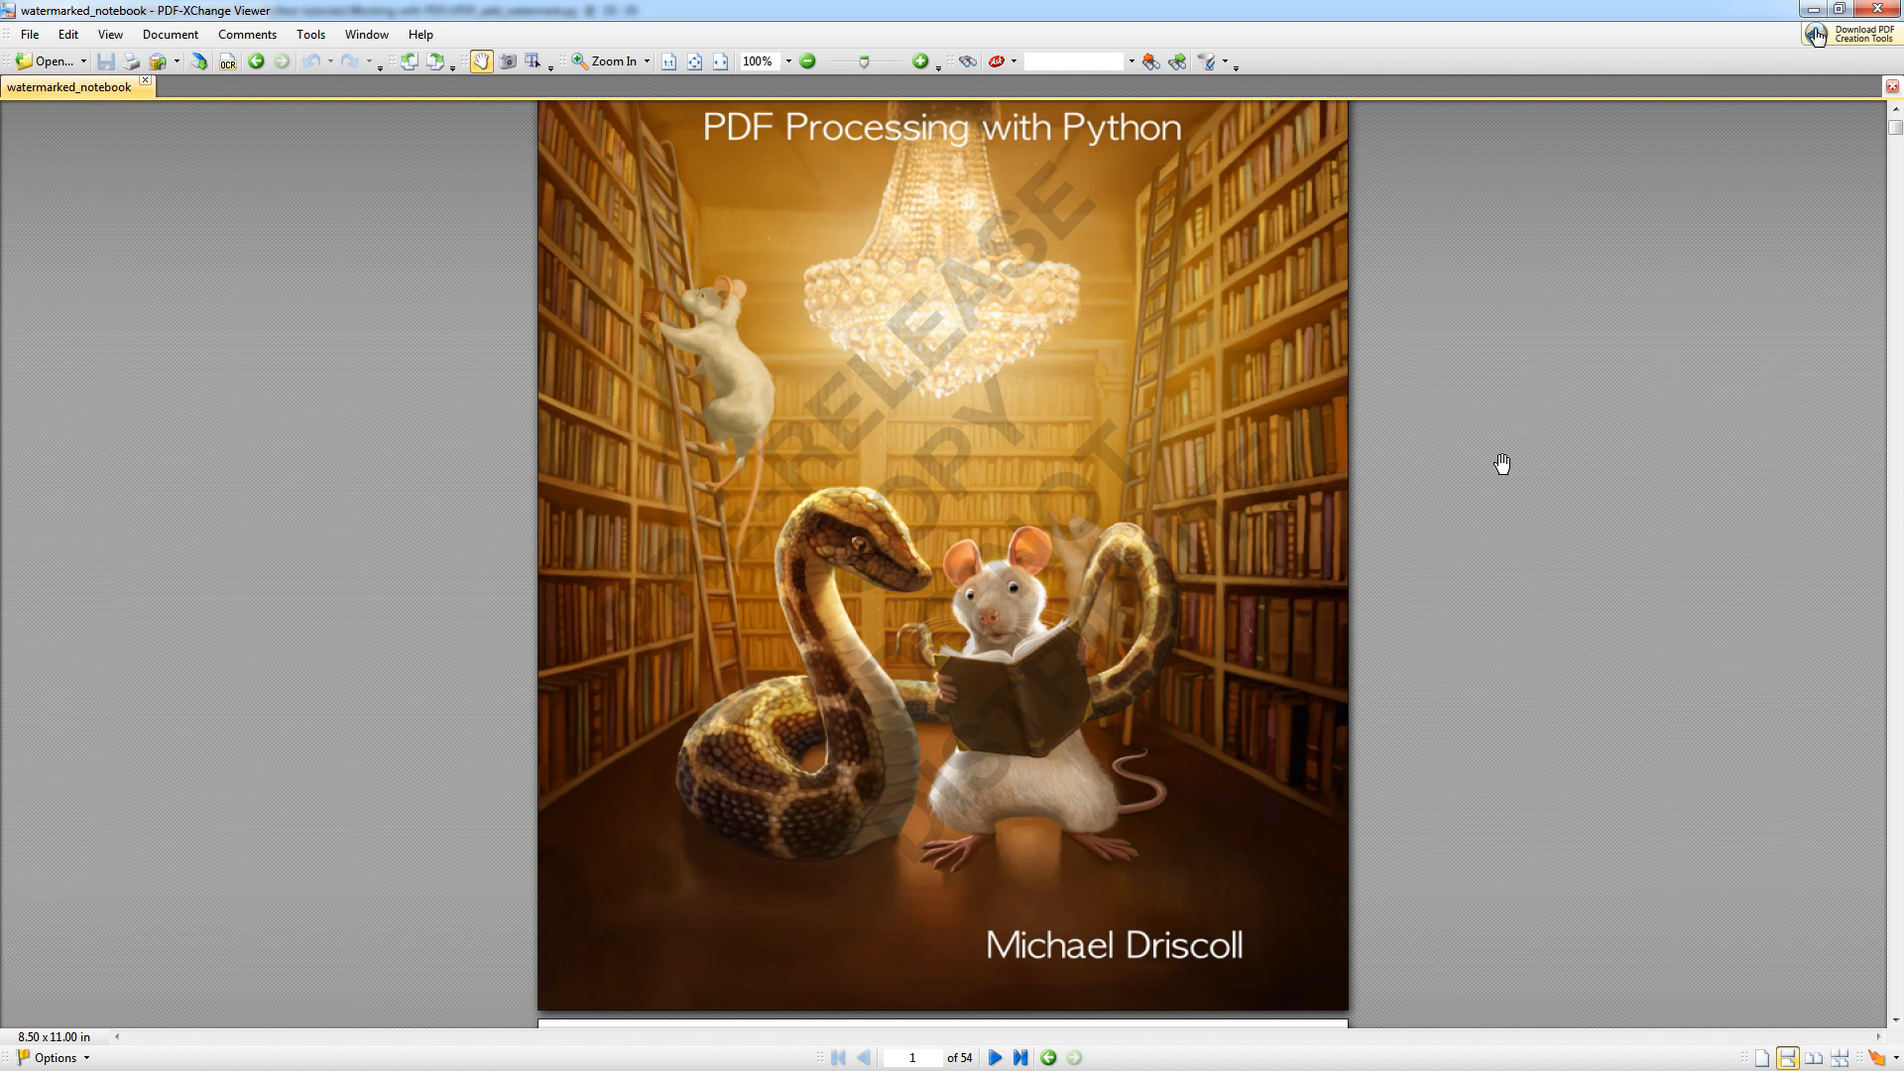
mouse_move(1500, 437)
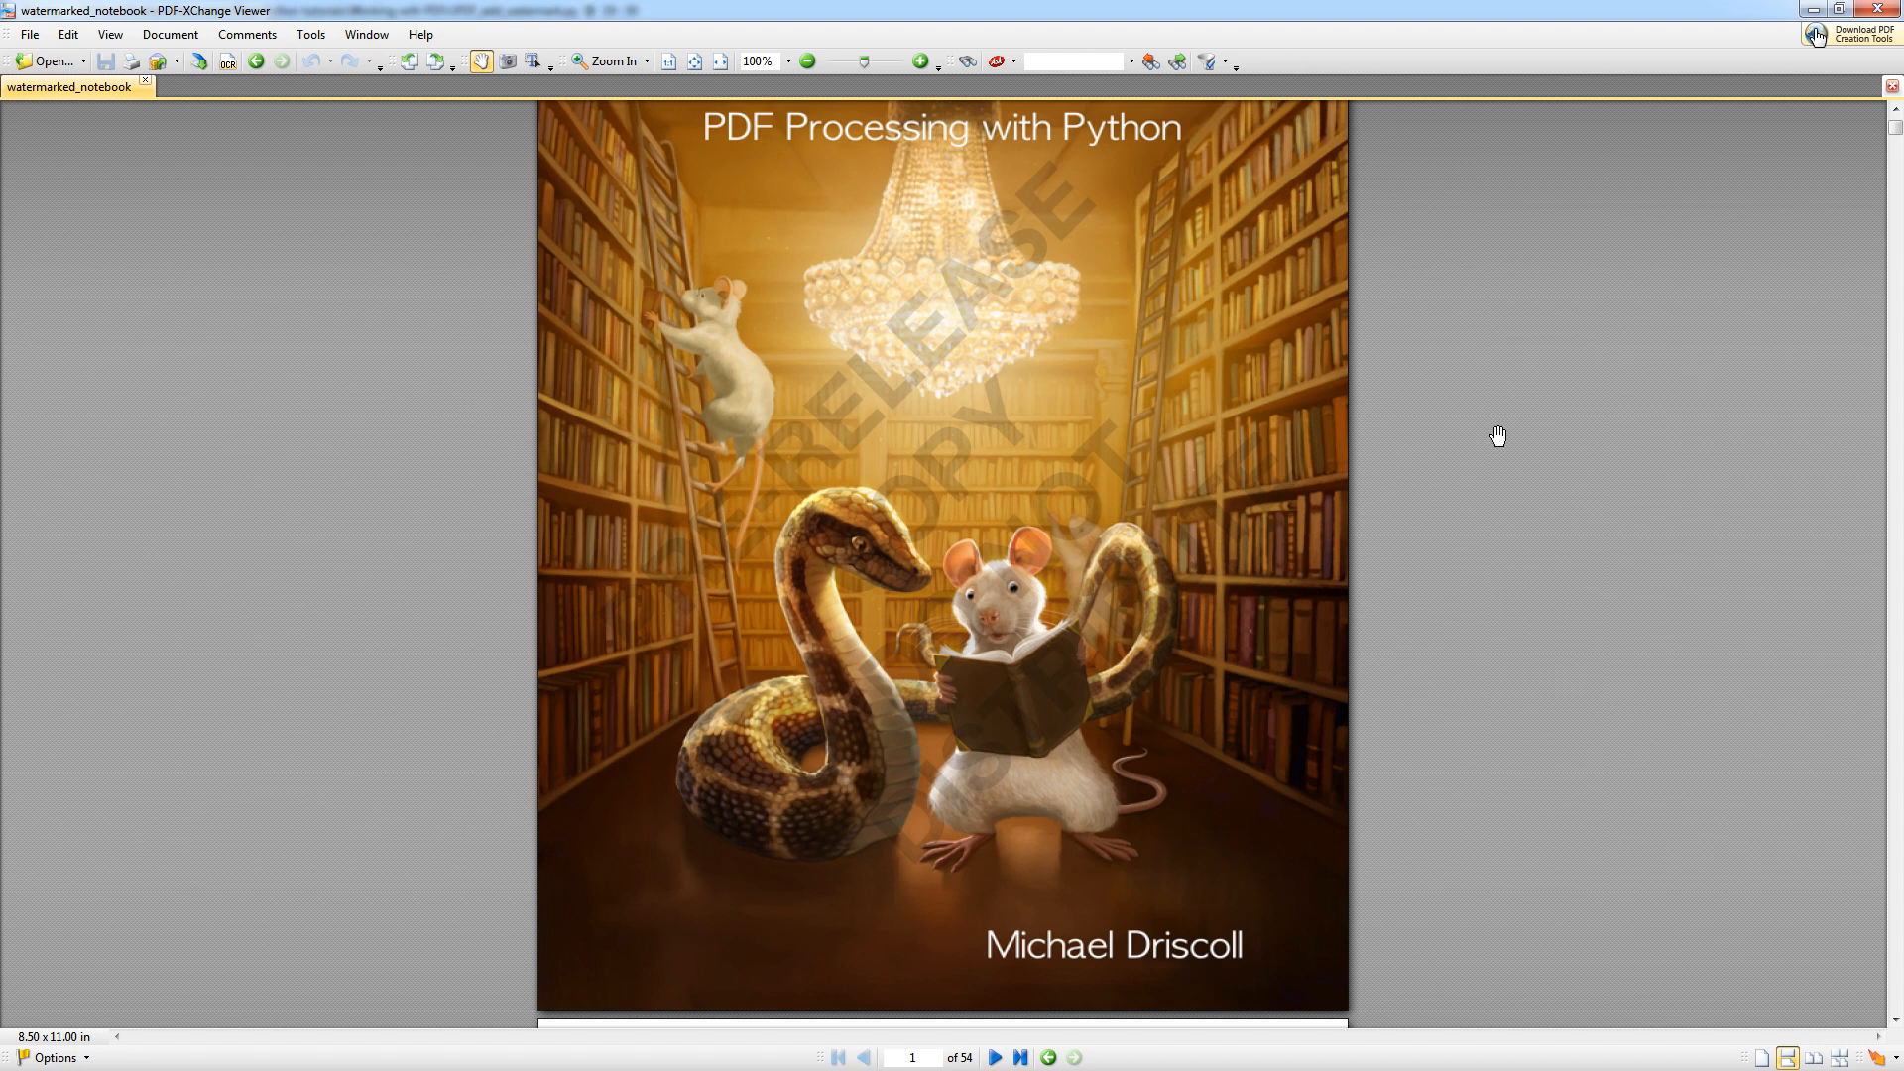
mouse_move(1492, 510)
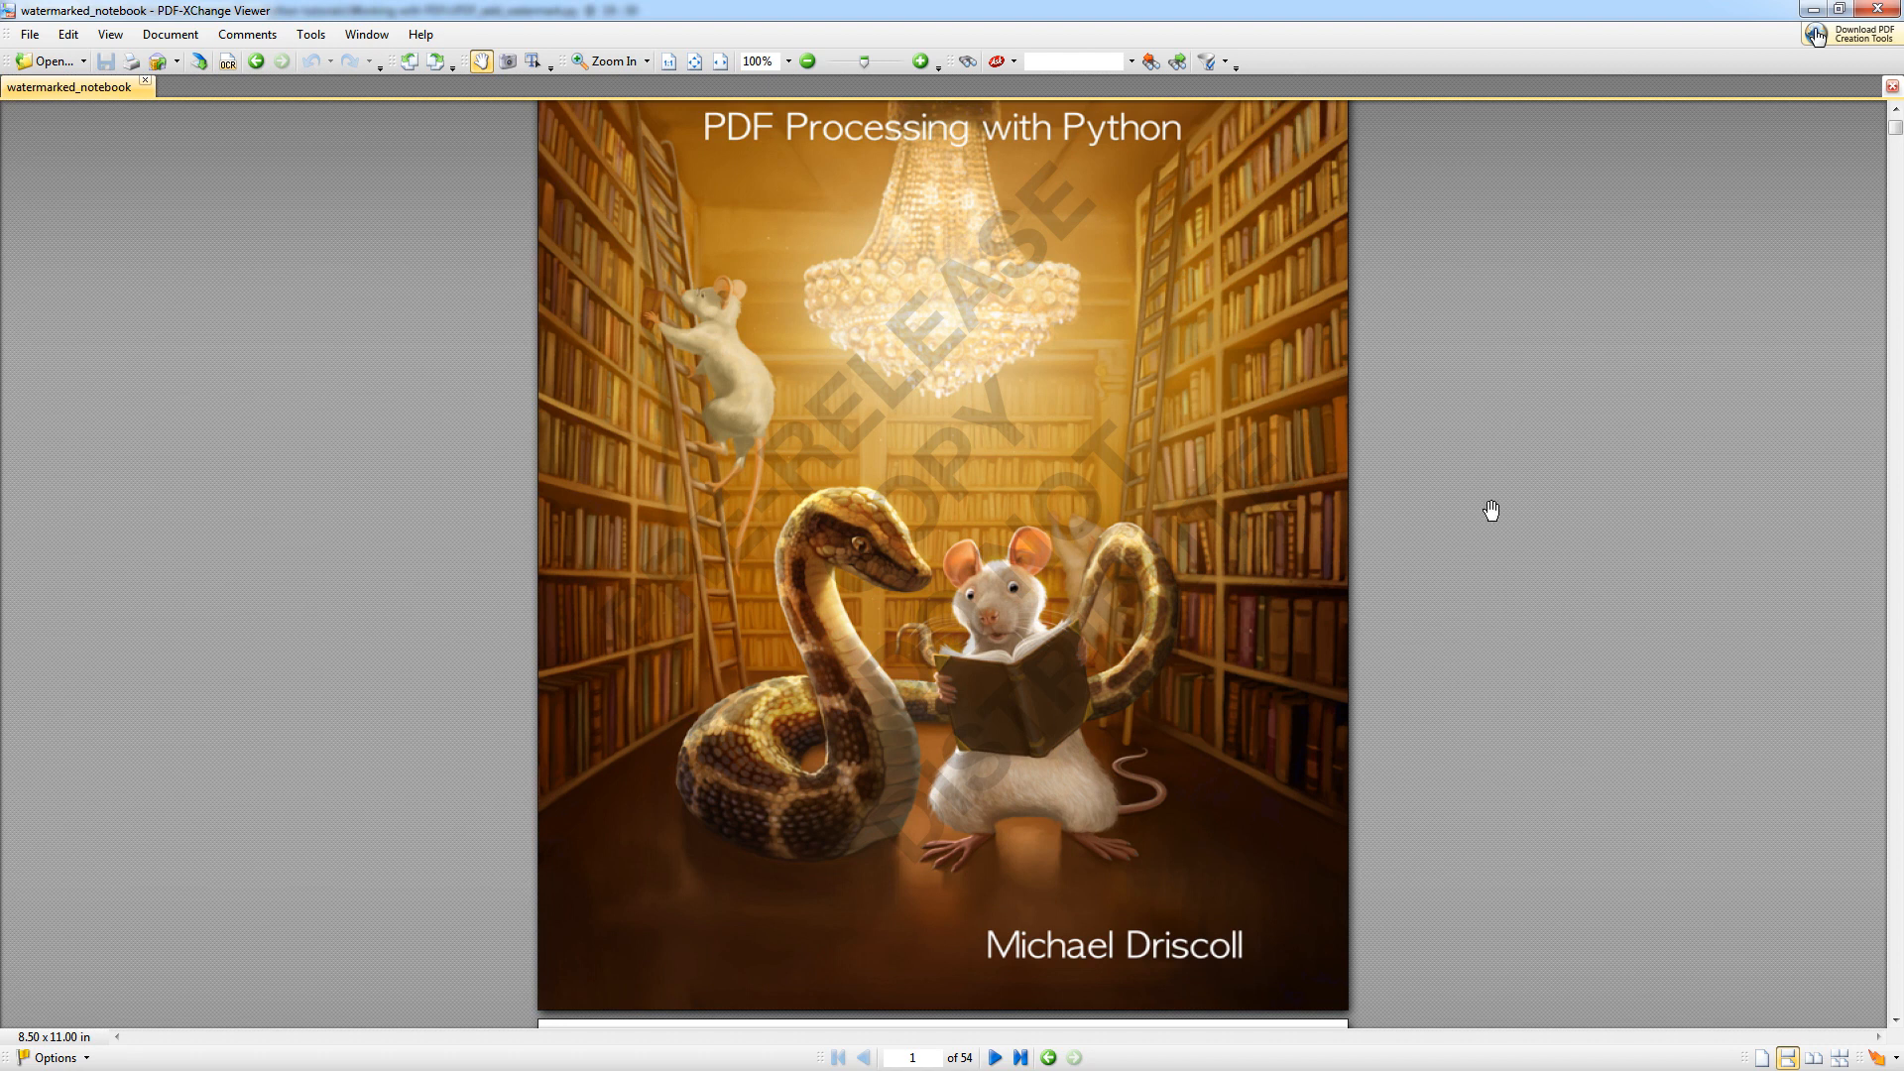
scroll("down", 3)
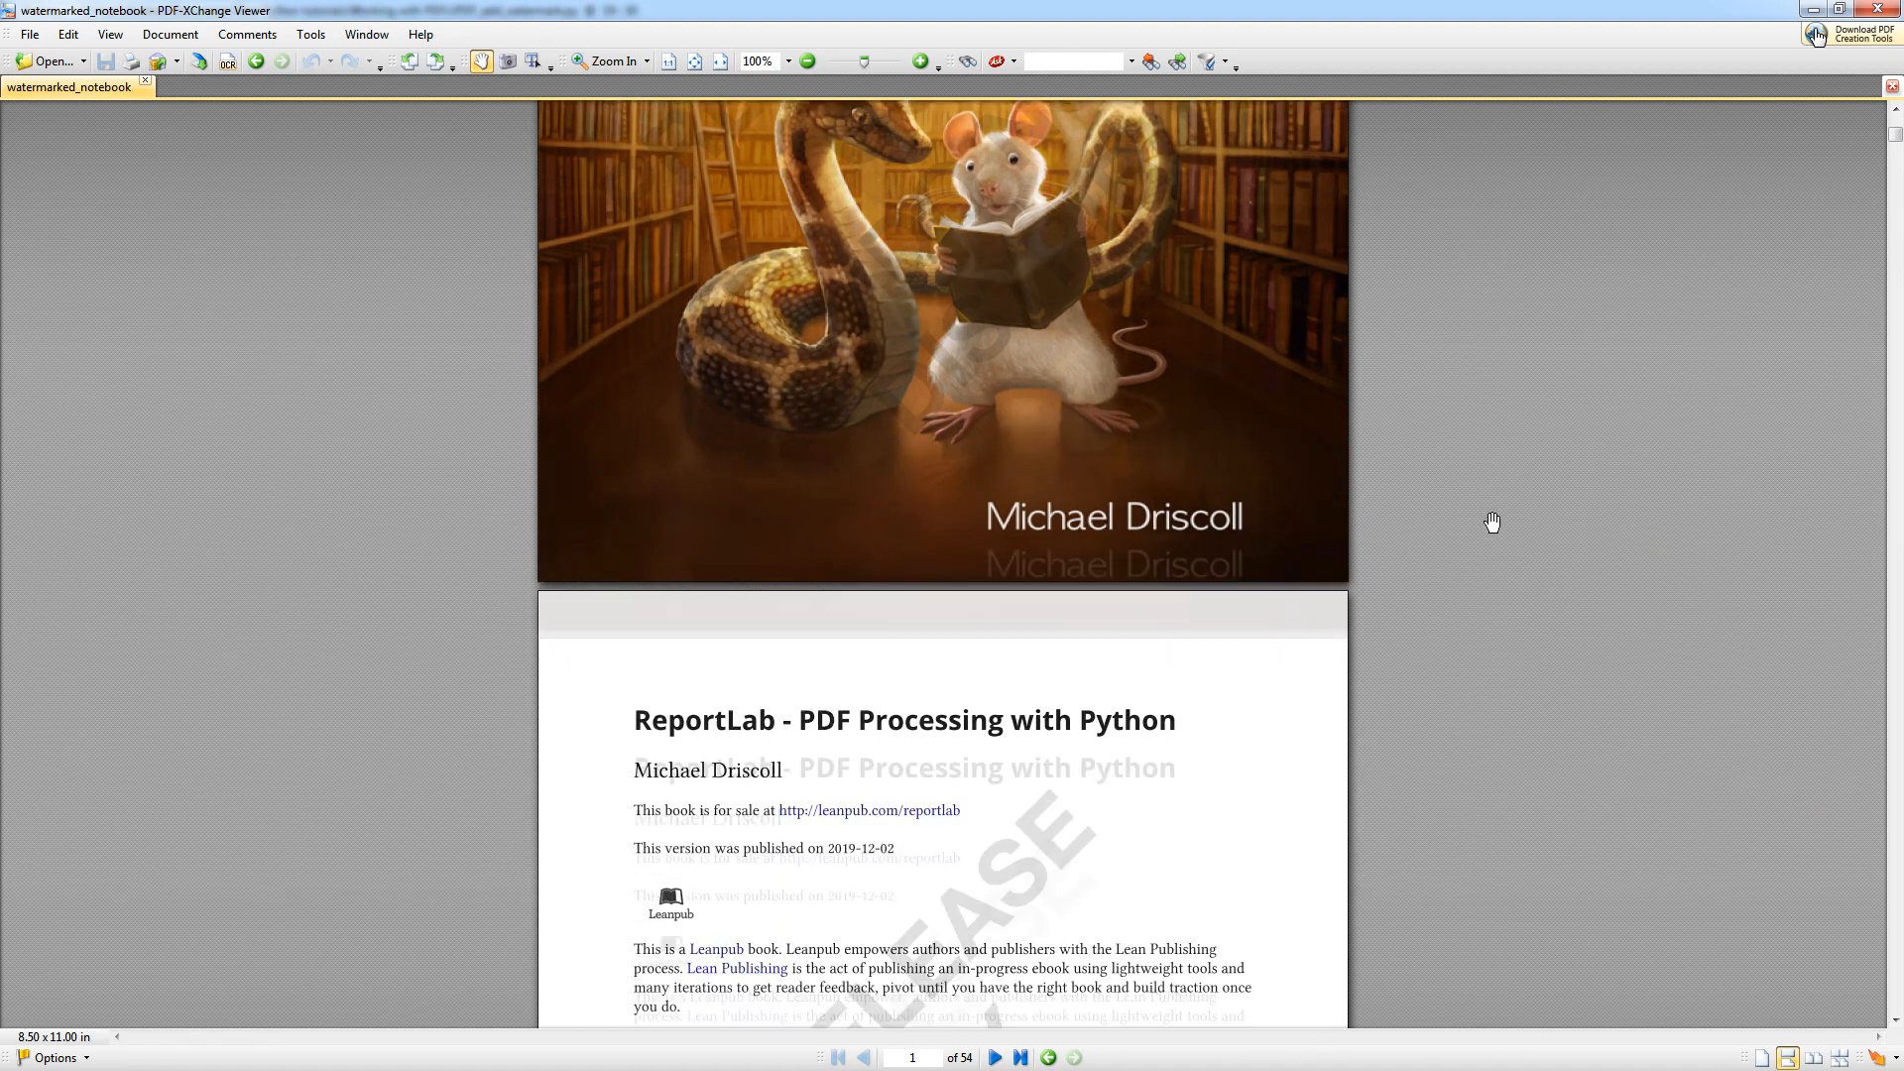
scroll("down", 3)
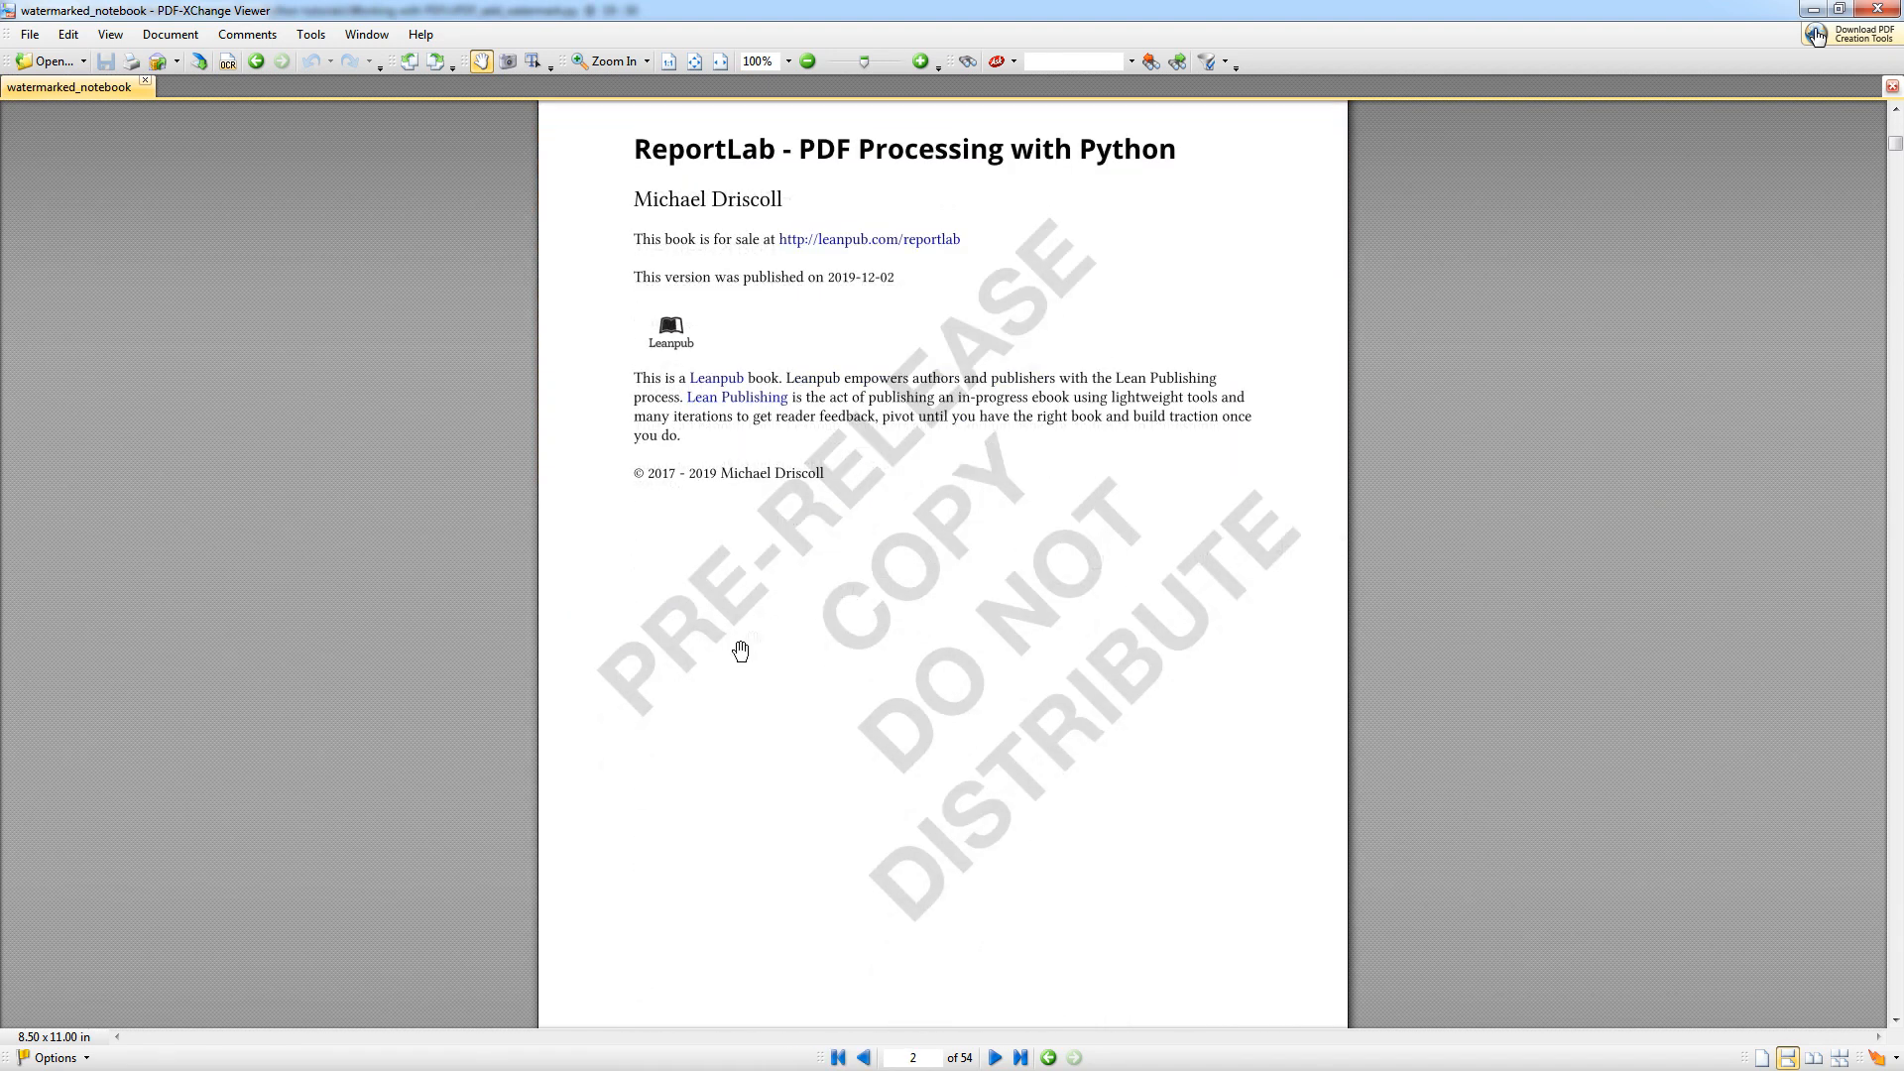
mouse_move(1366, 548)
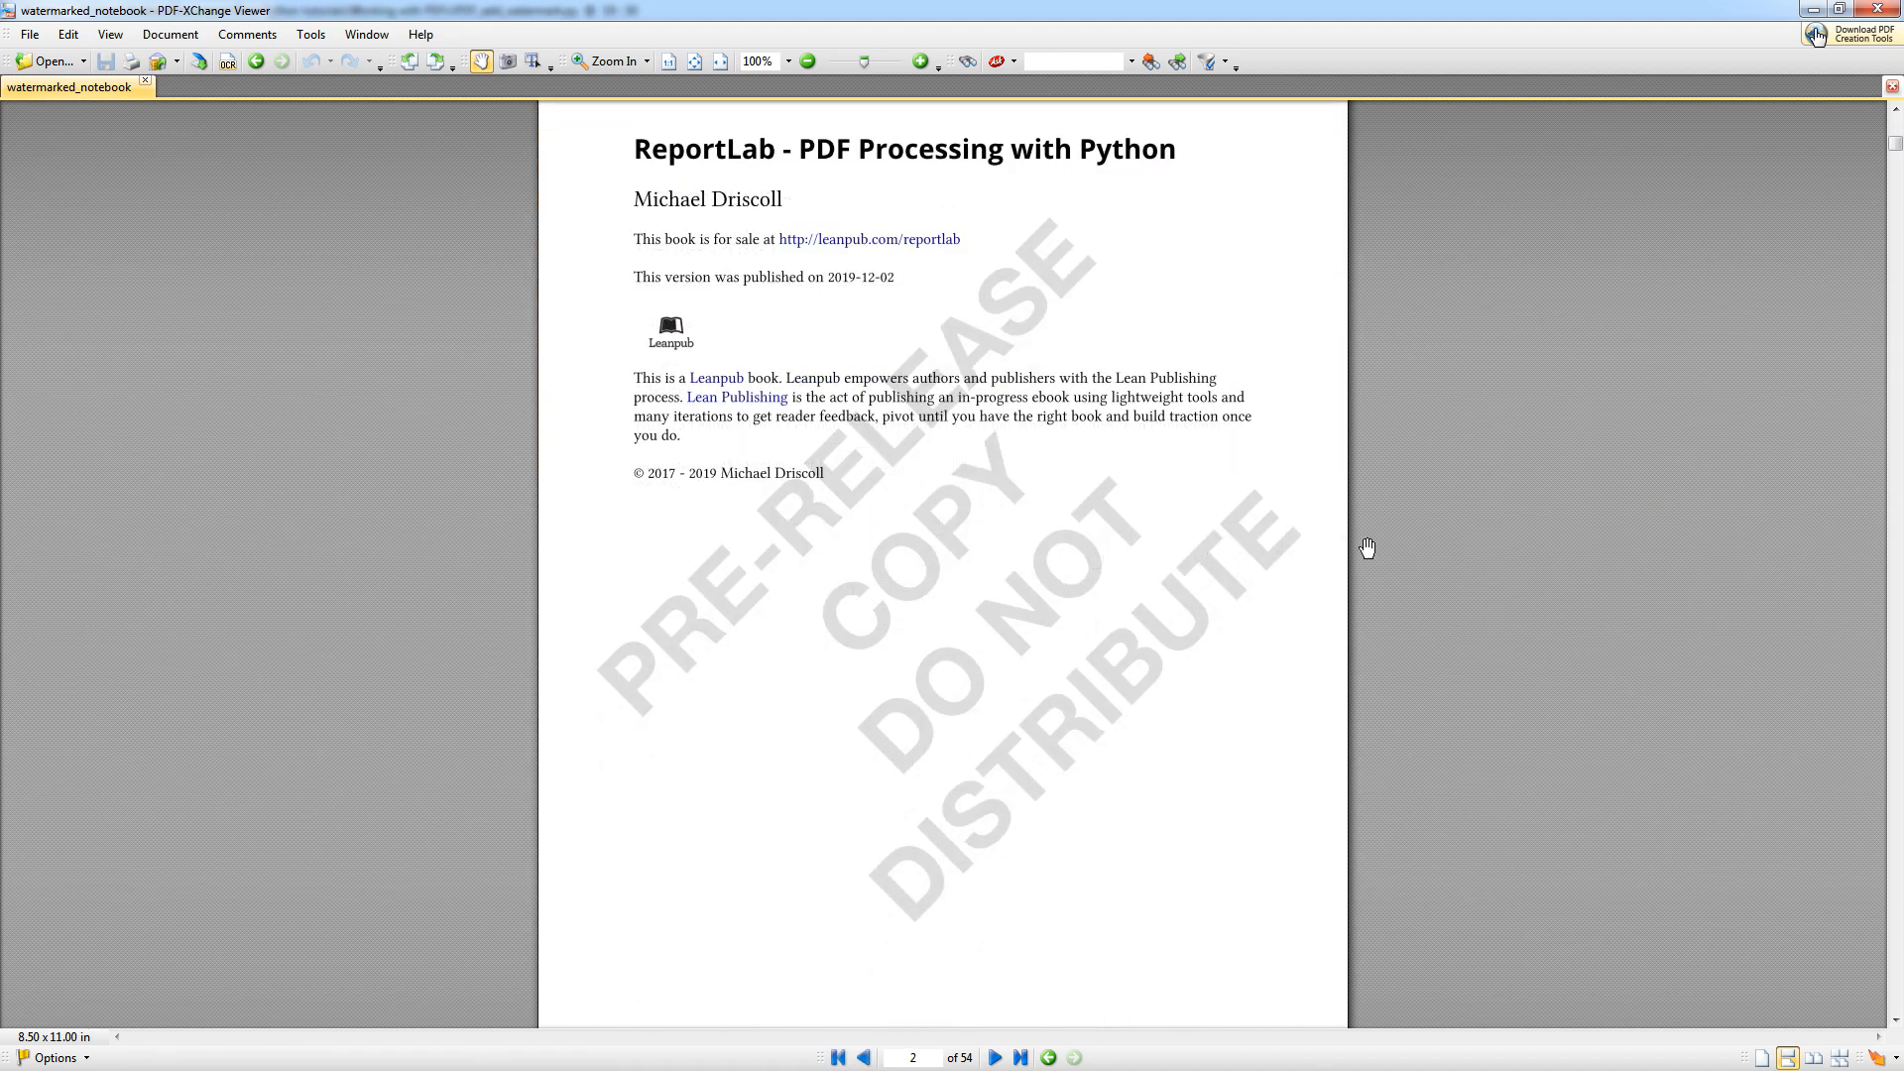
scroll("down", 3)
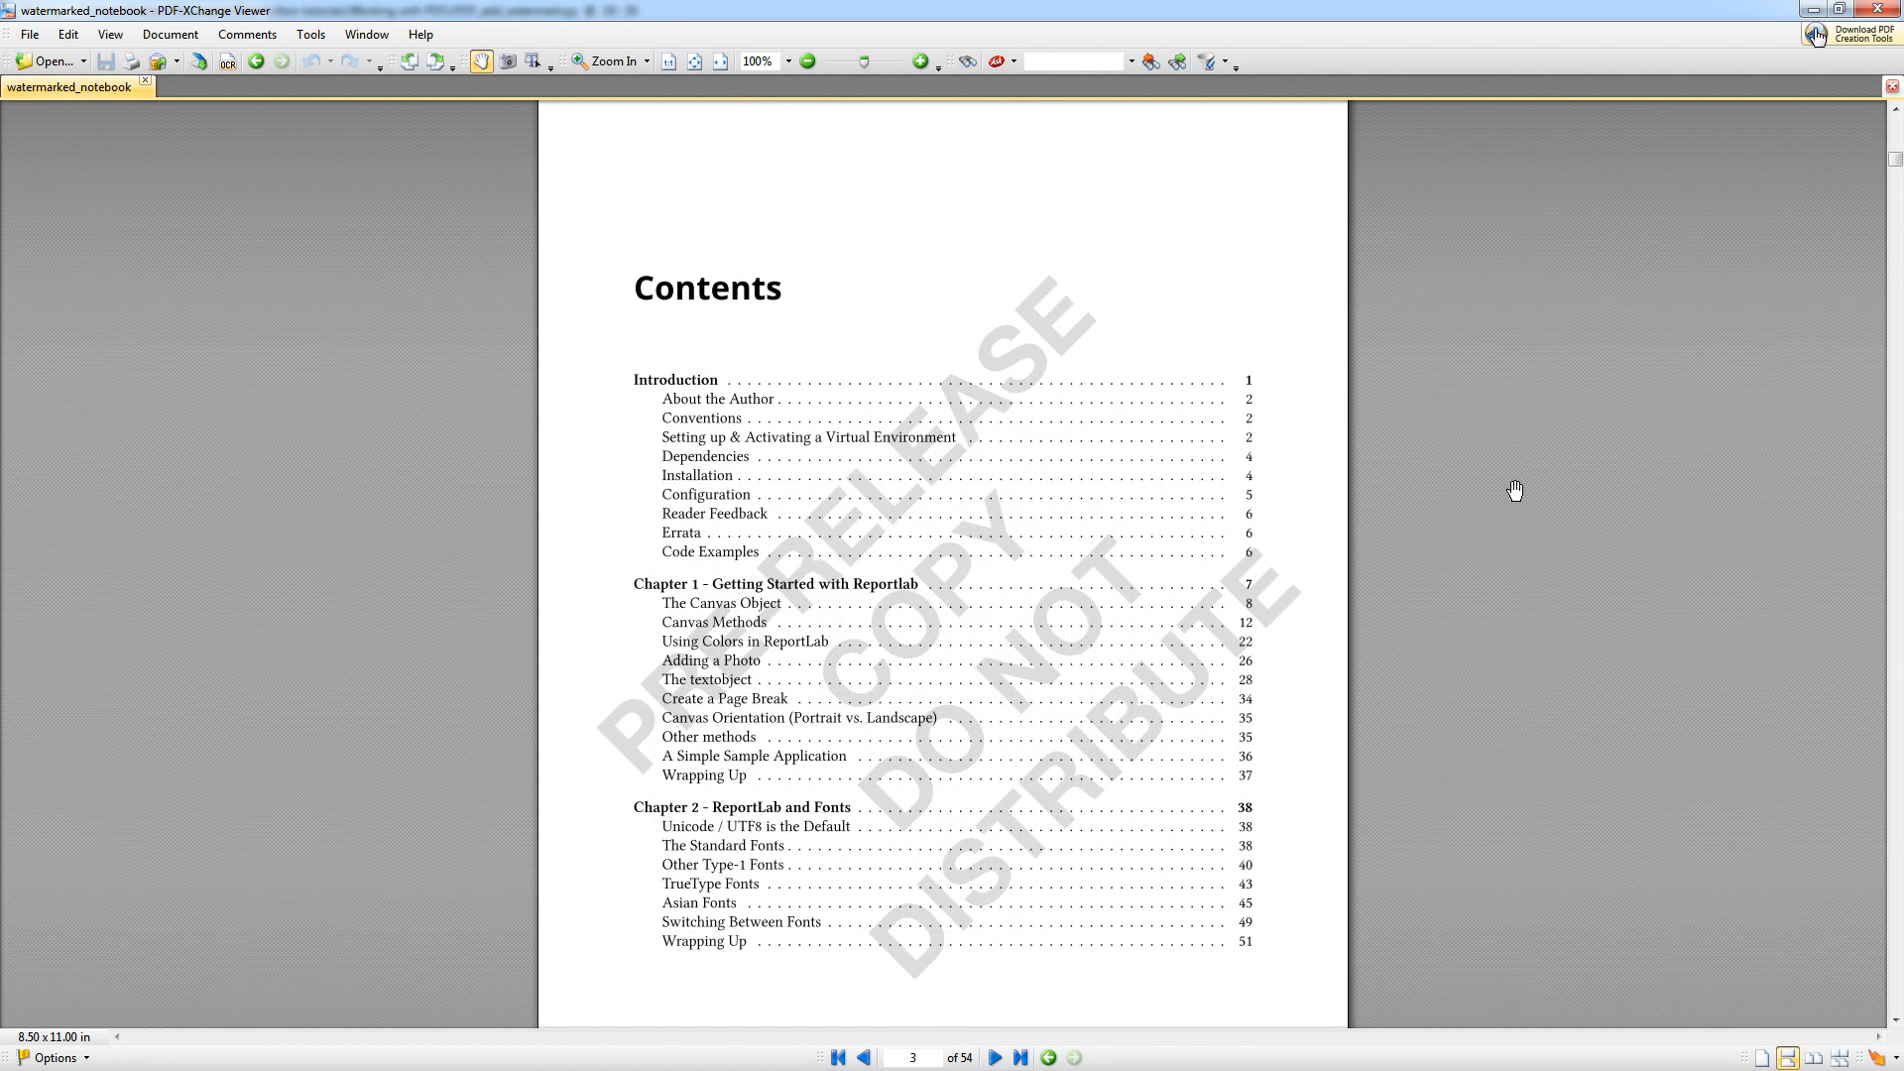
scroll("up", 3)
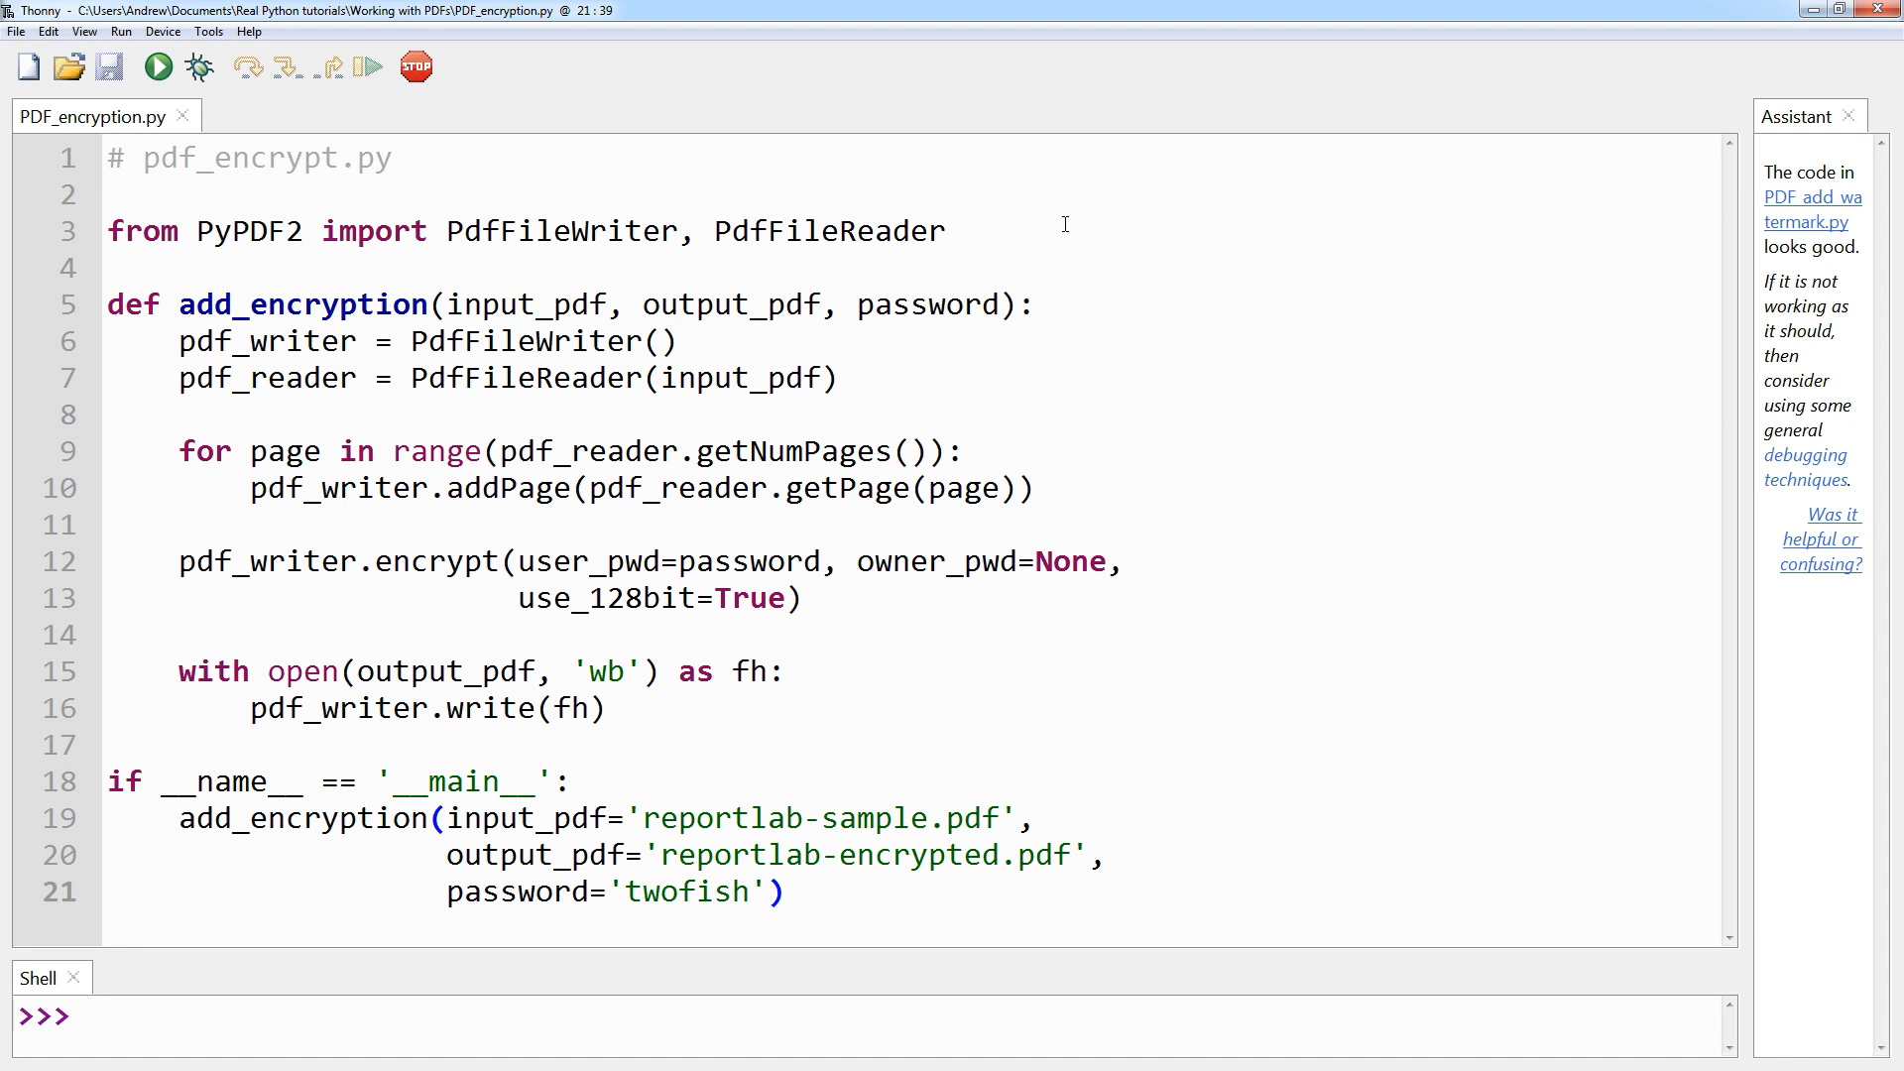
- Switch back to Thonny and bring up PDF_encryption.py with its add_encryption function
left_click(87, 1016)
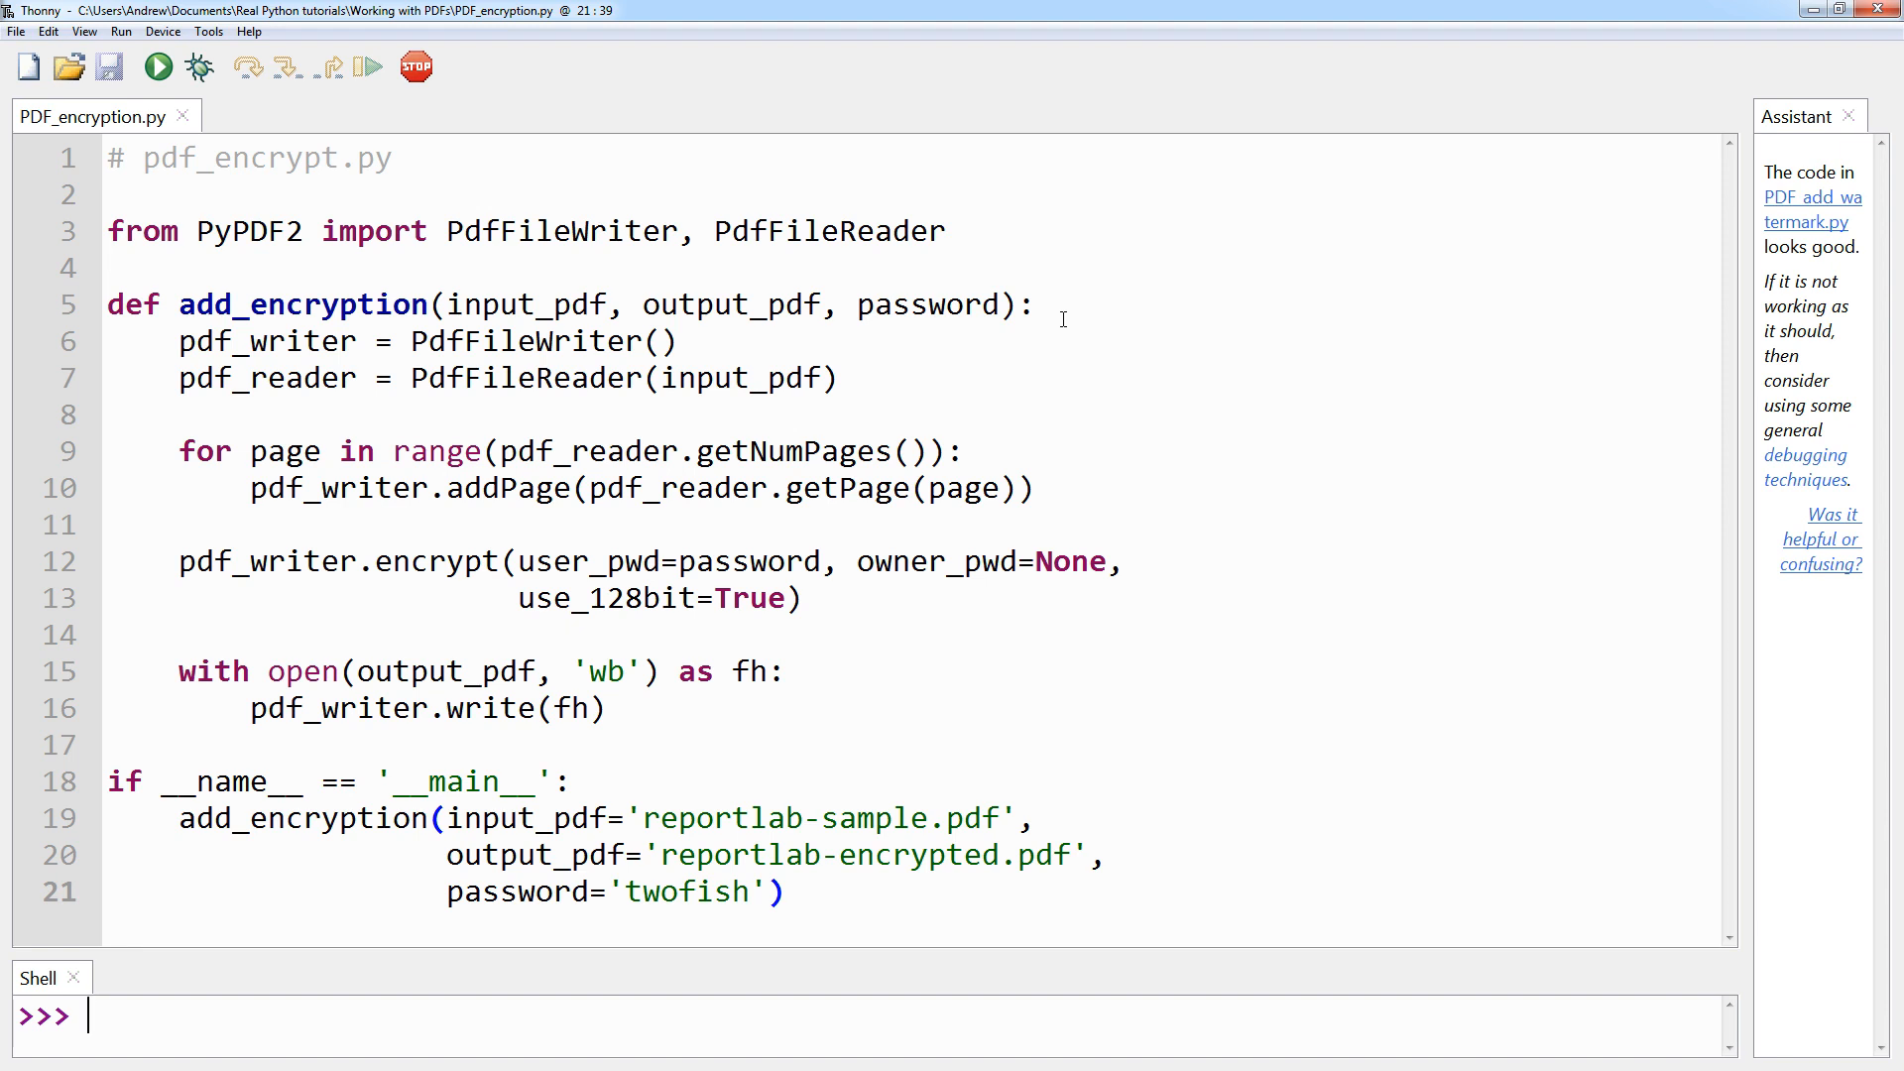
double_click(480, 305)
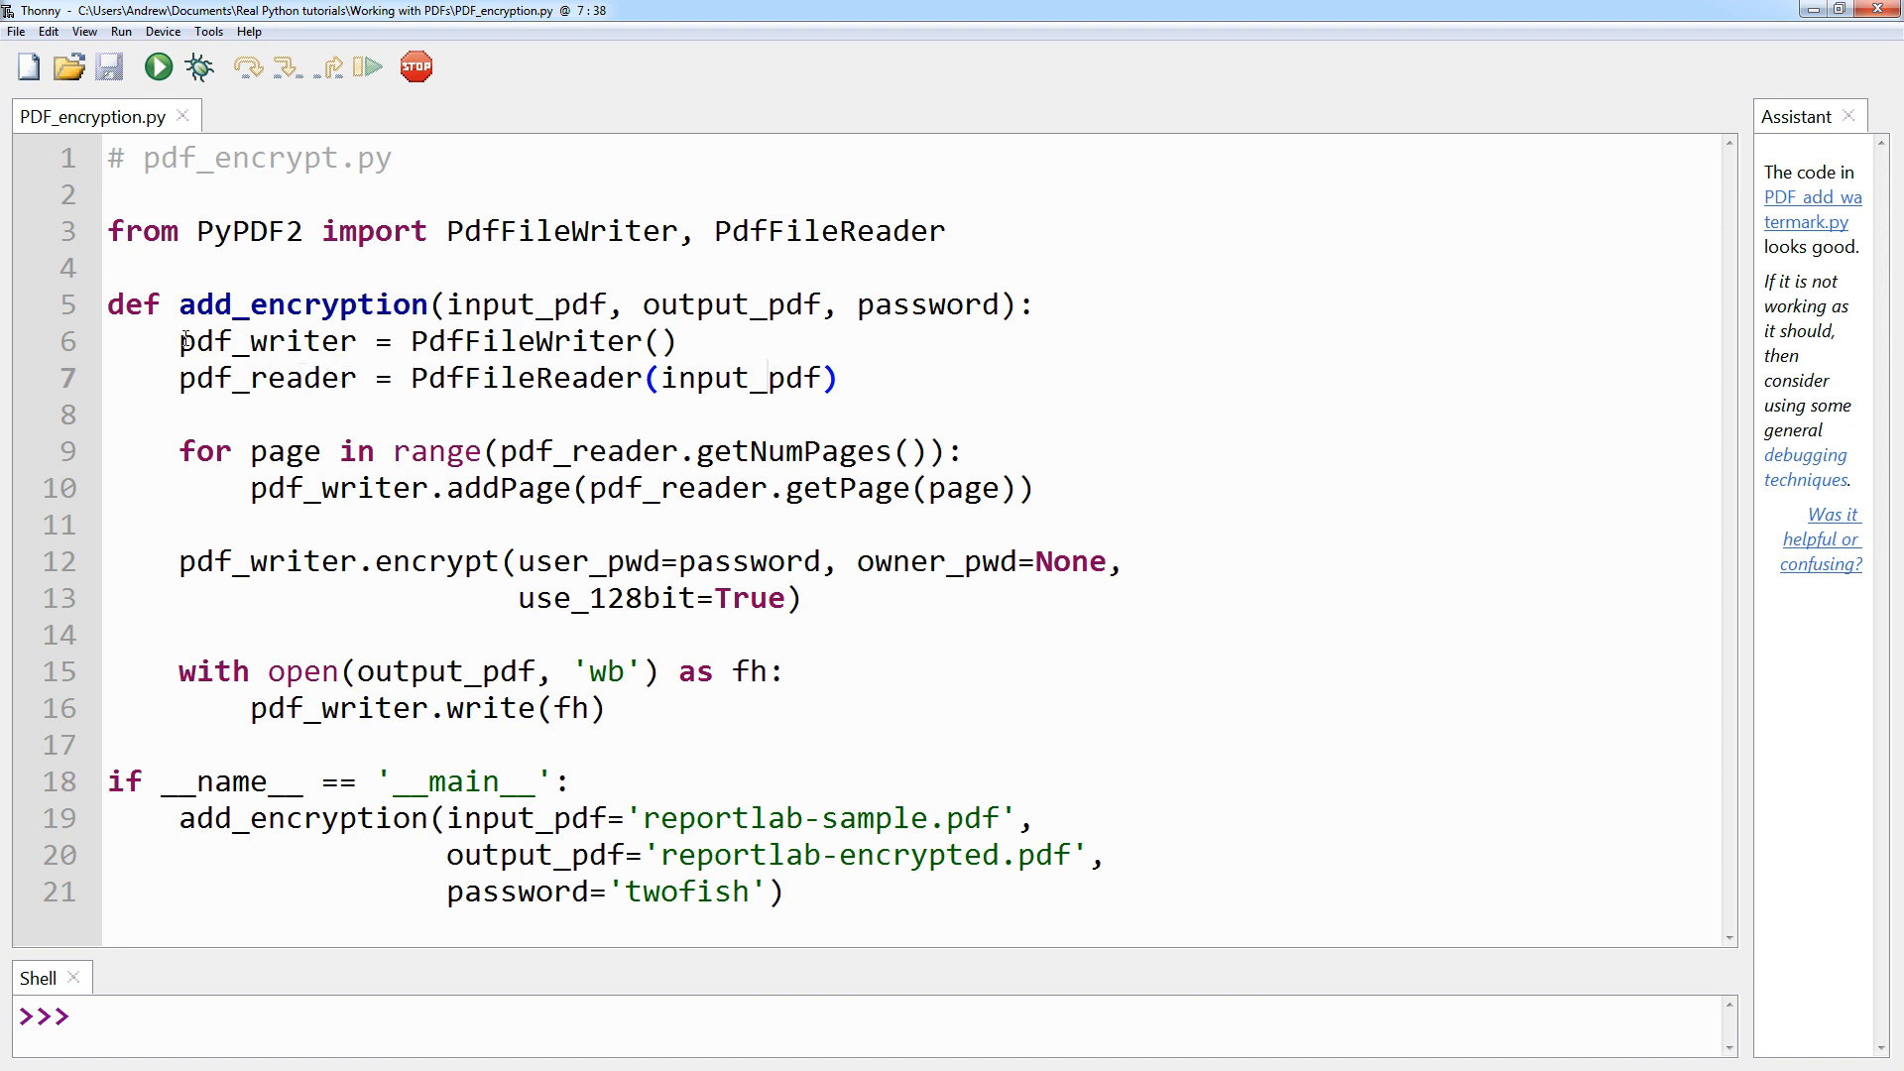
left_click_drag(178, 341, 835, 377)
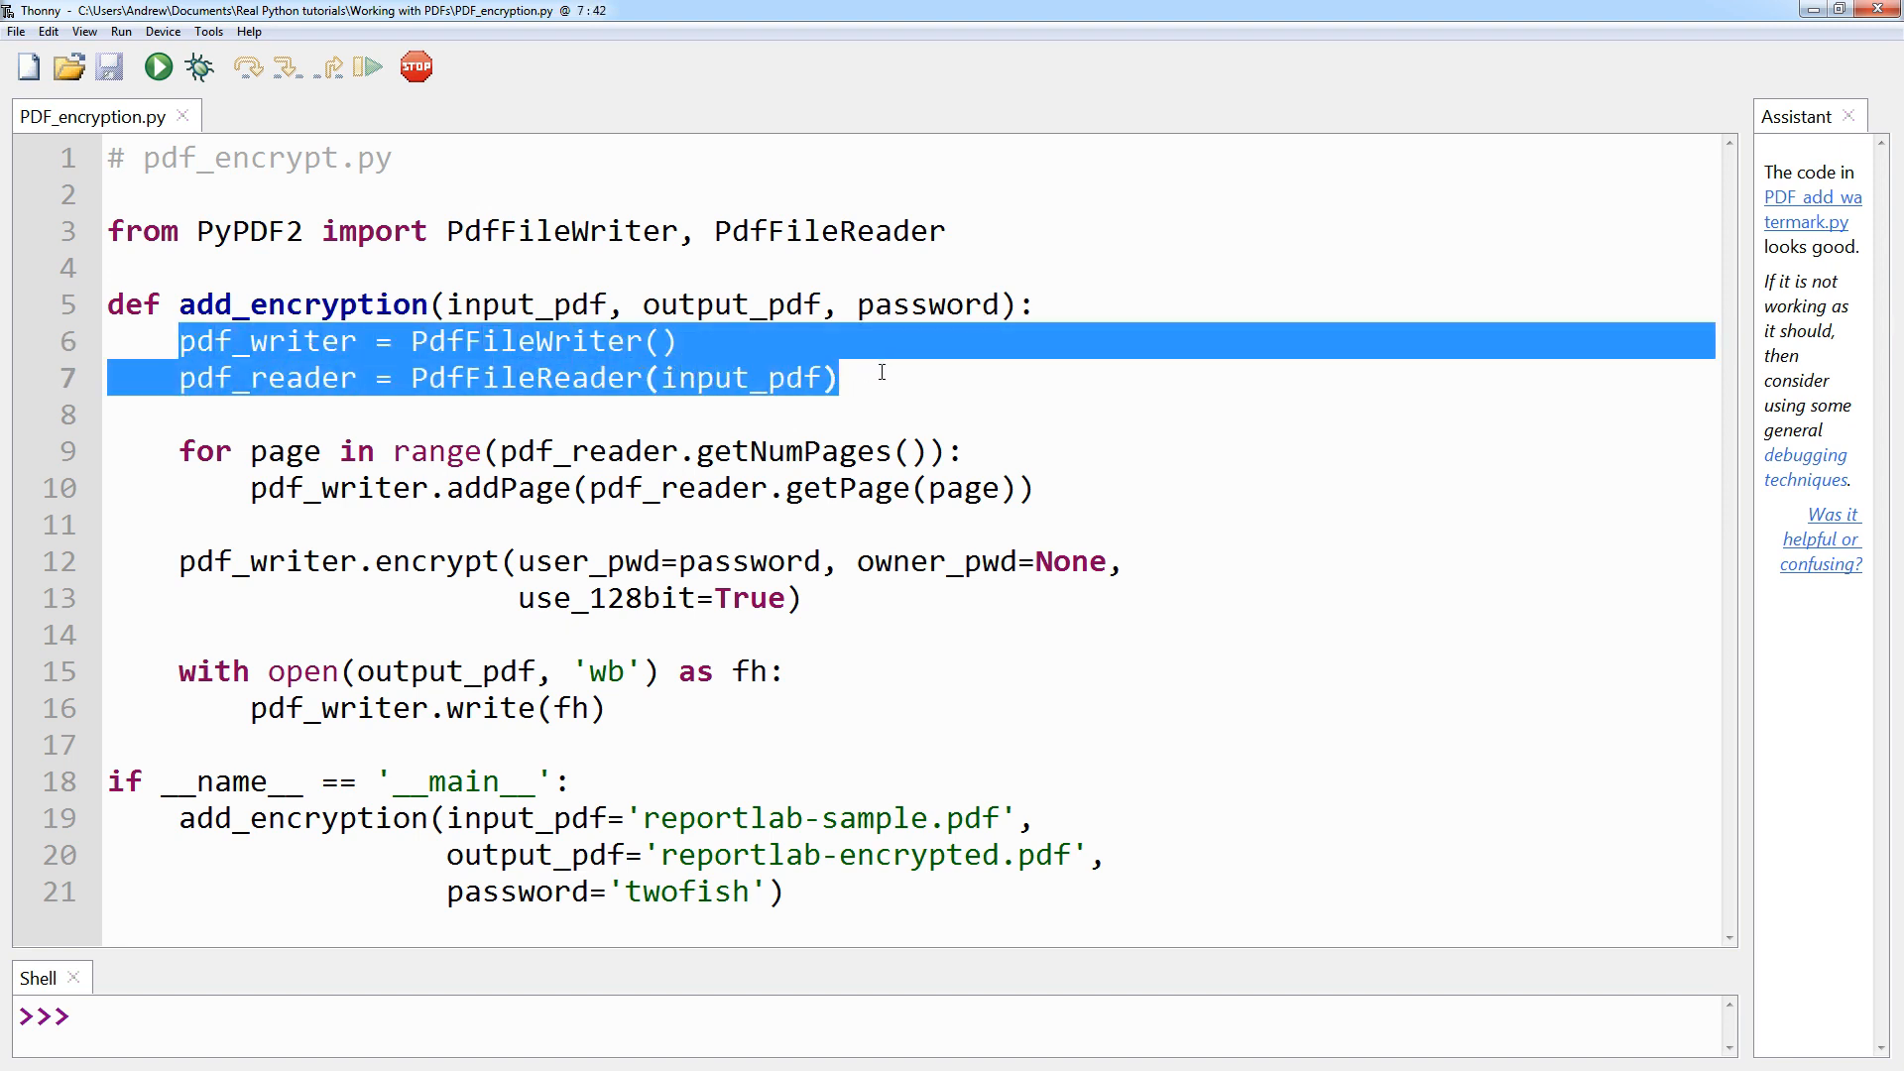
left_click(865, 377)
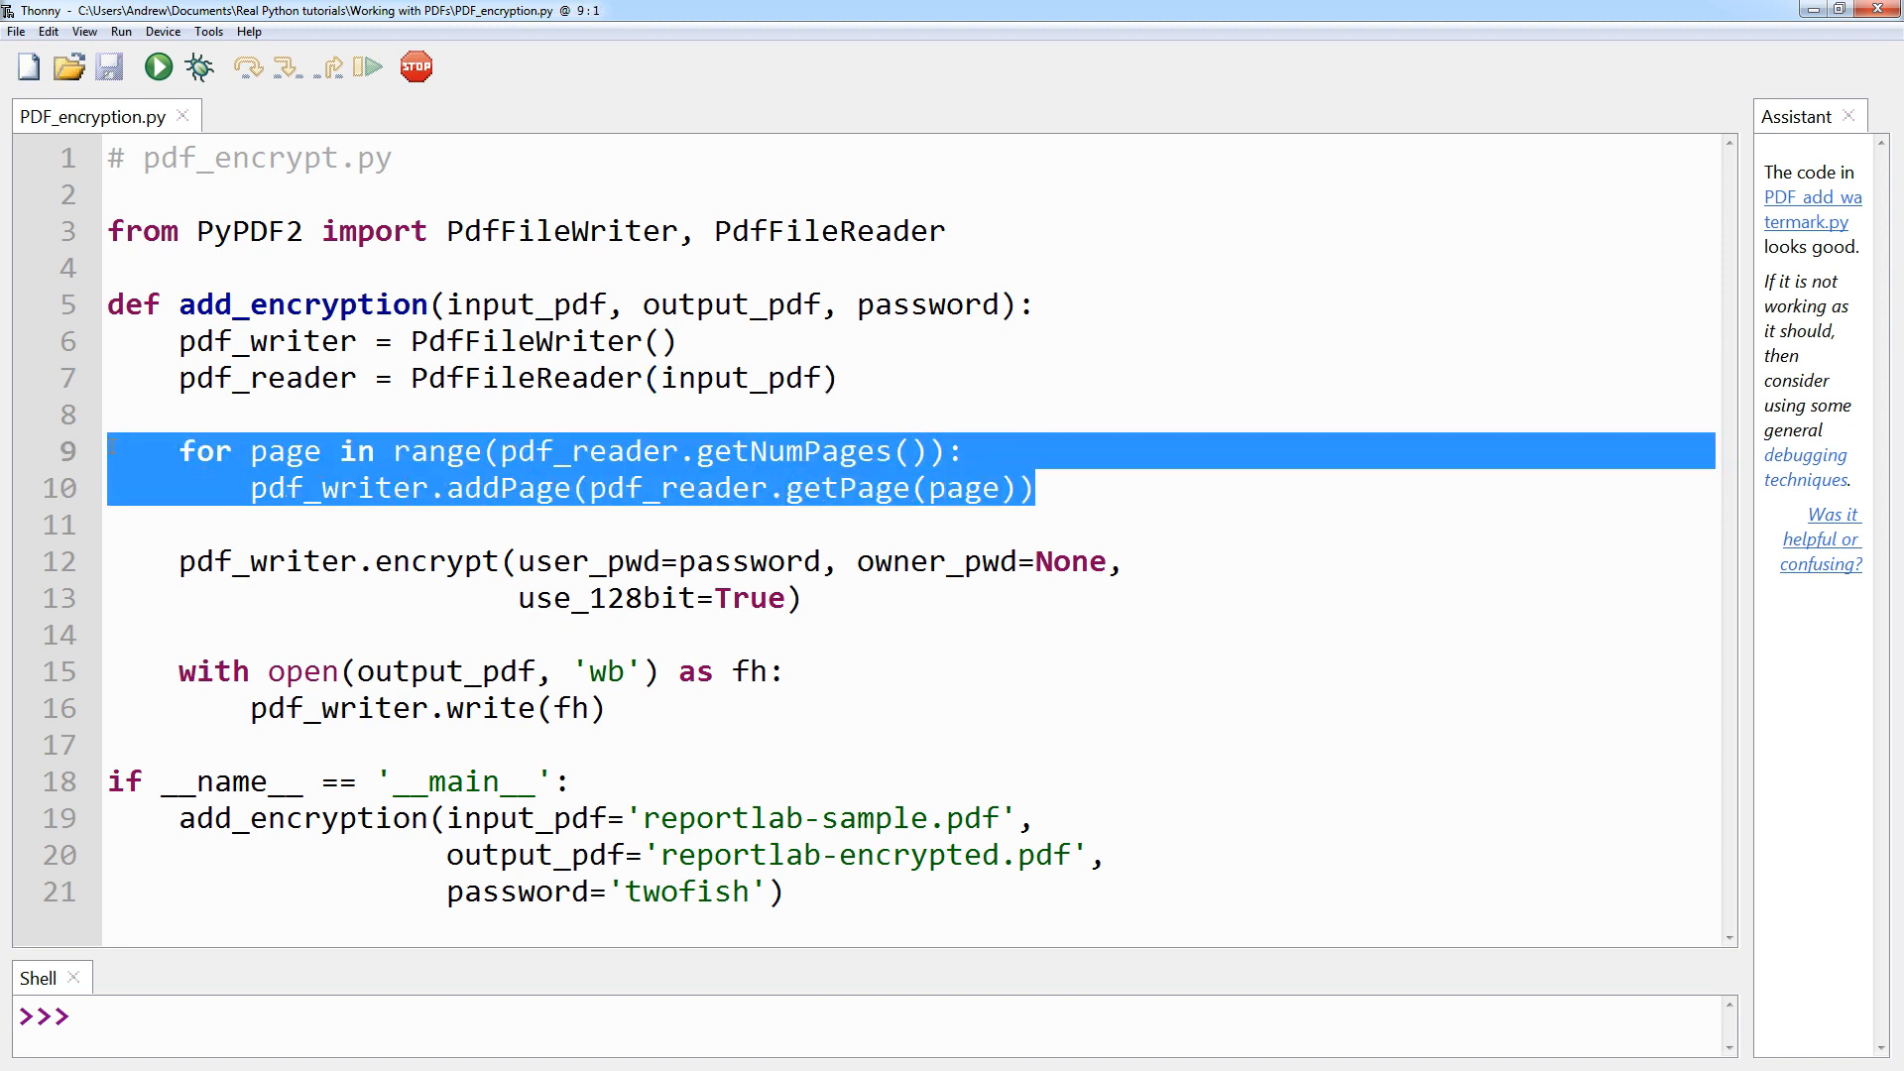
left_click(1038, 488)
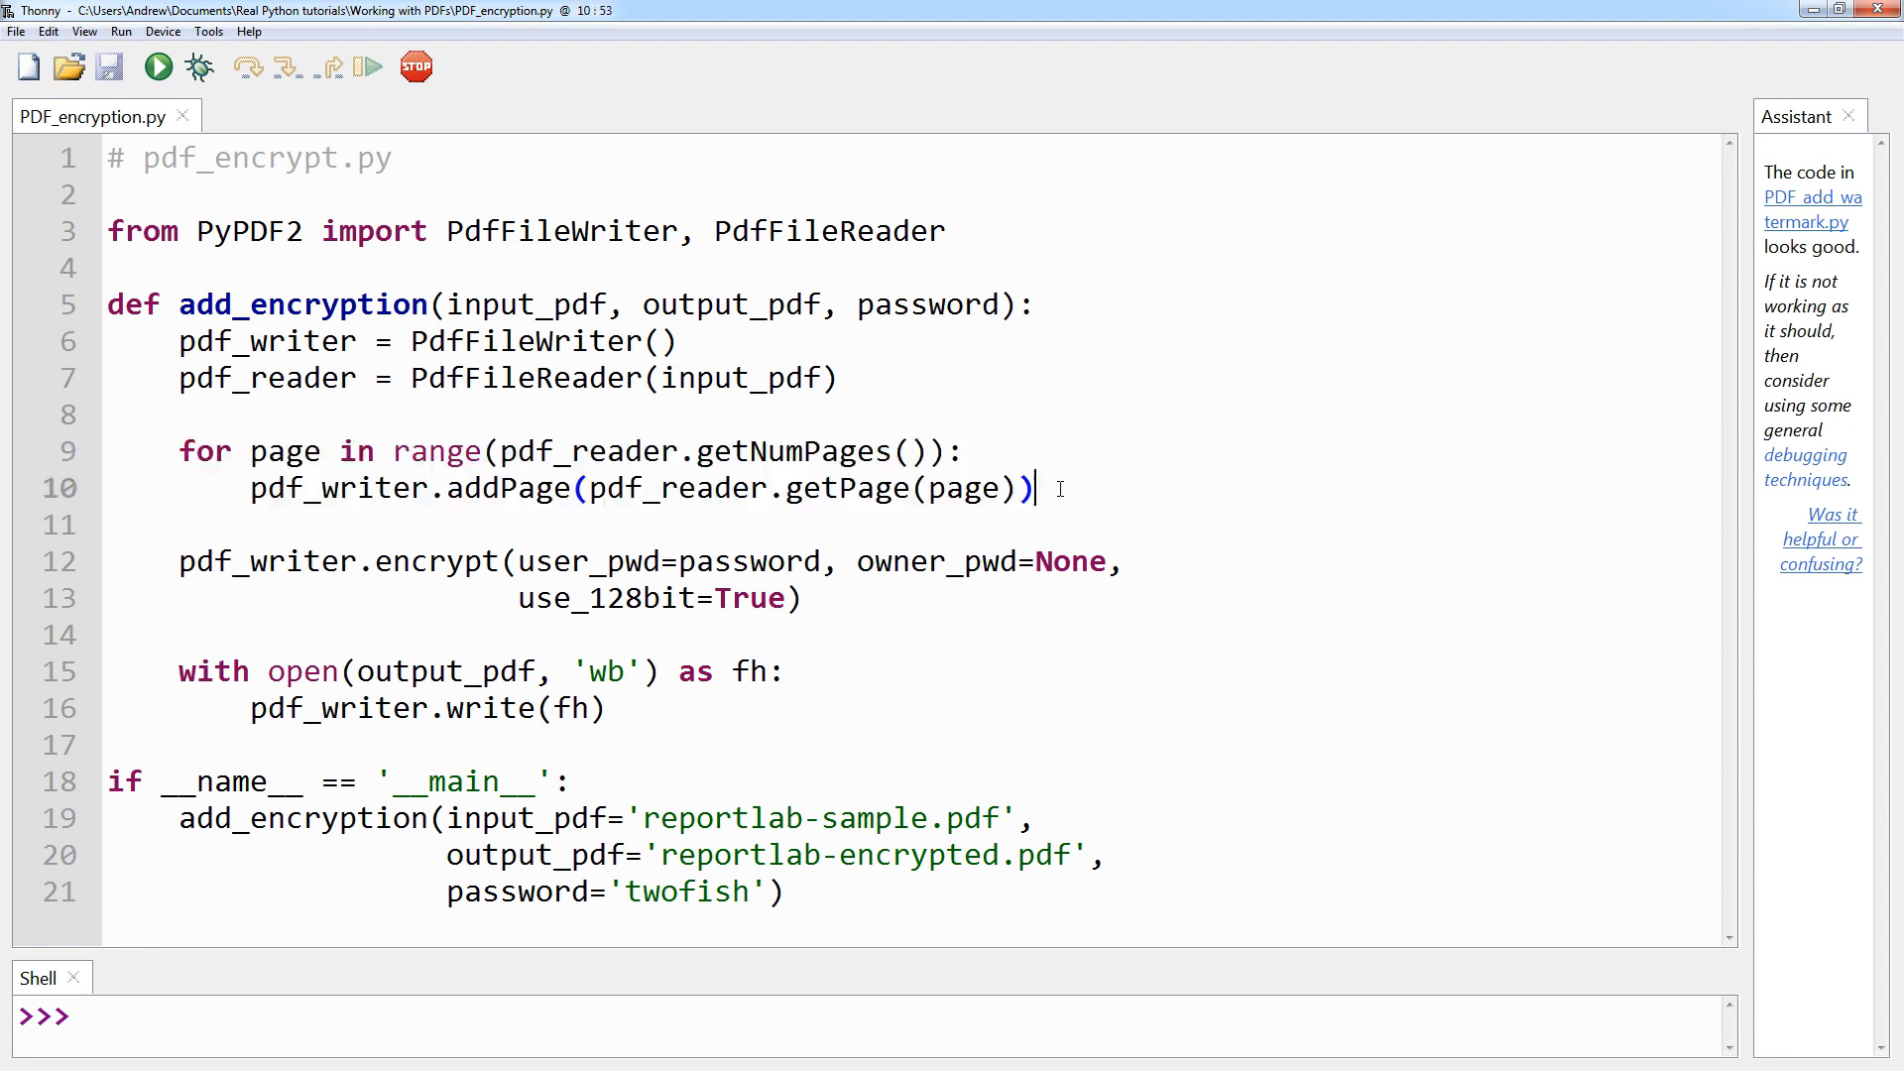
mouse_move(887, 611)
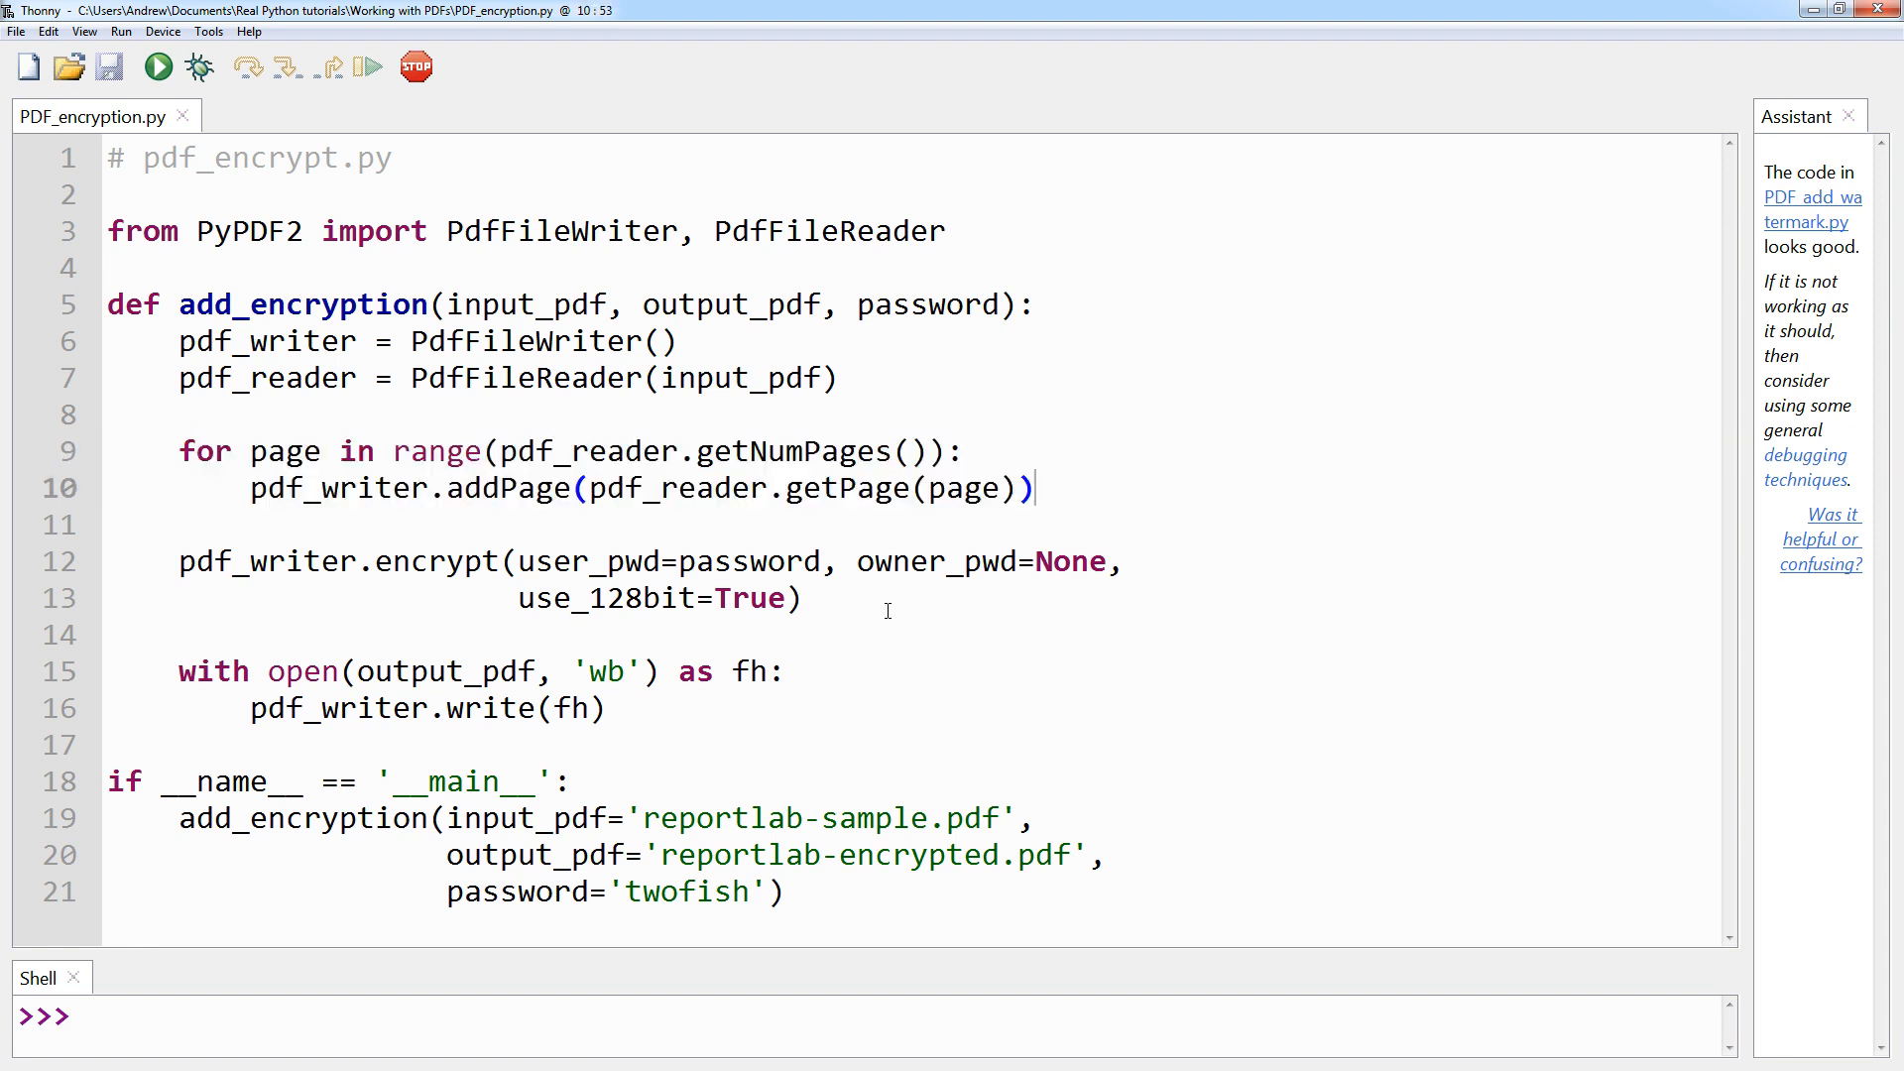
double_click(543, 561)
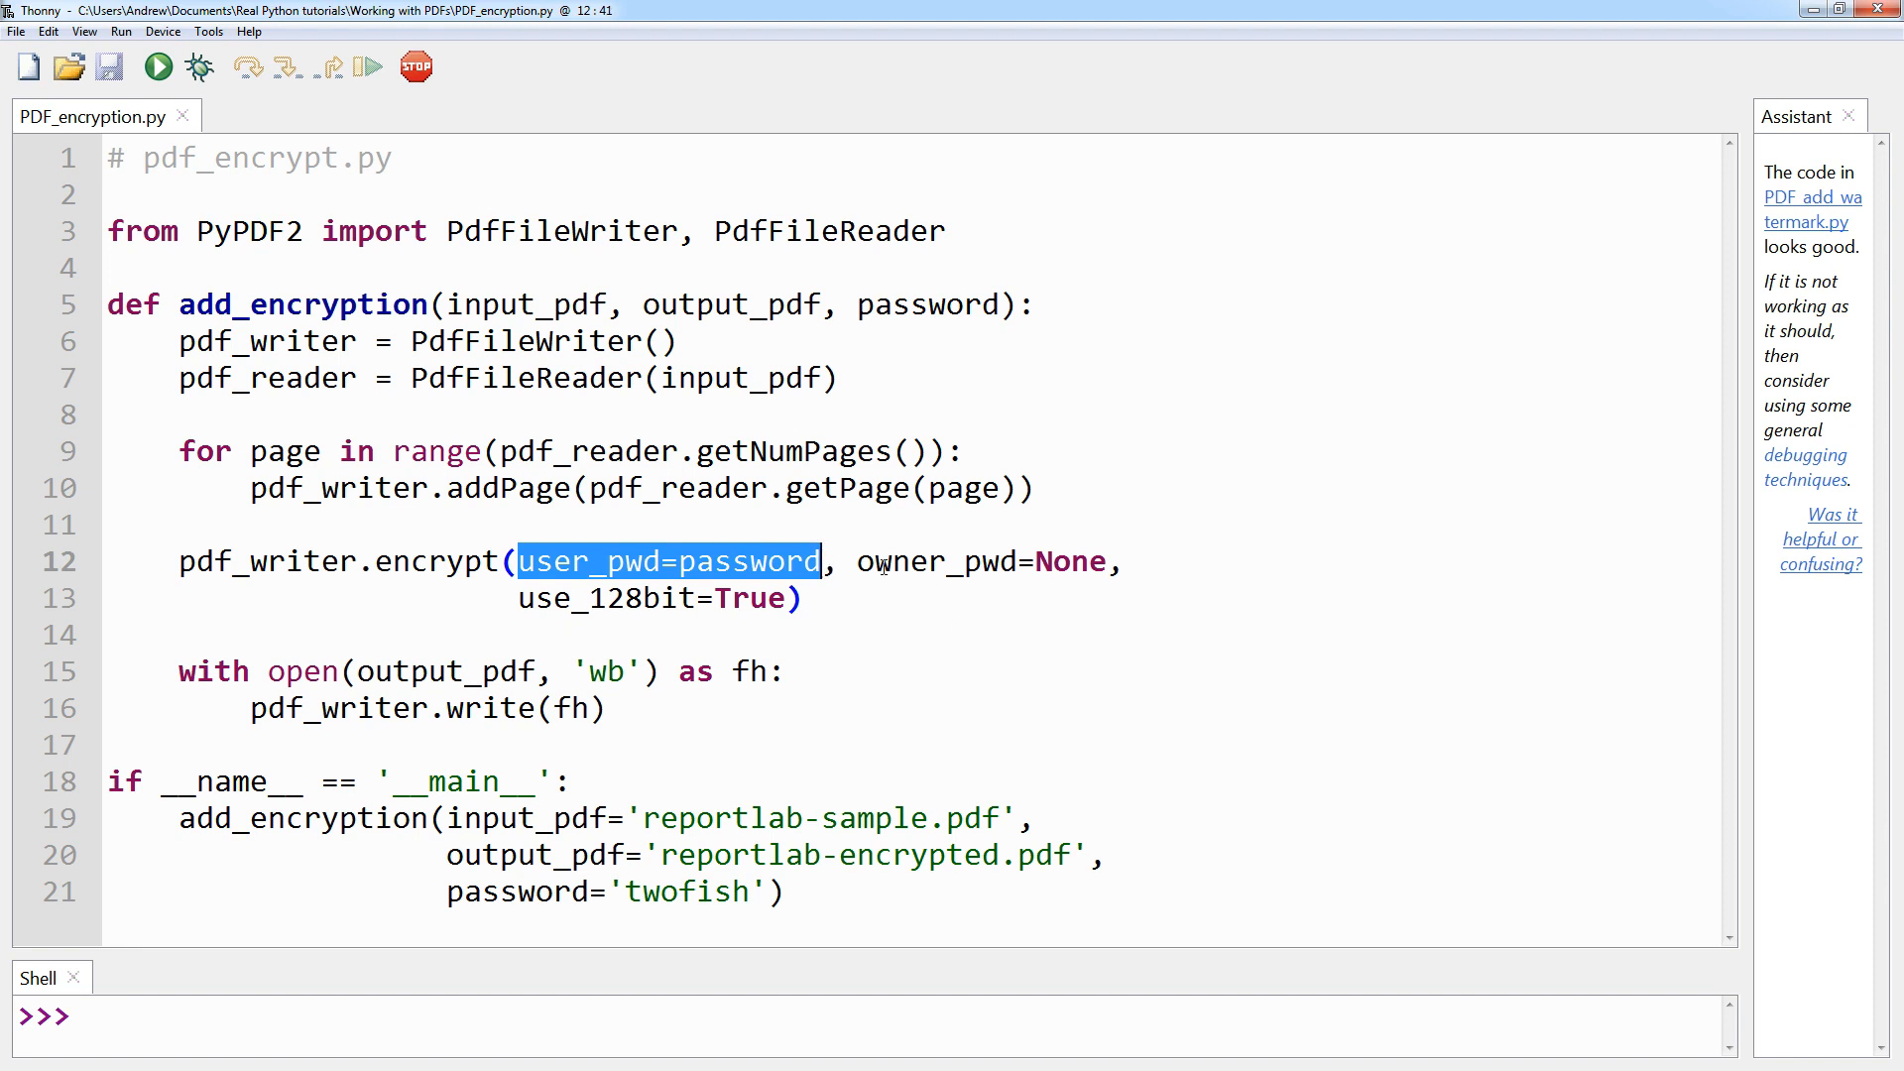
double_click(948, 561)
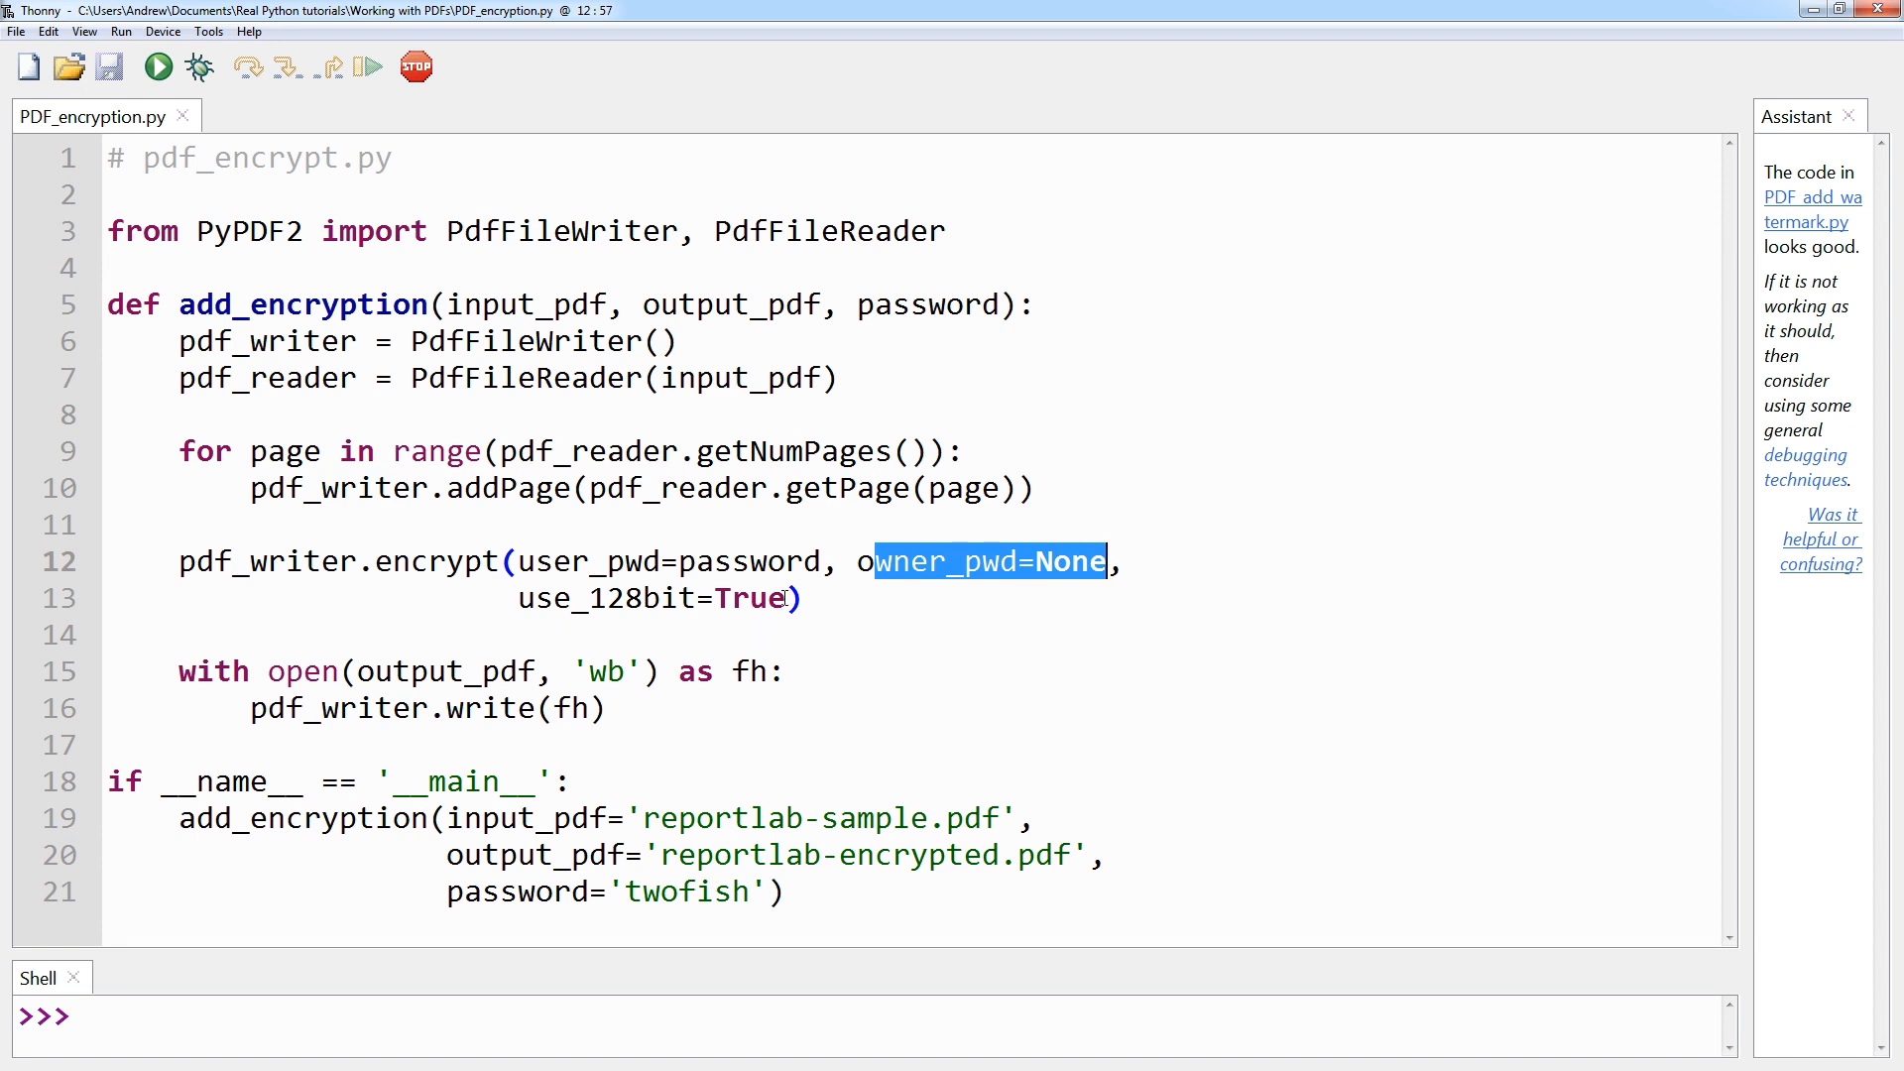
left_click(1179, 615)
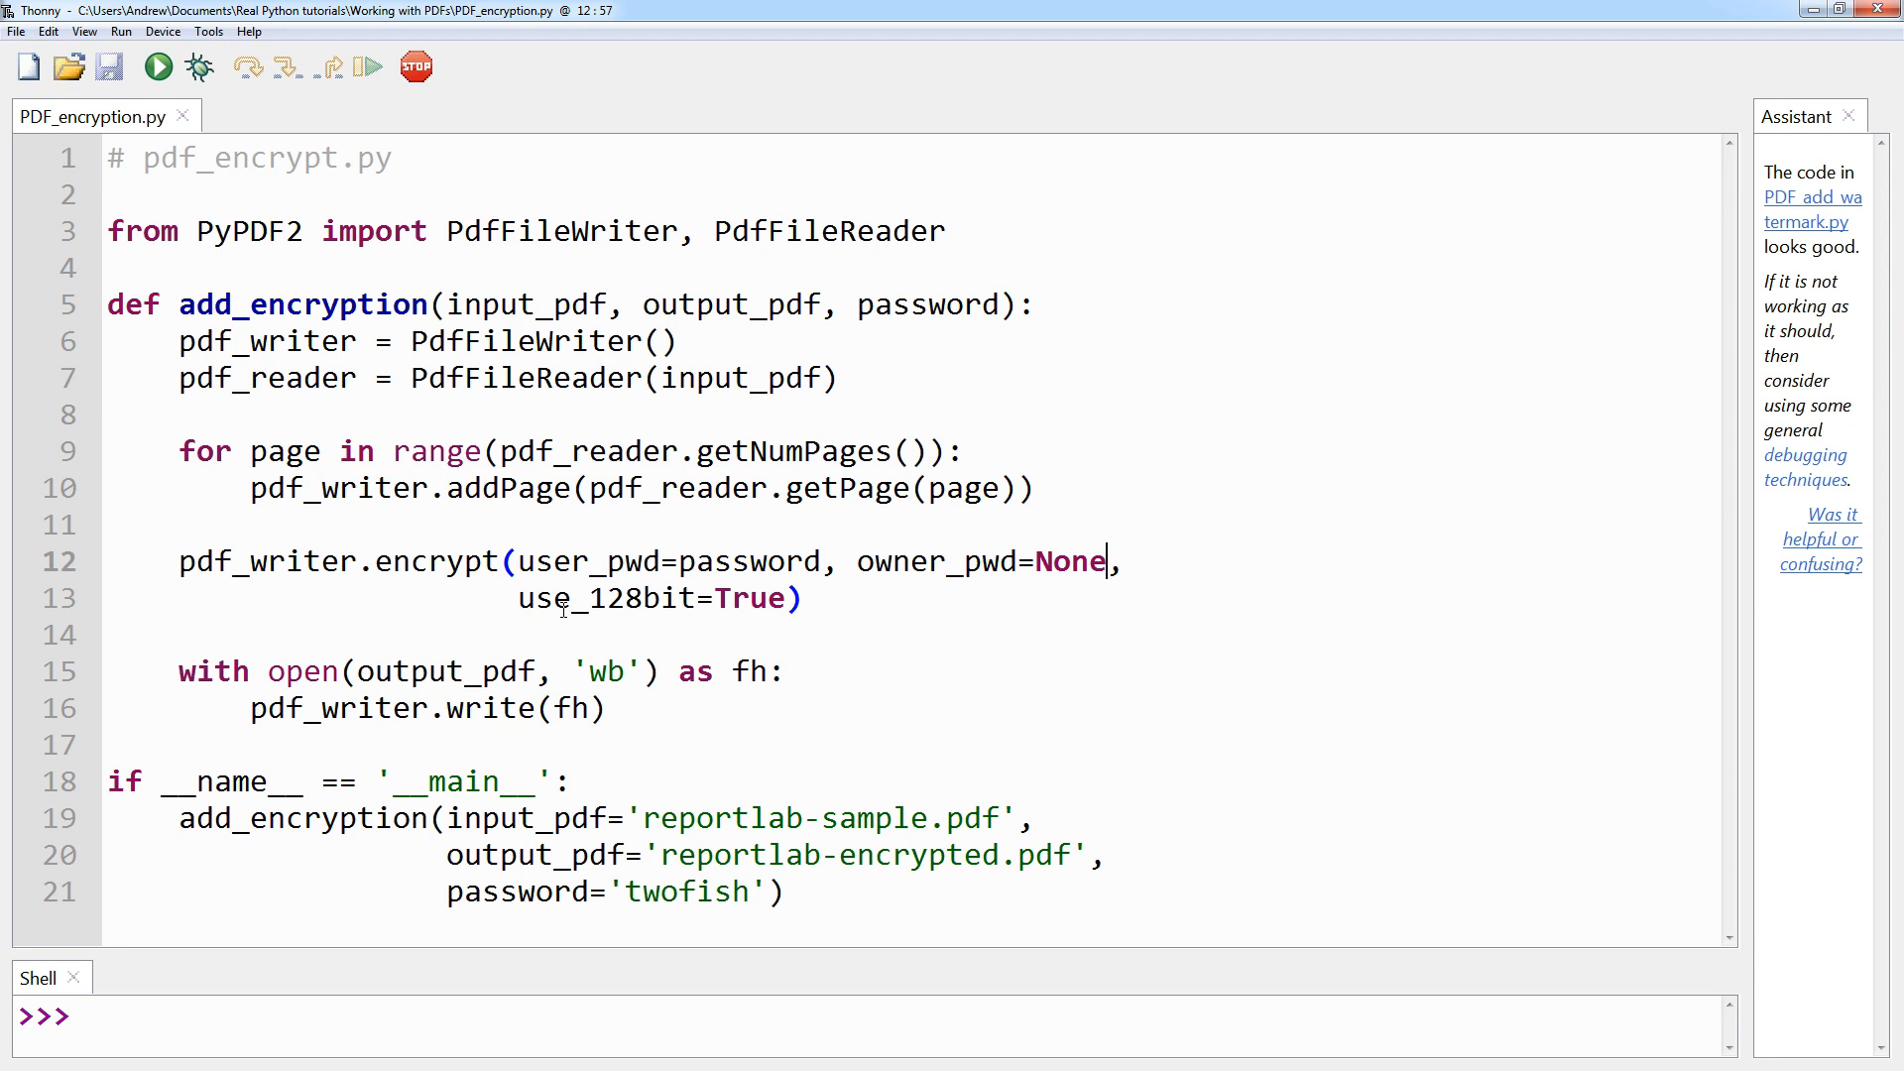
mouse_move(530, 615)
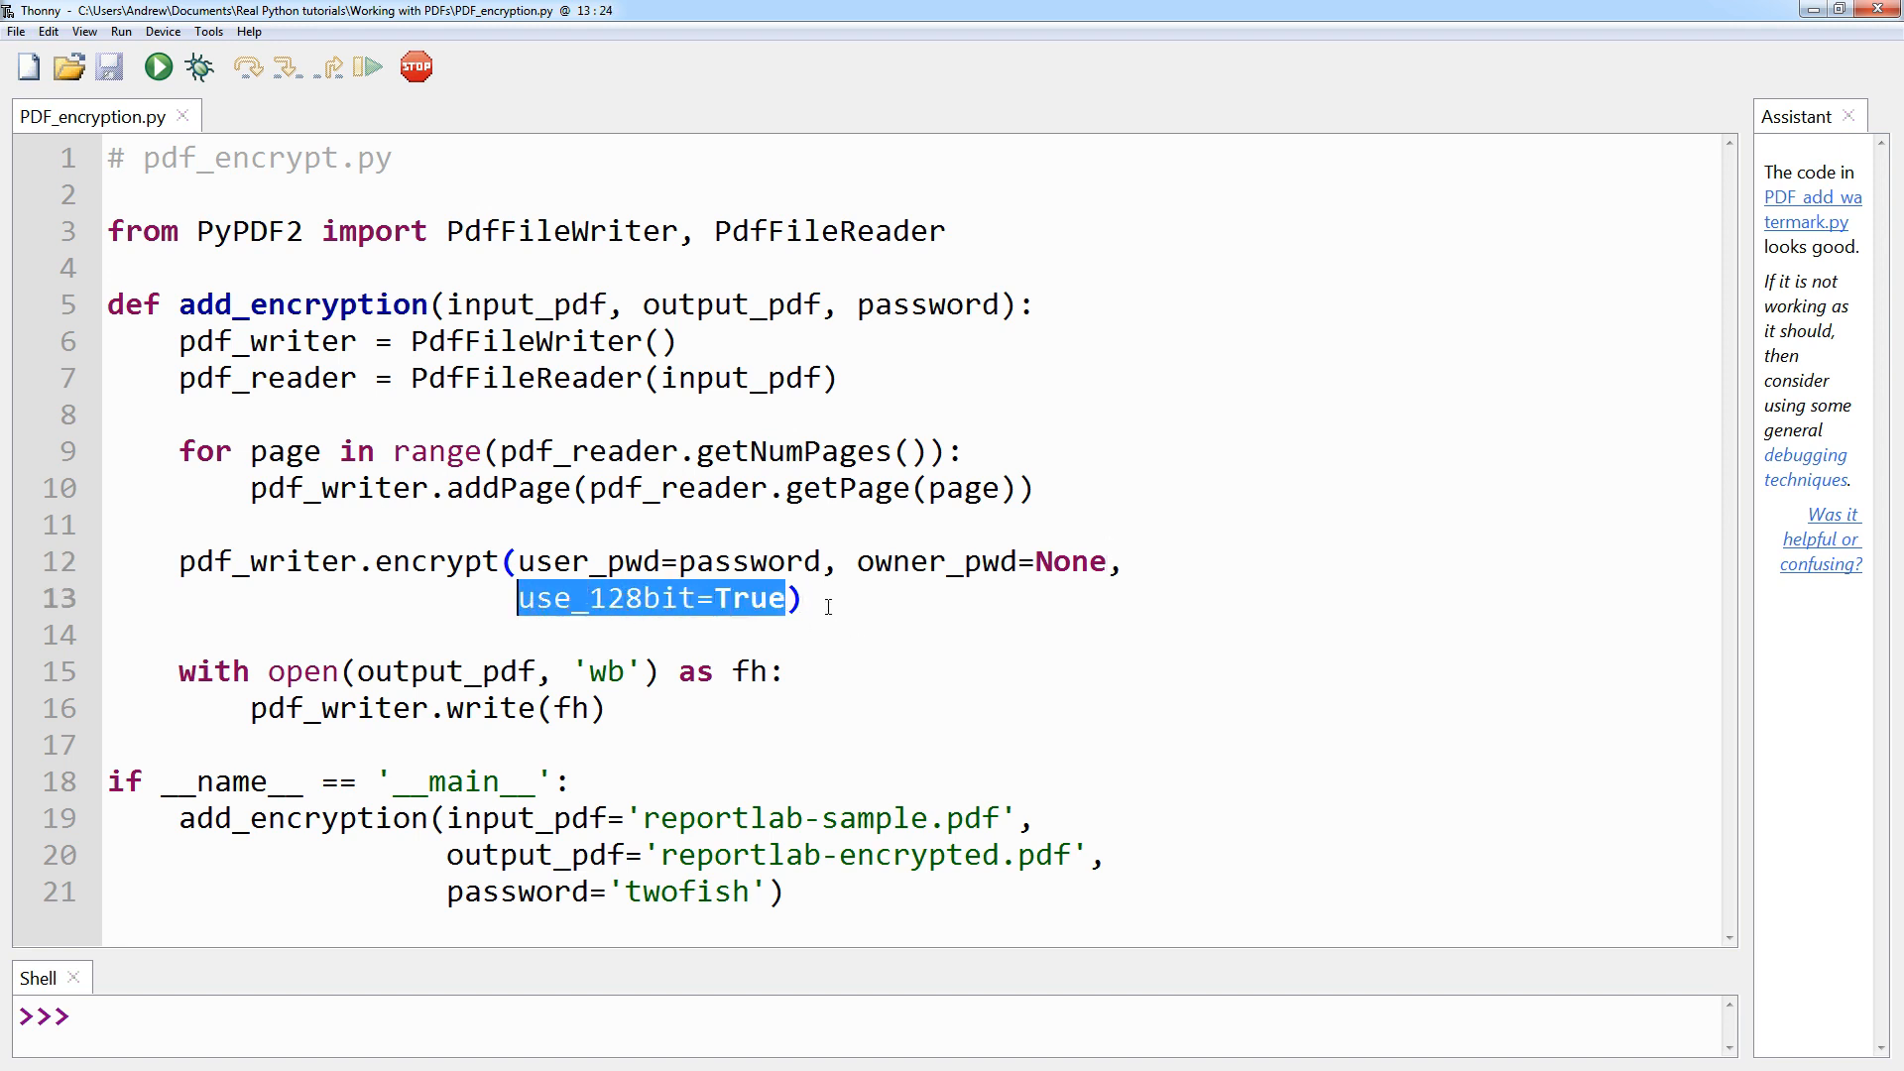
left_click(804, 597)
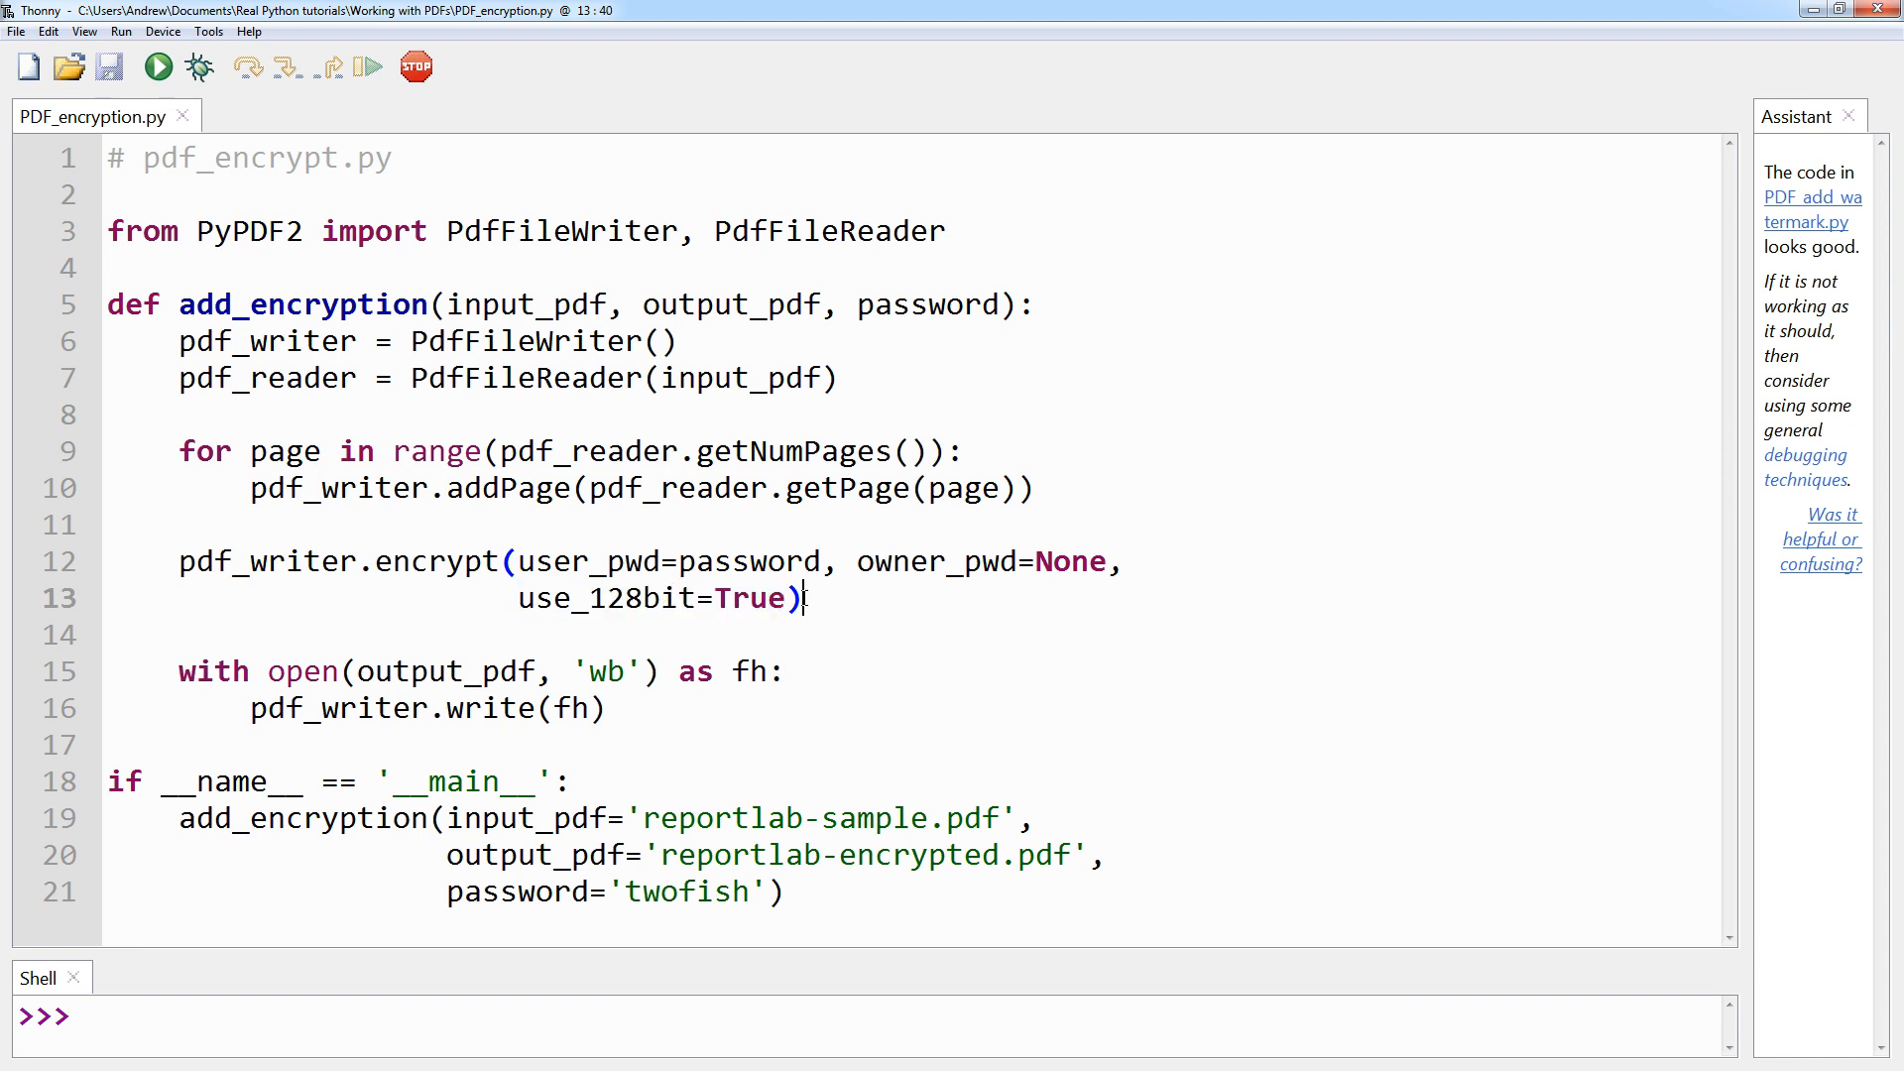
left_click(804, 597)
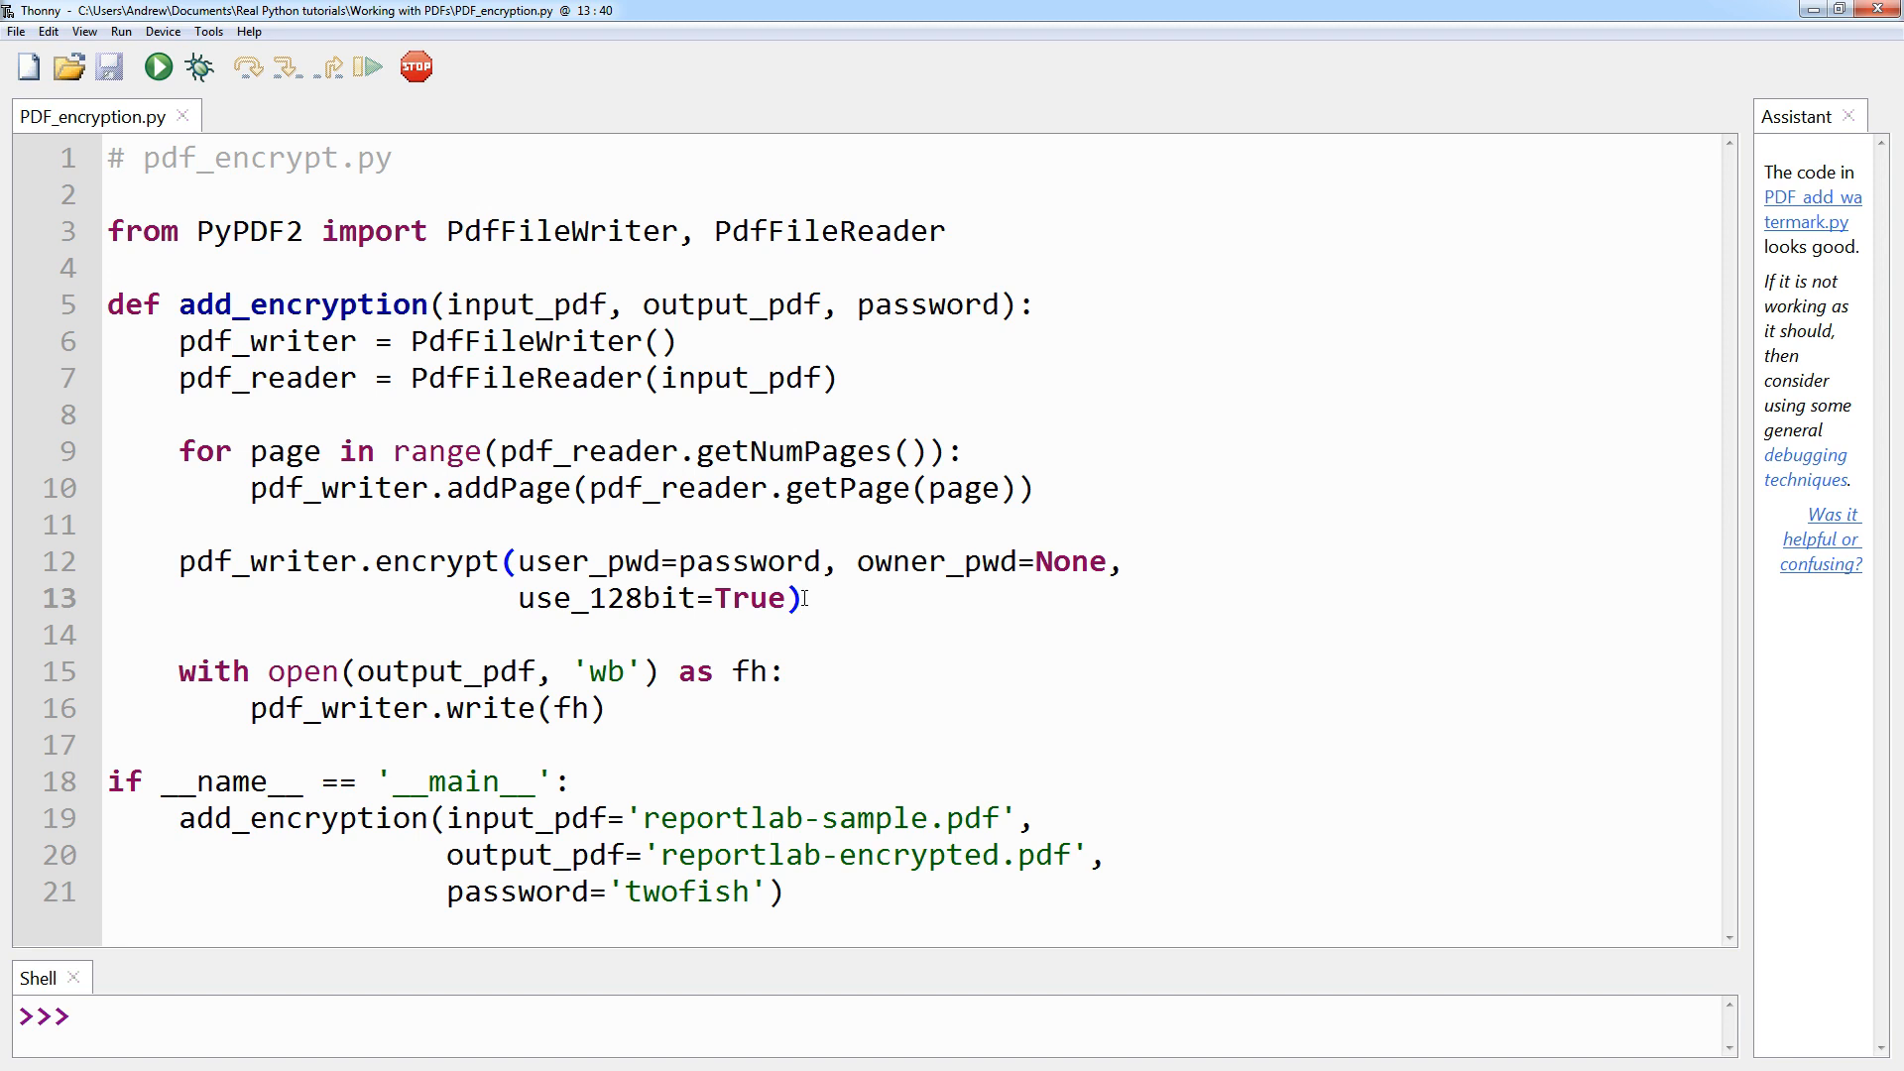
left_click(804, 597)
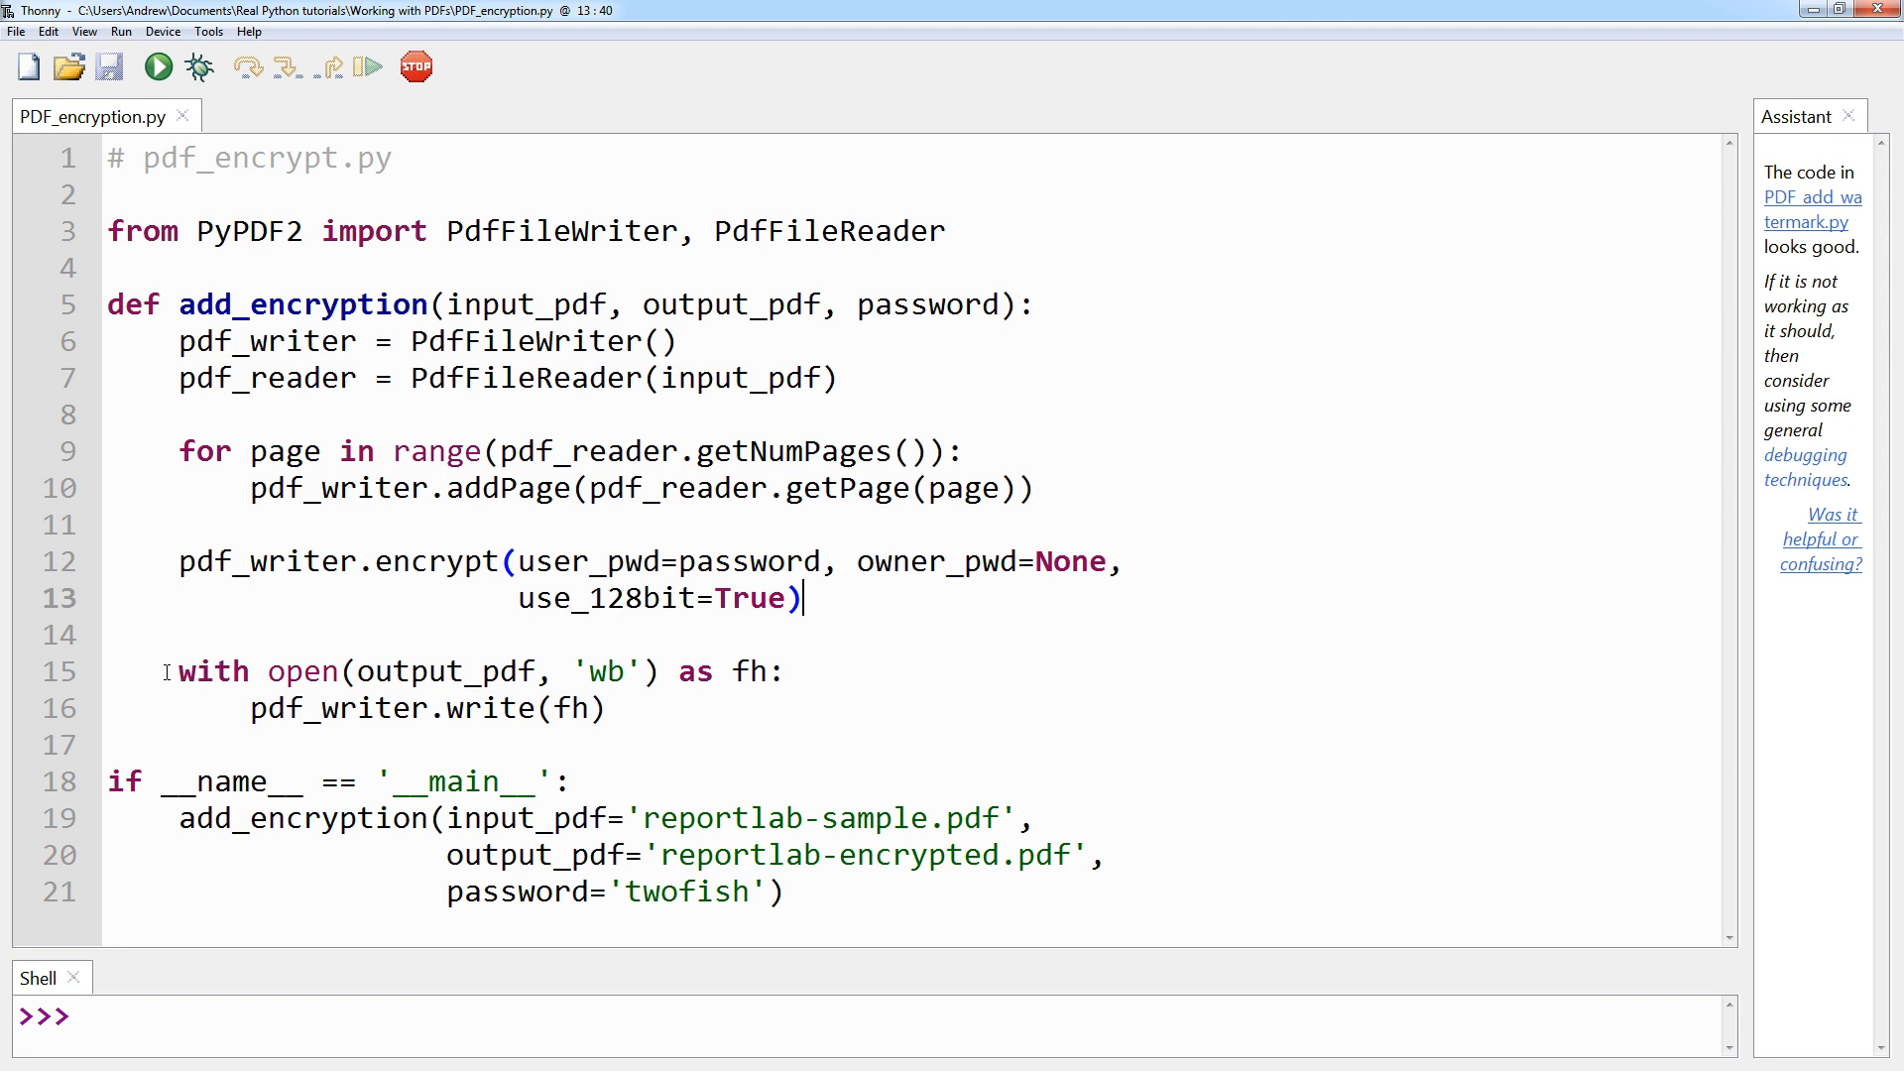
left_click(651, 718)
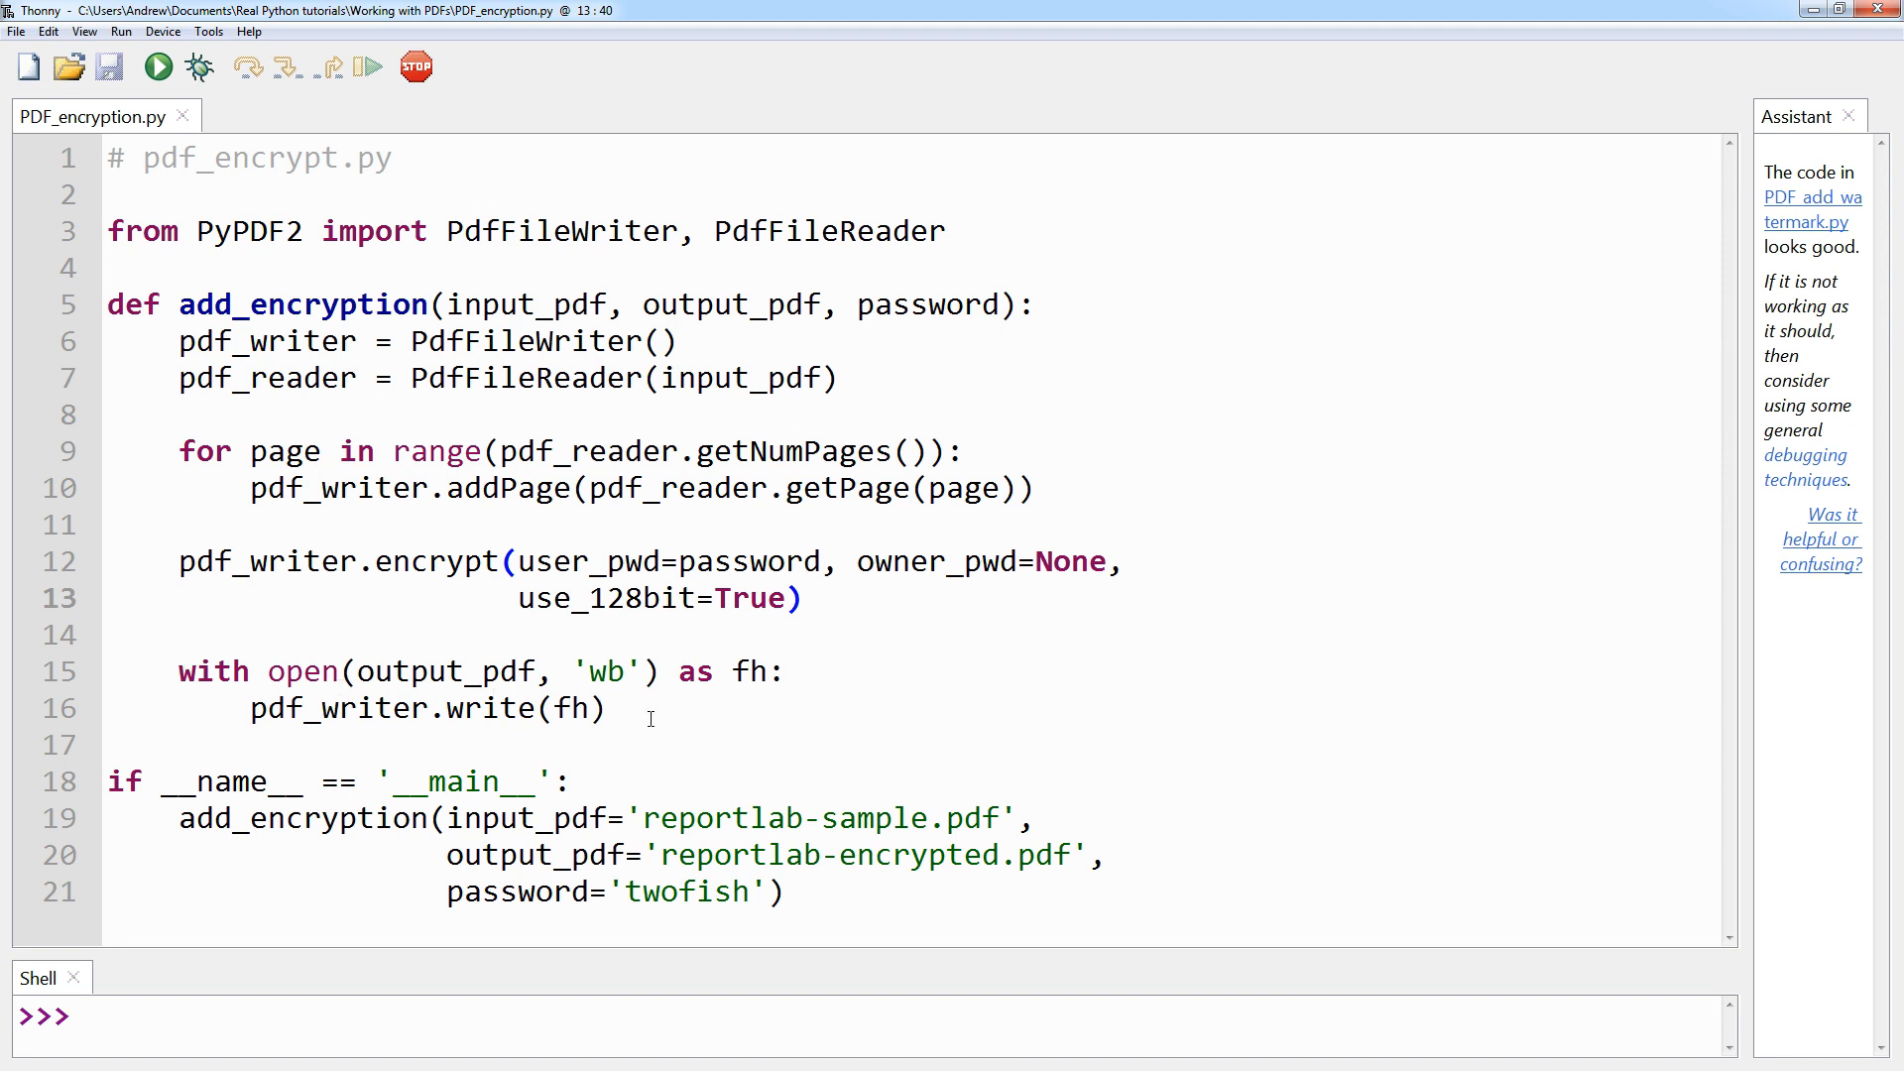
left_click(802, 597)
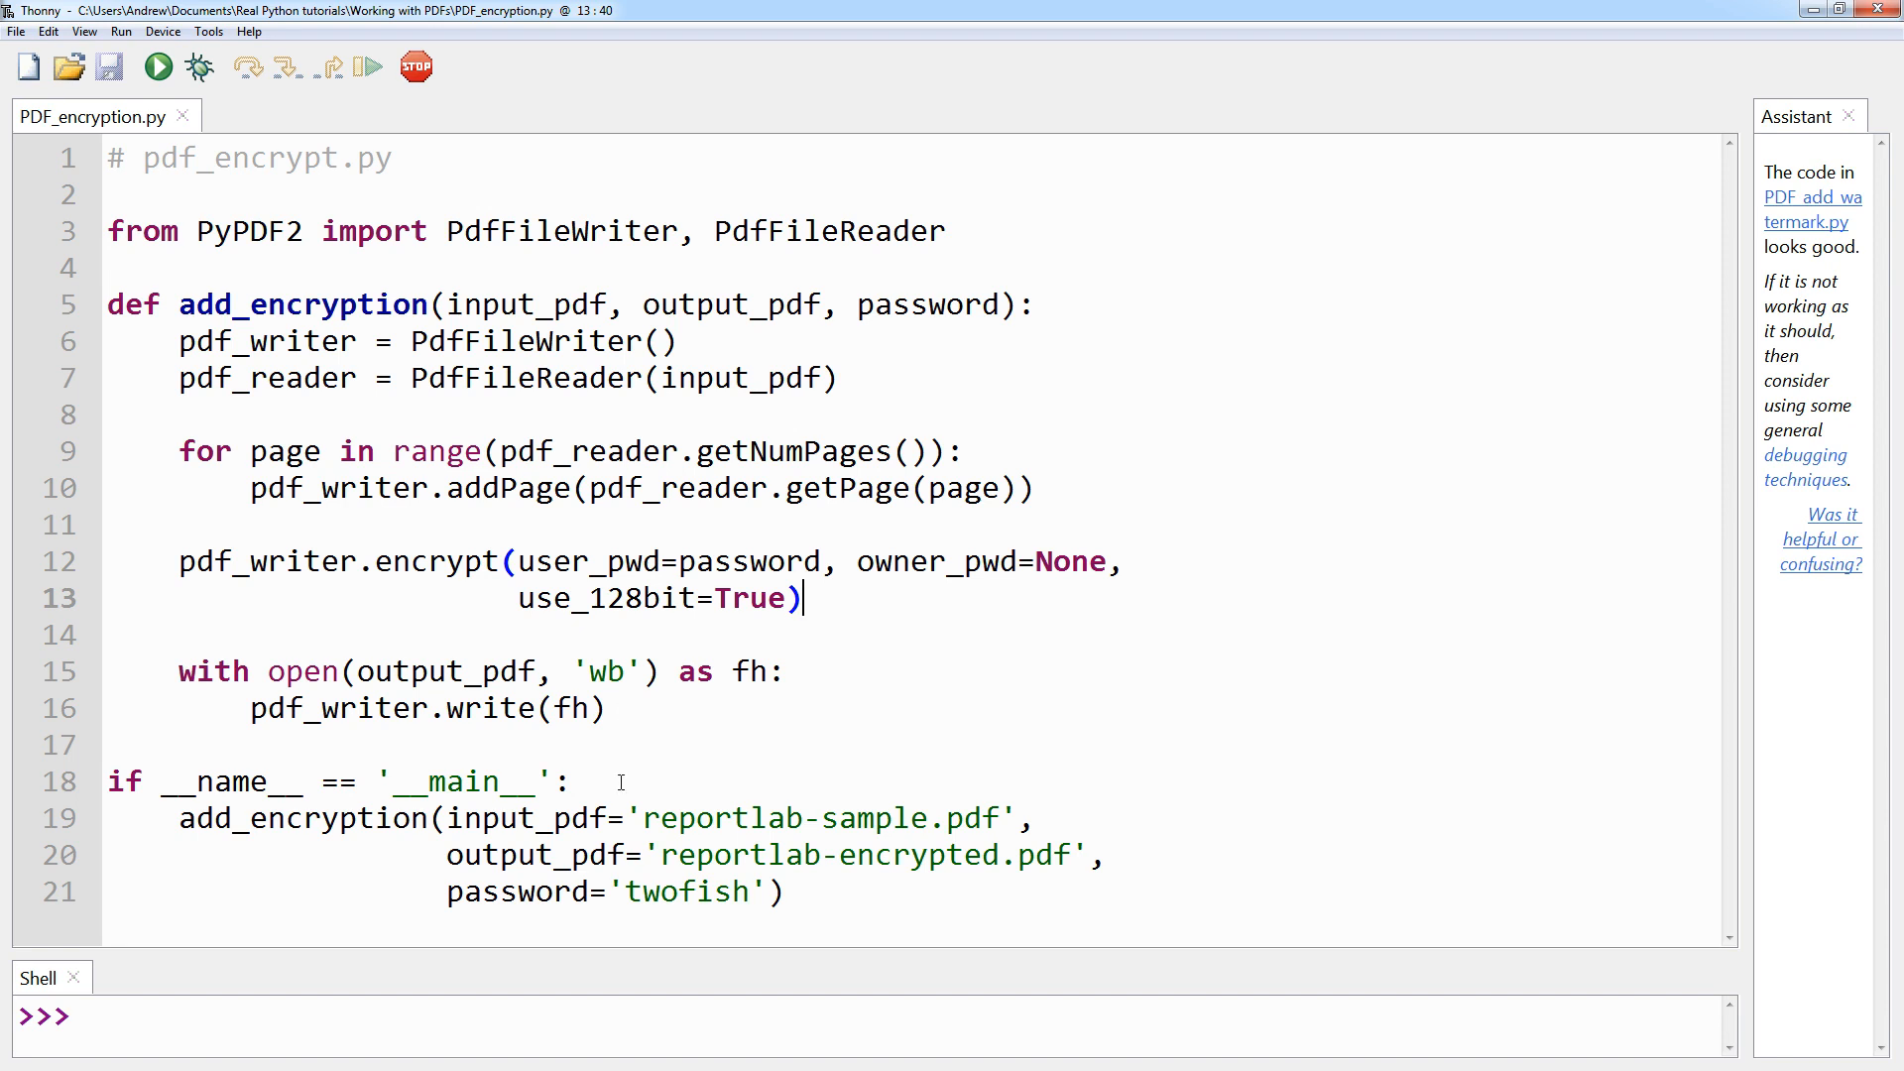
mouse_move(69, 792)
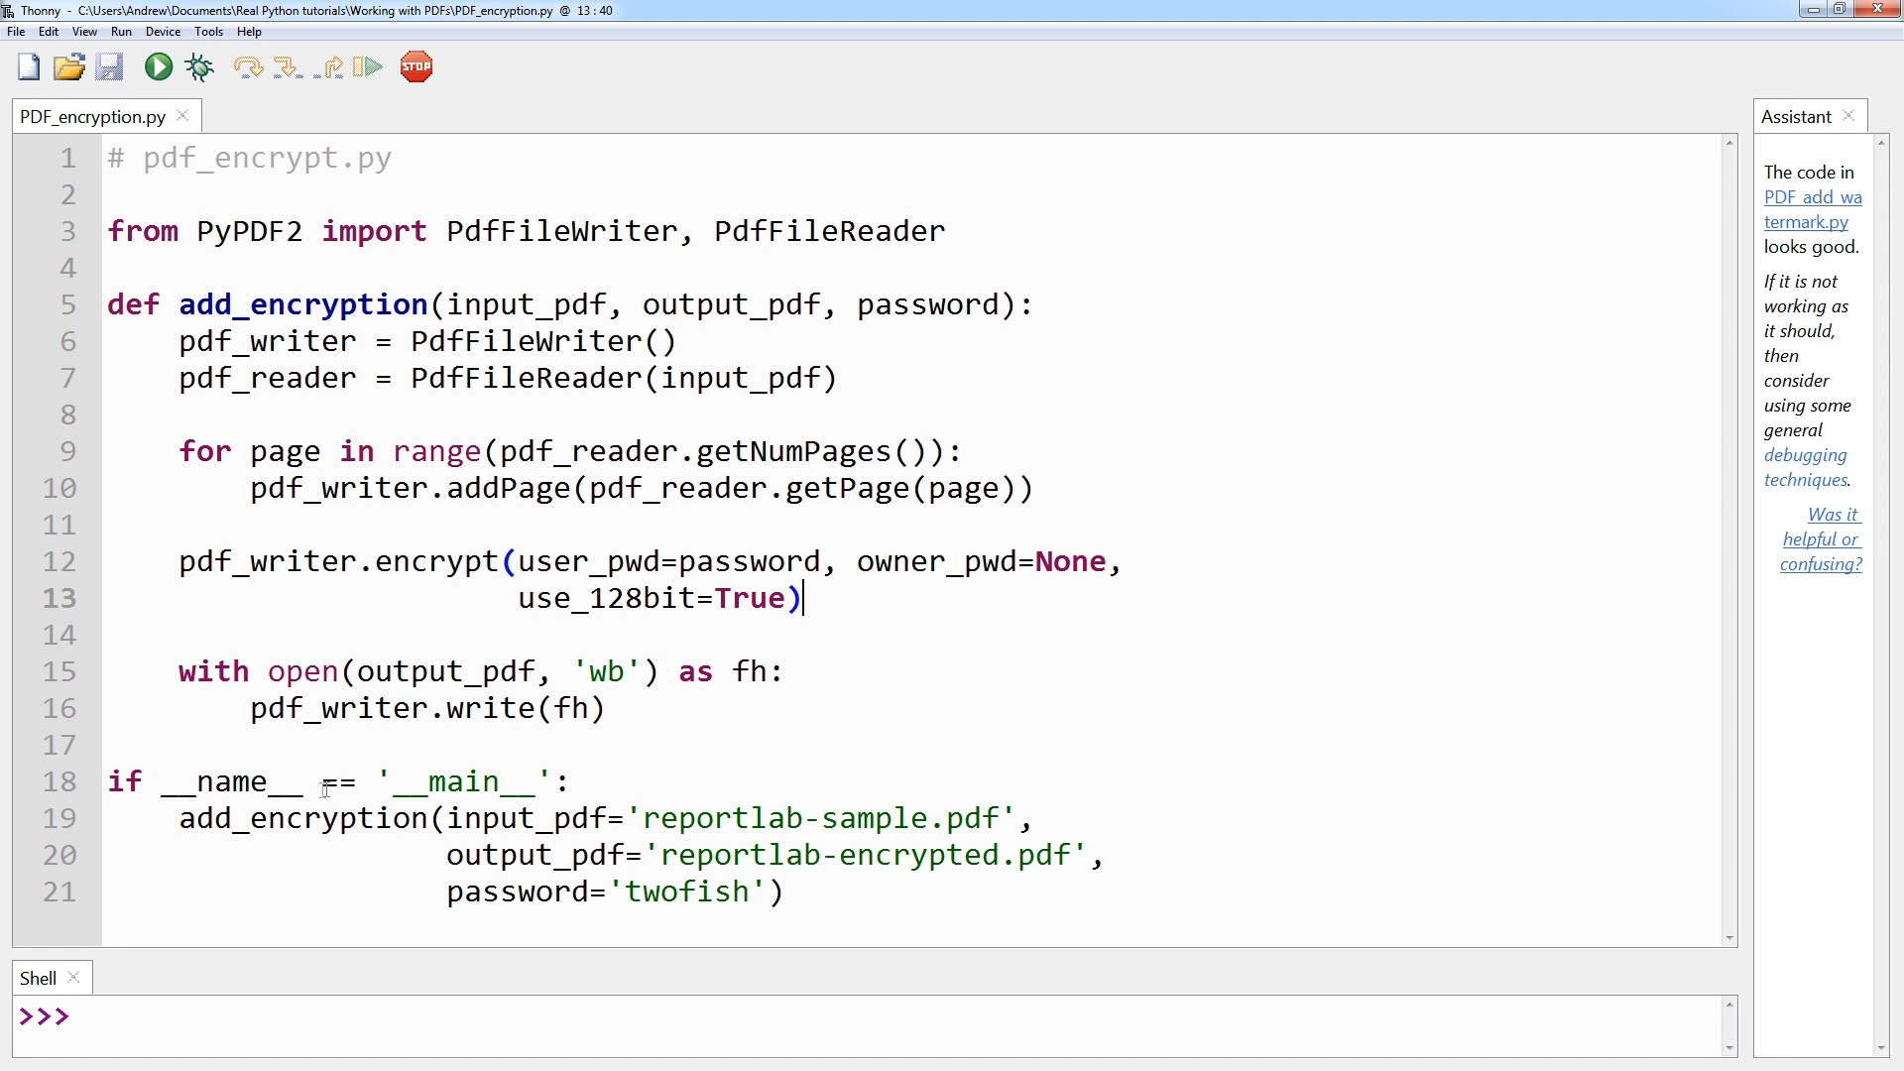
mouse_move(519, 781)
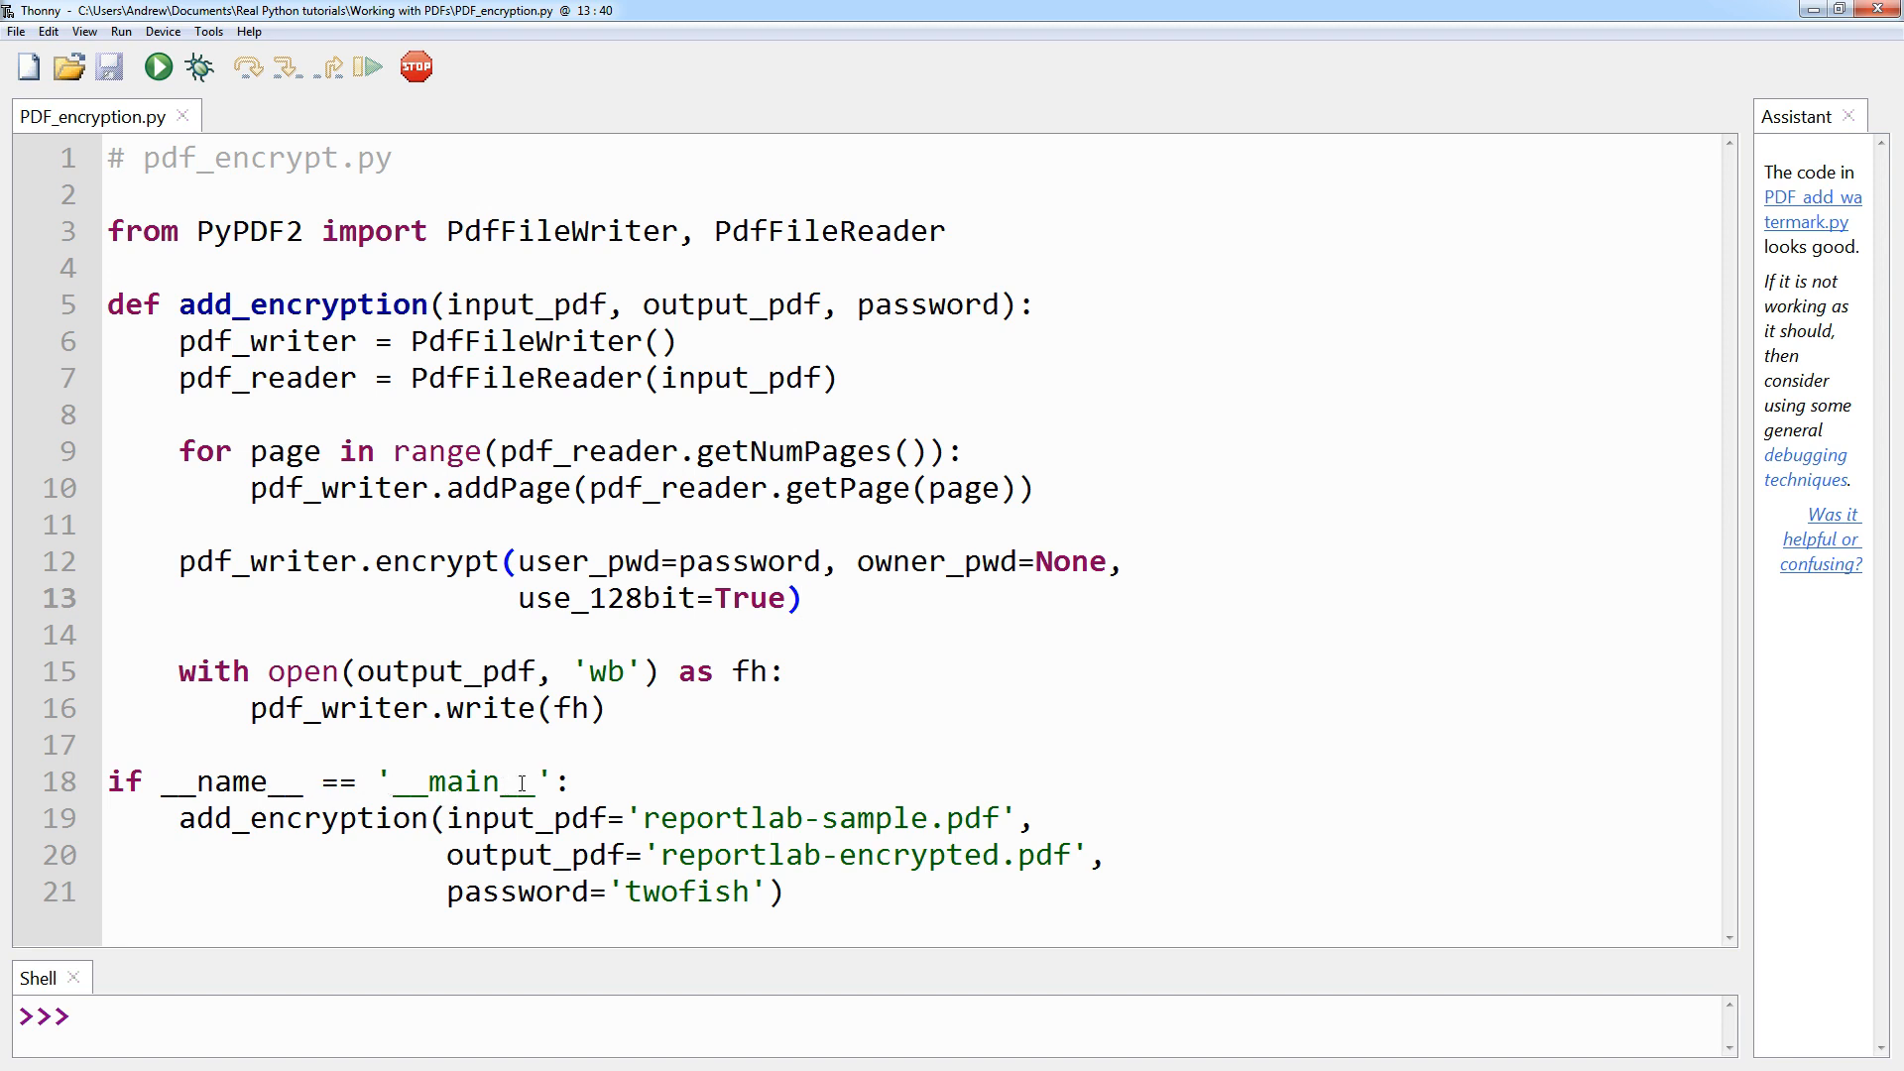
left_click(803, 597)
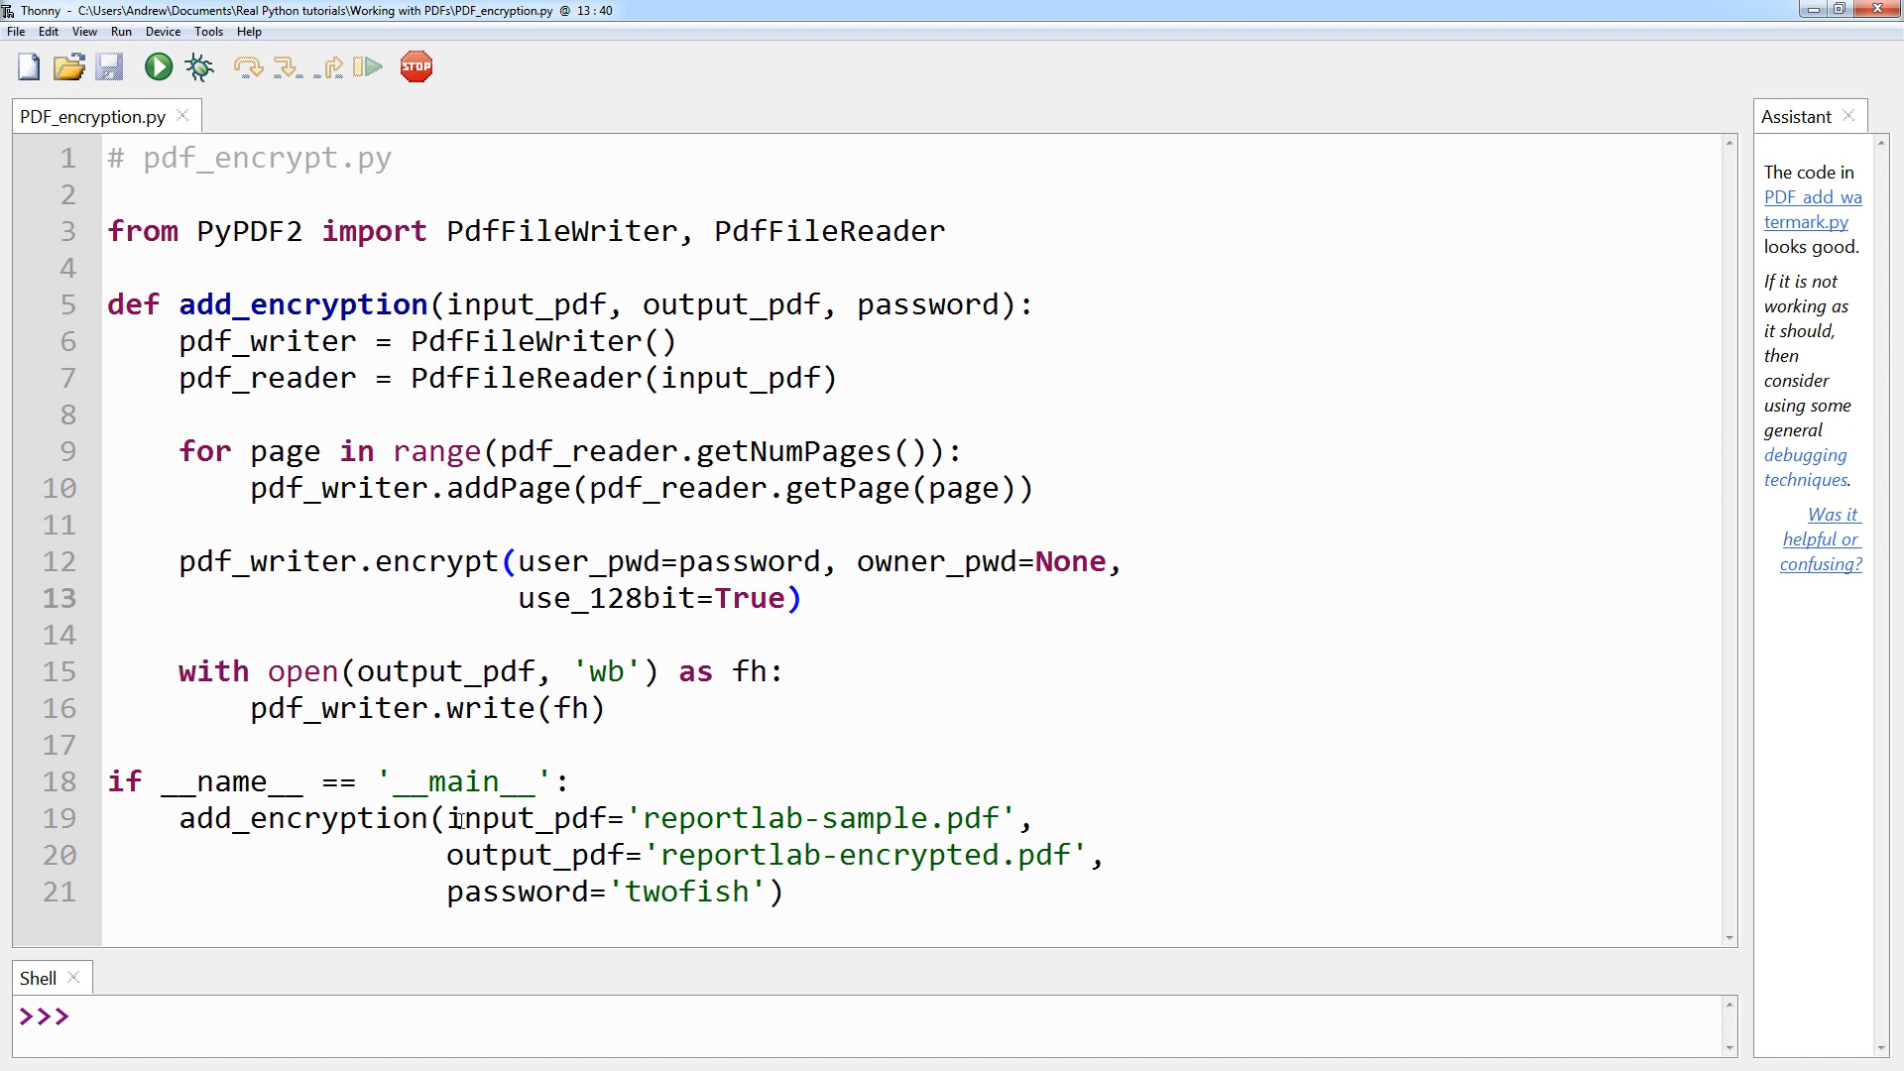
left_click(802, 597)
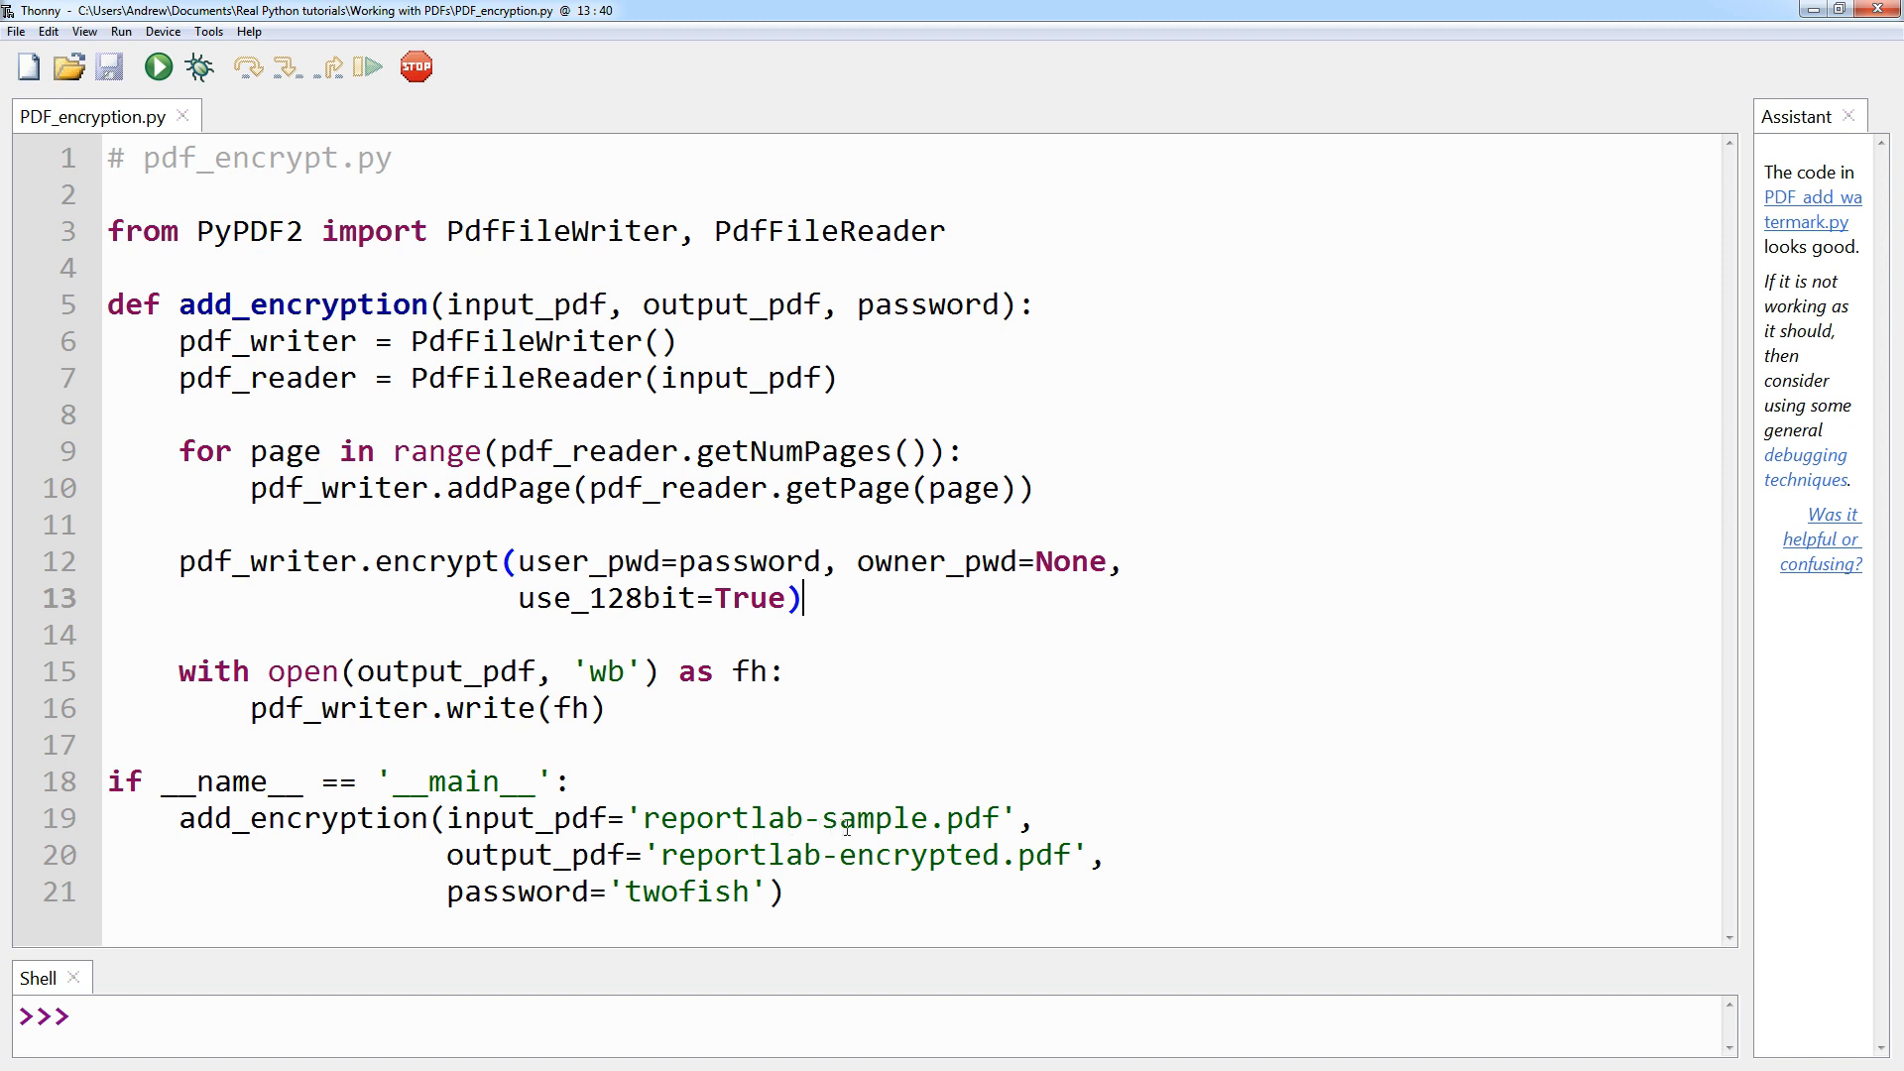
mouse_move(1051, 787)
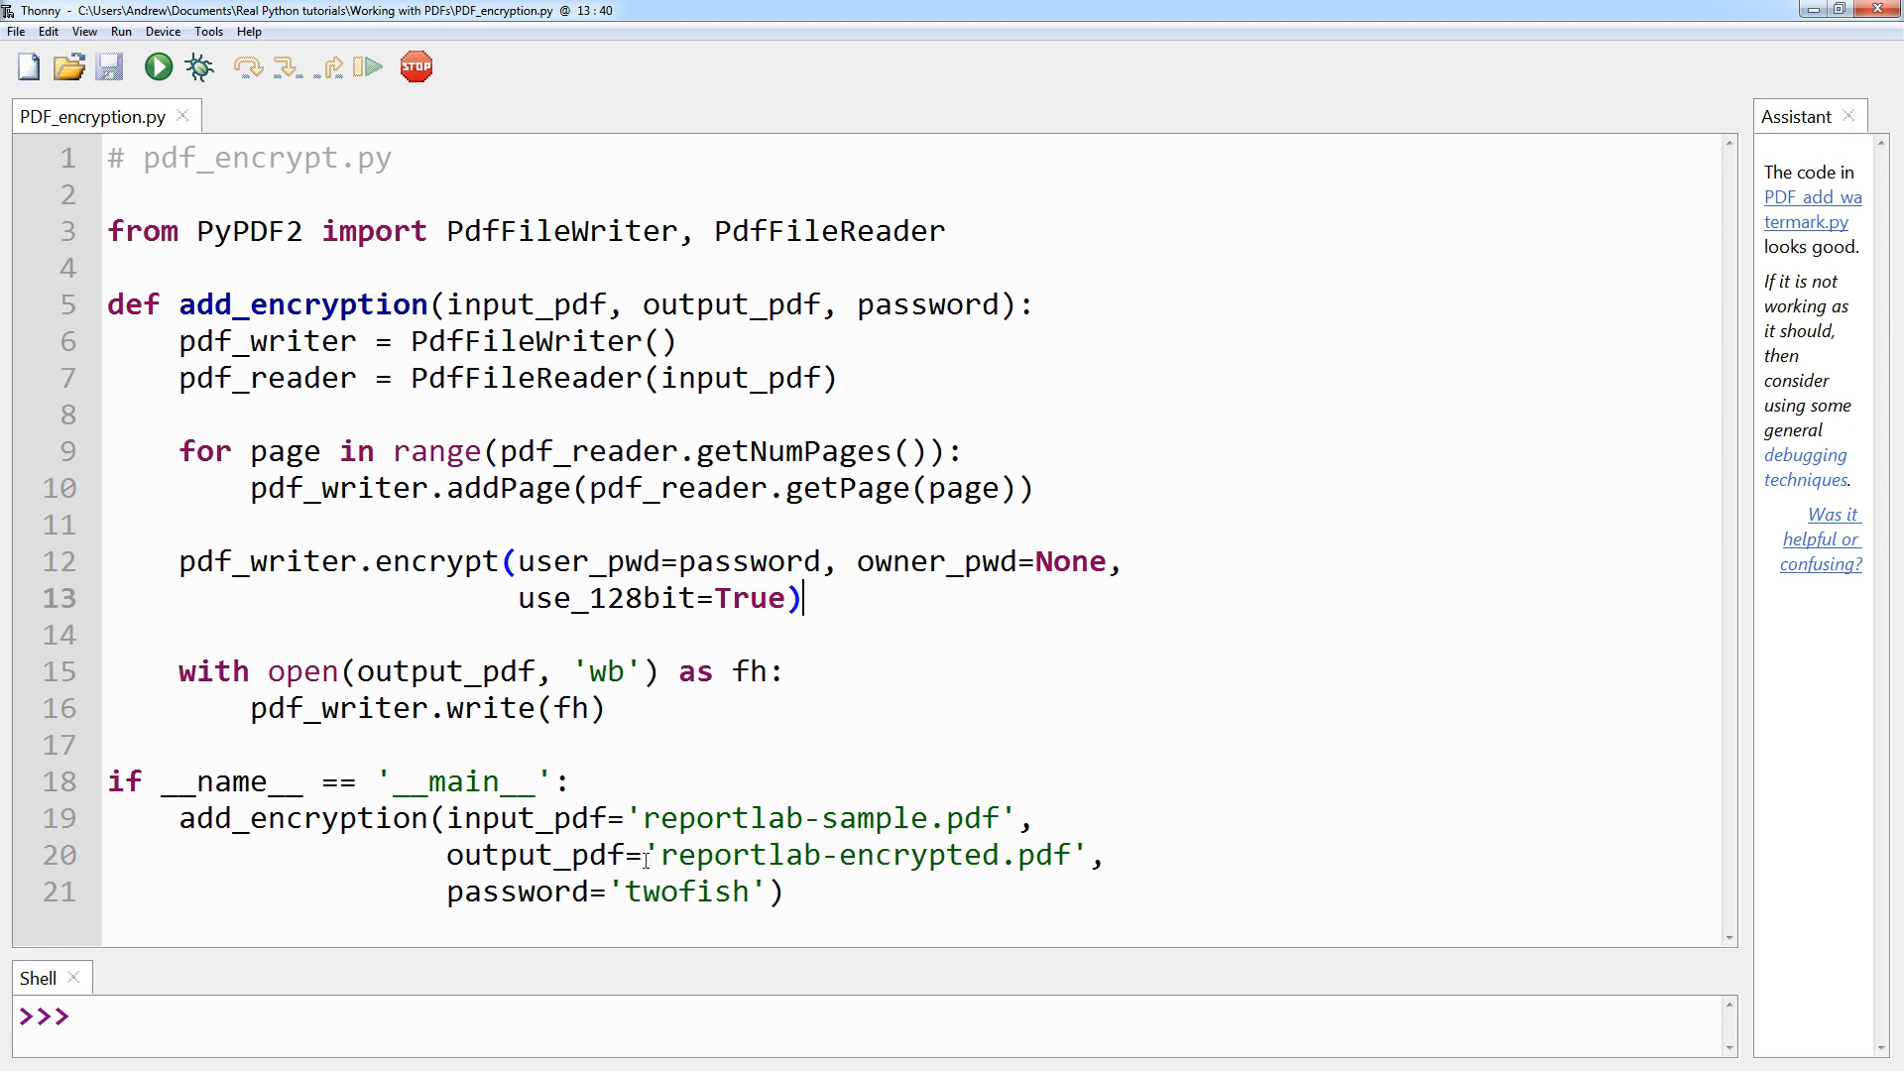
mouse_move(1001, 867)
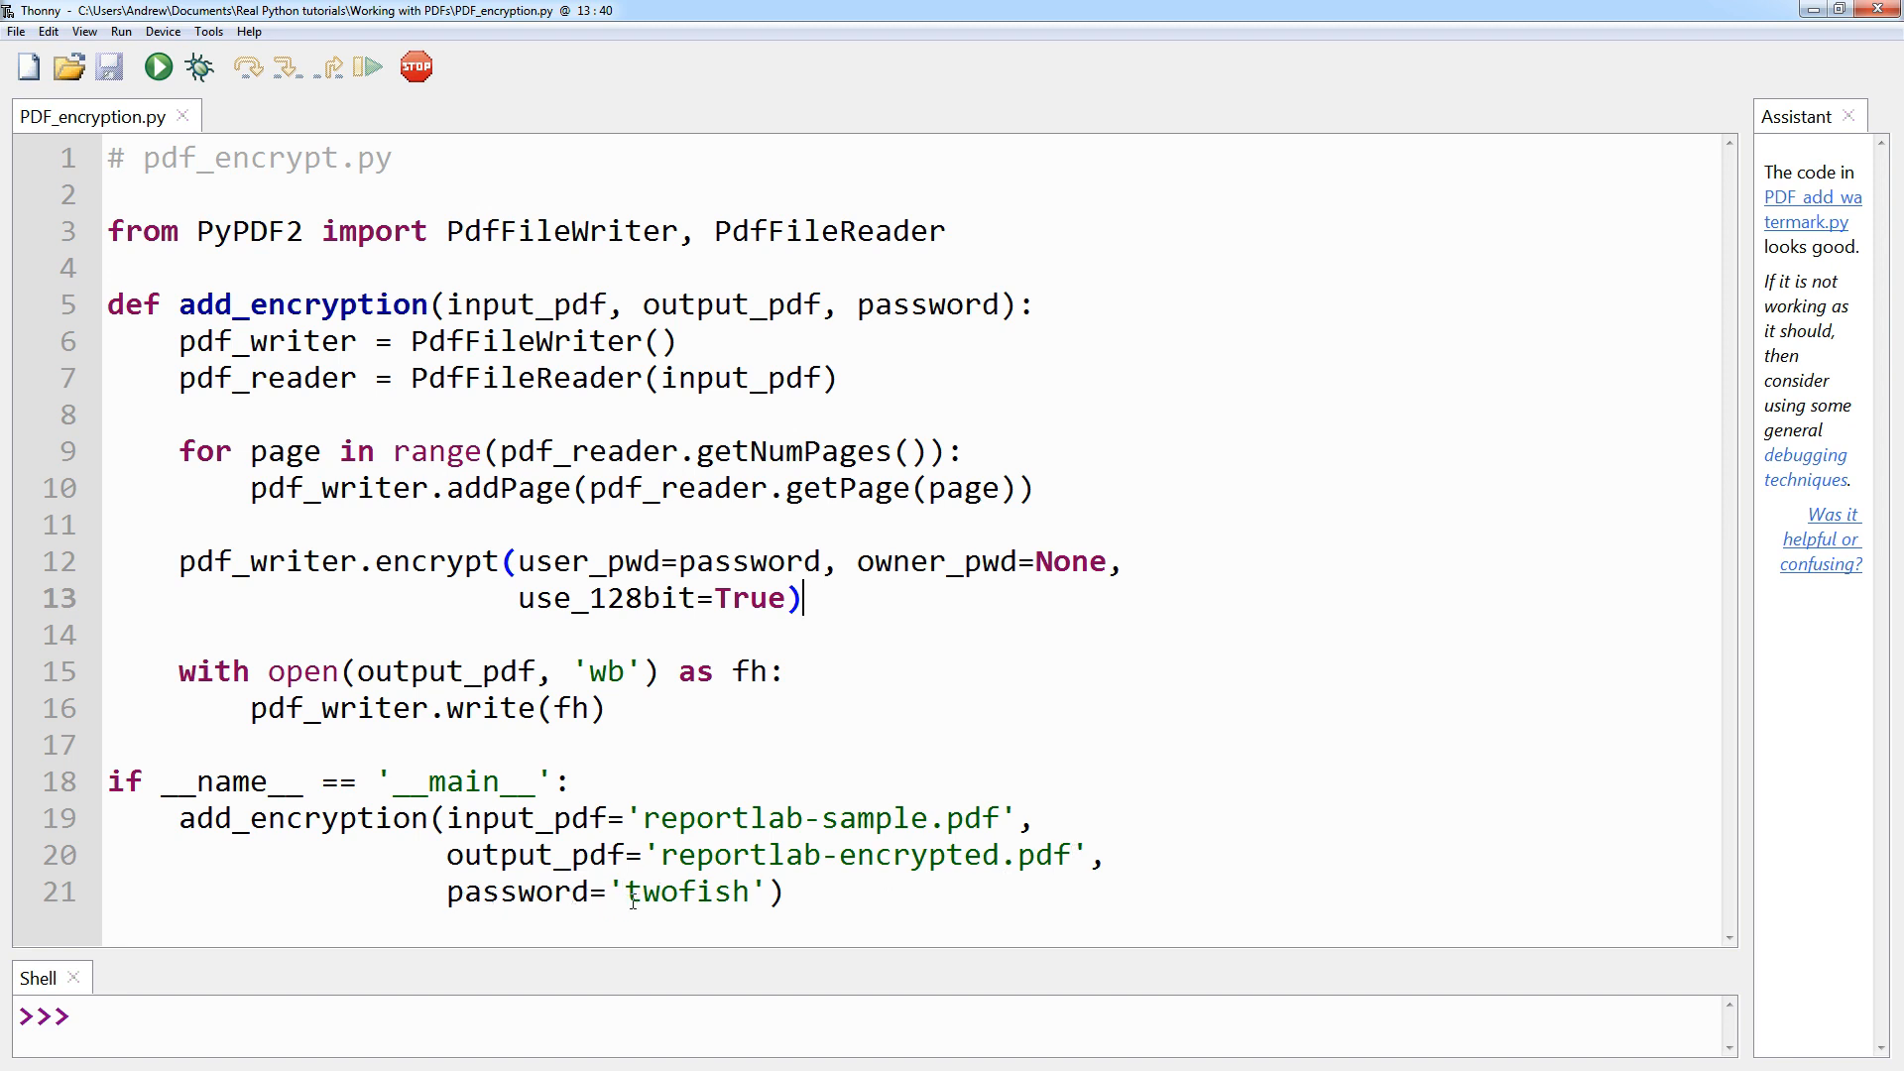
mouse_move(1081, 890)
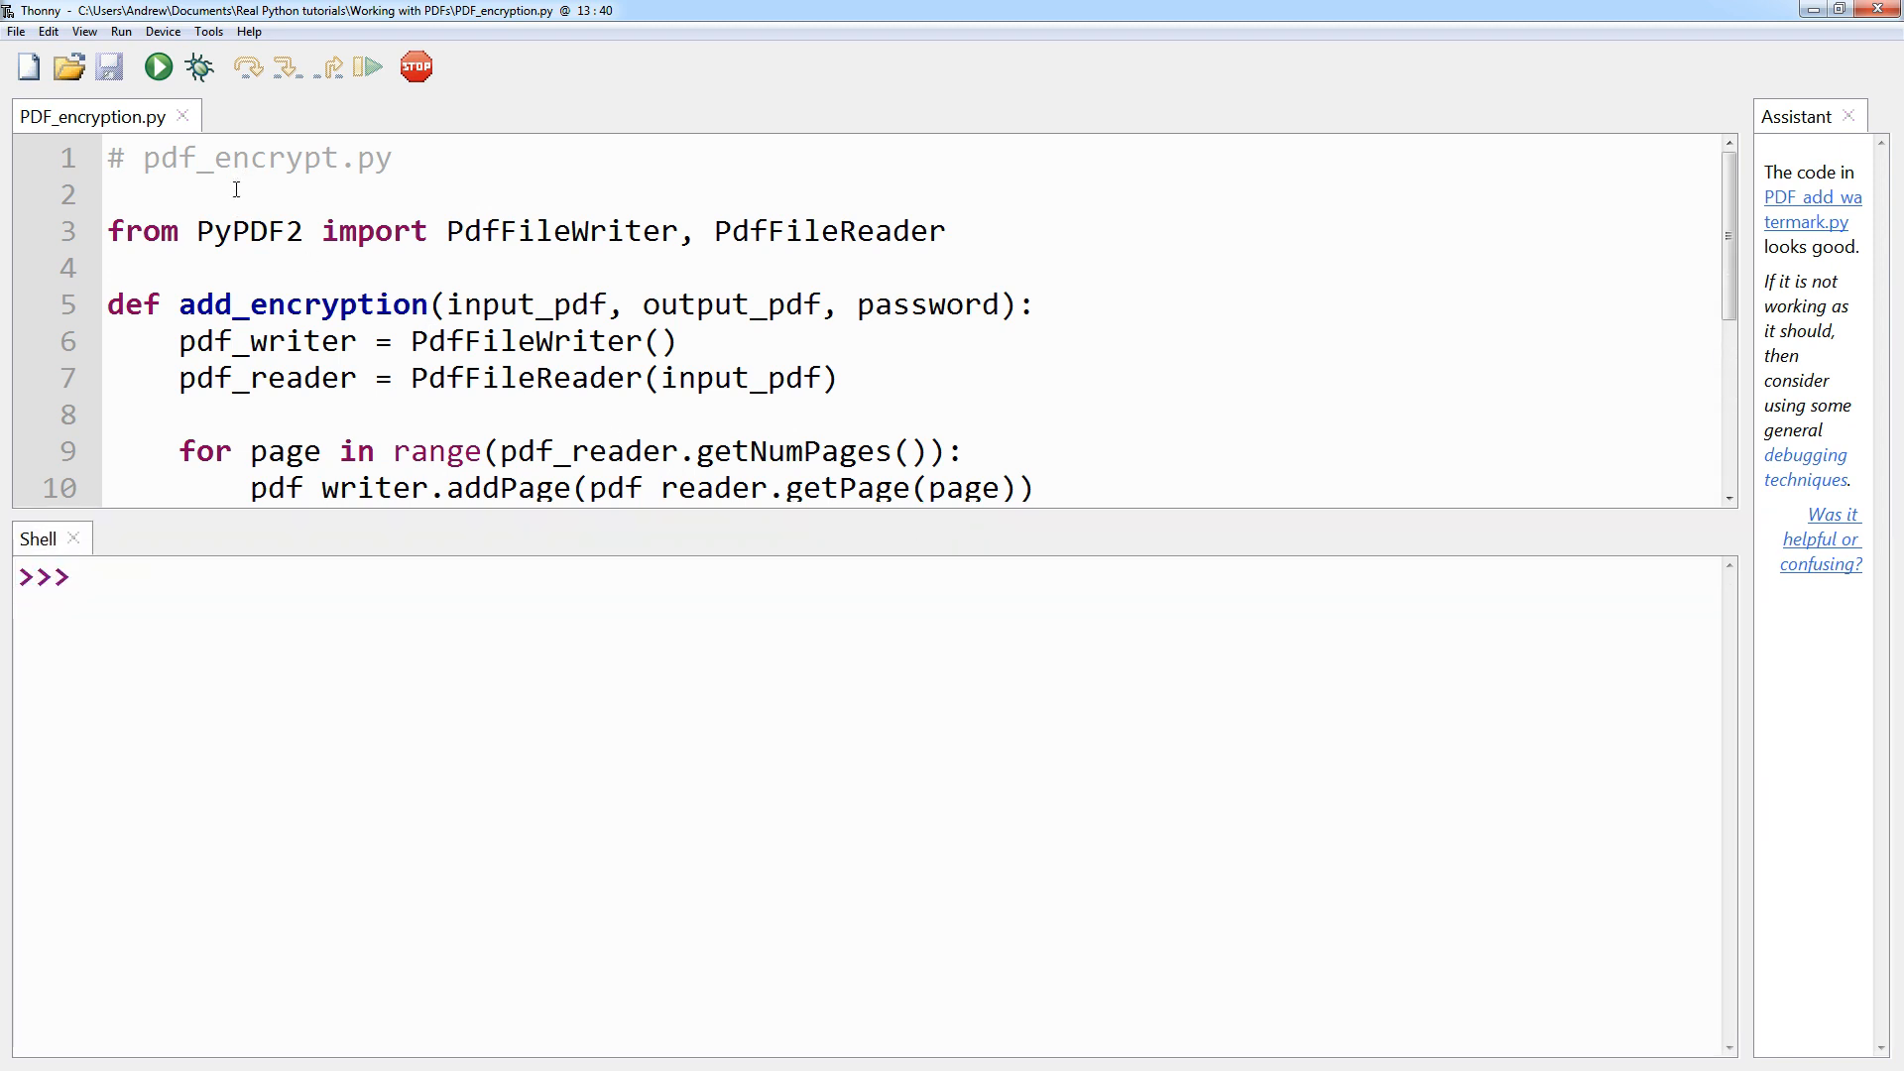
- Run PDF_encryption.py and point out the reportlab-encrypted.pdf output argument in the __main__ block
left_click(157, 67)
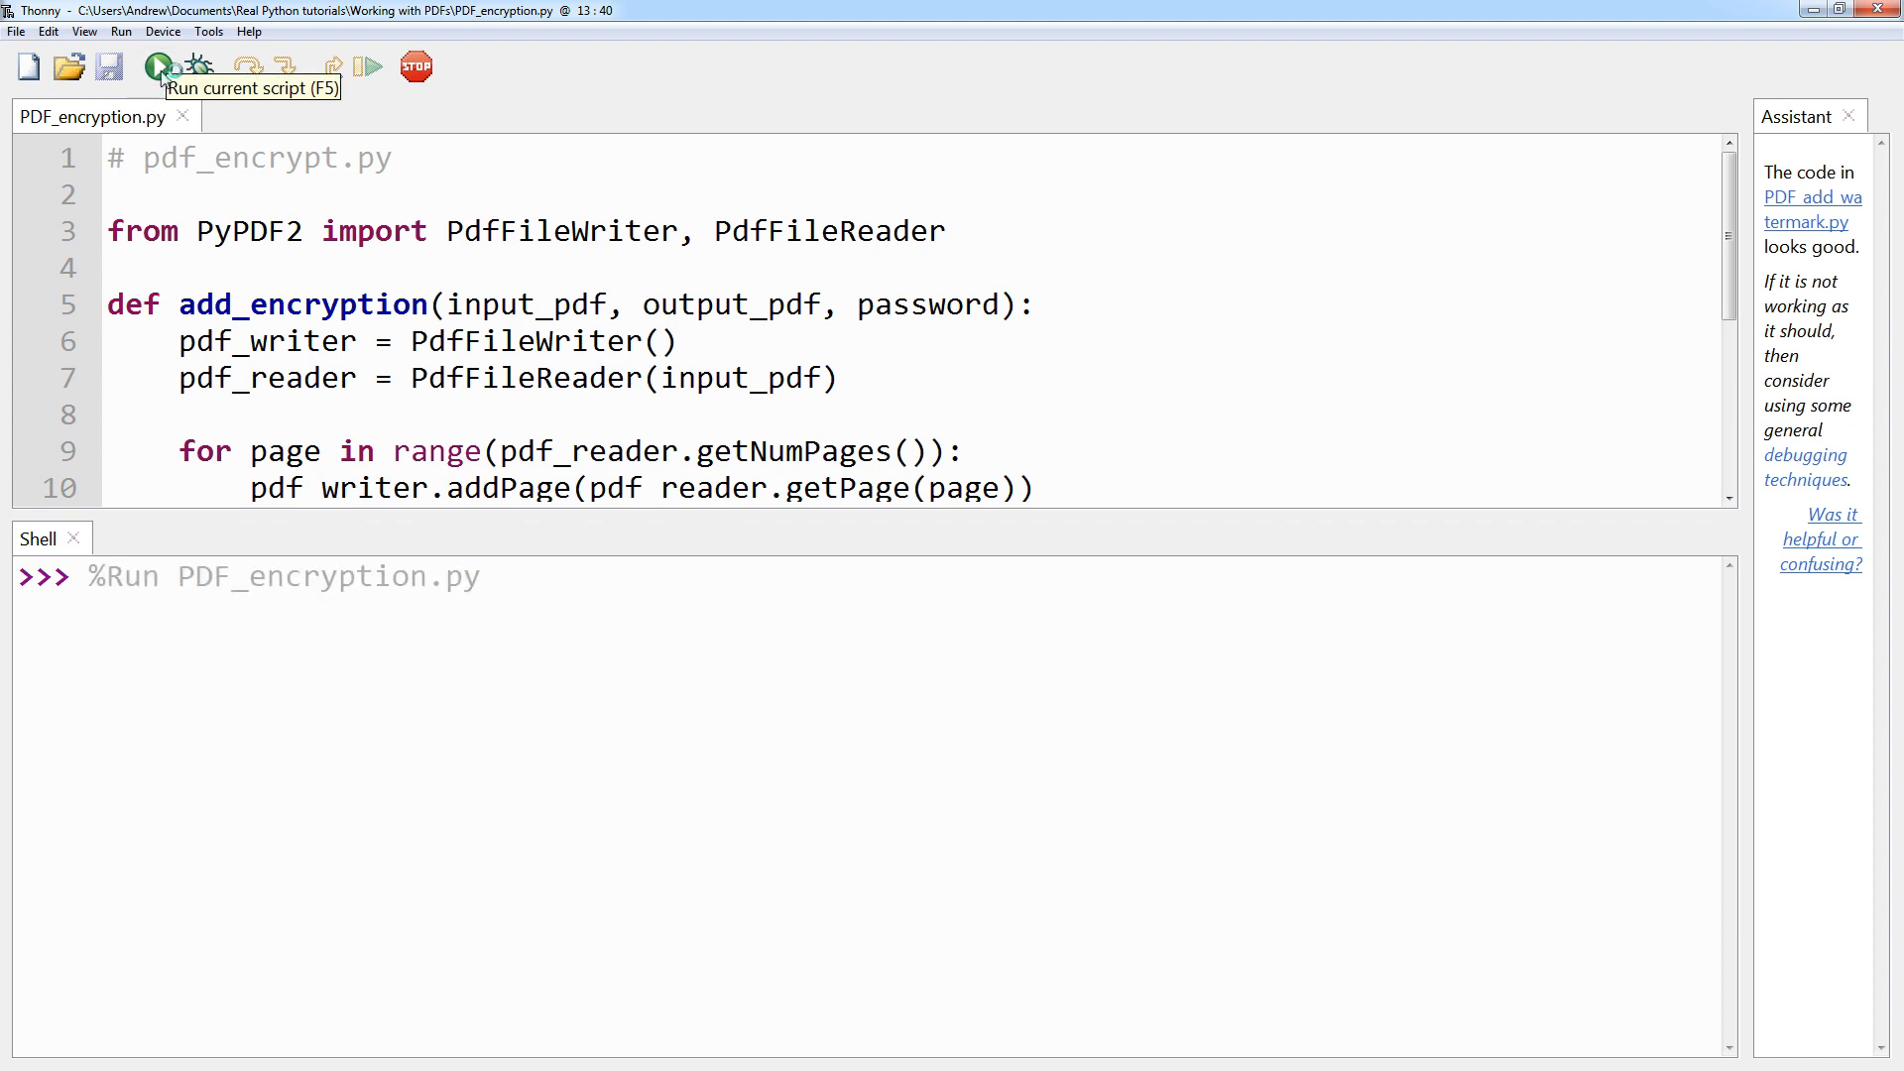
mouse_move(1008, 313)
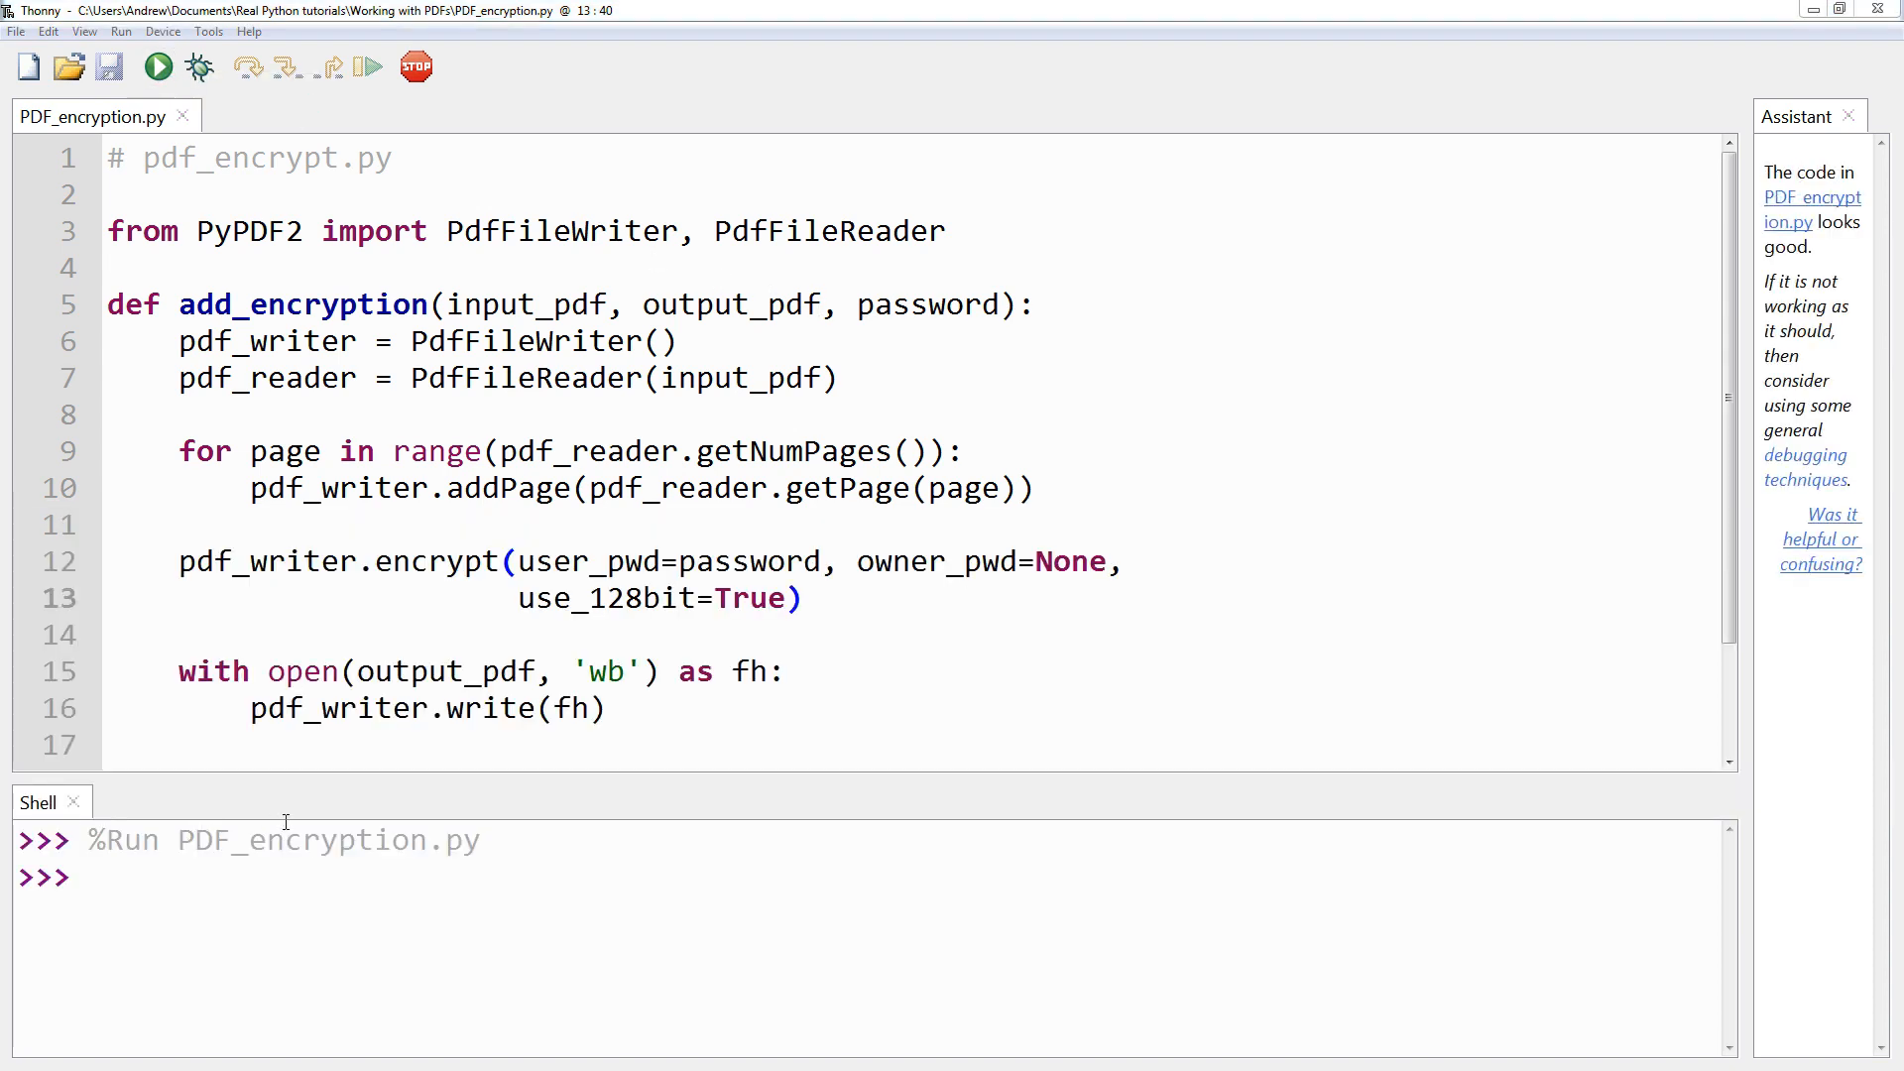
type("if __name__ == '__main__':")
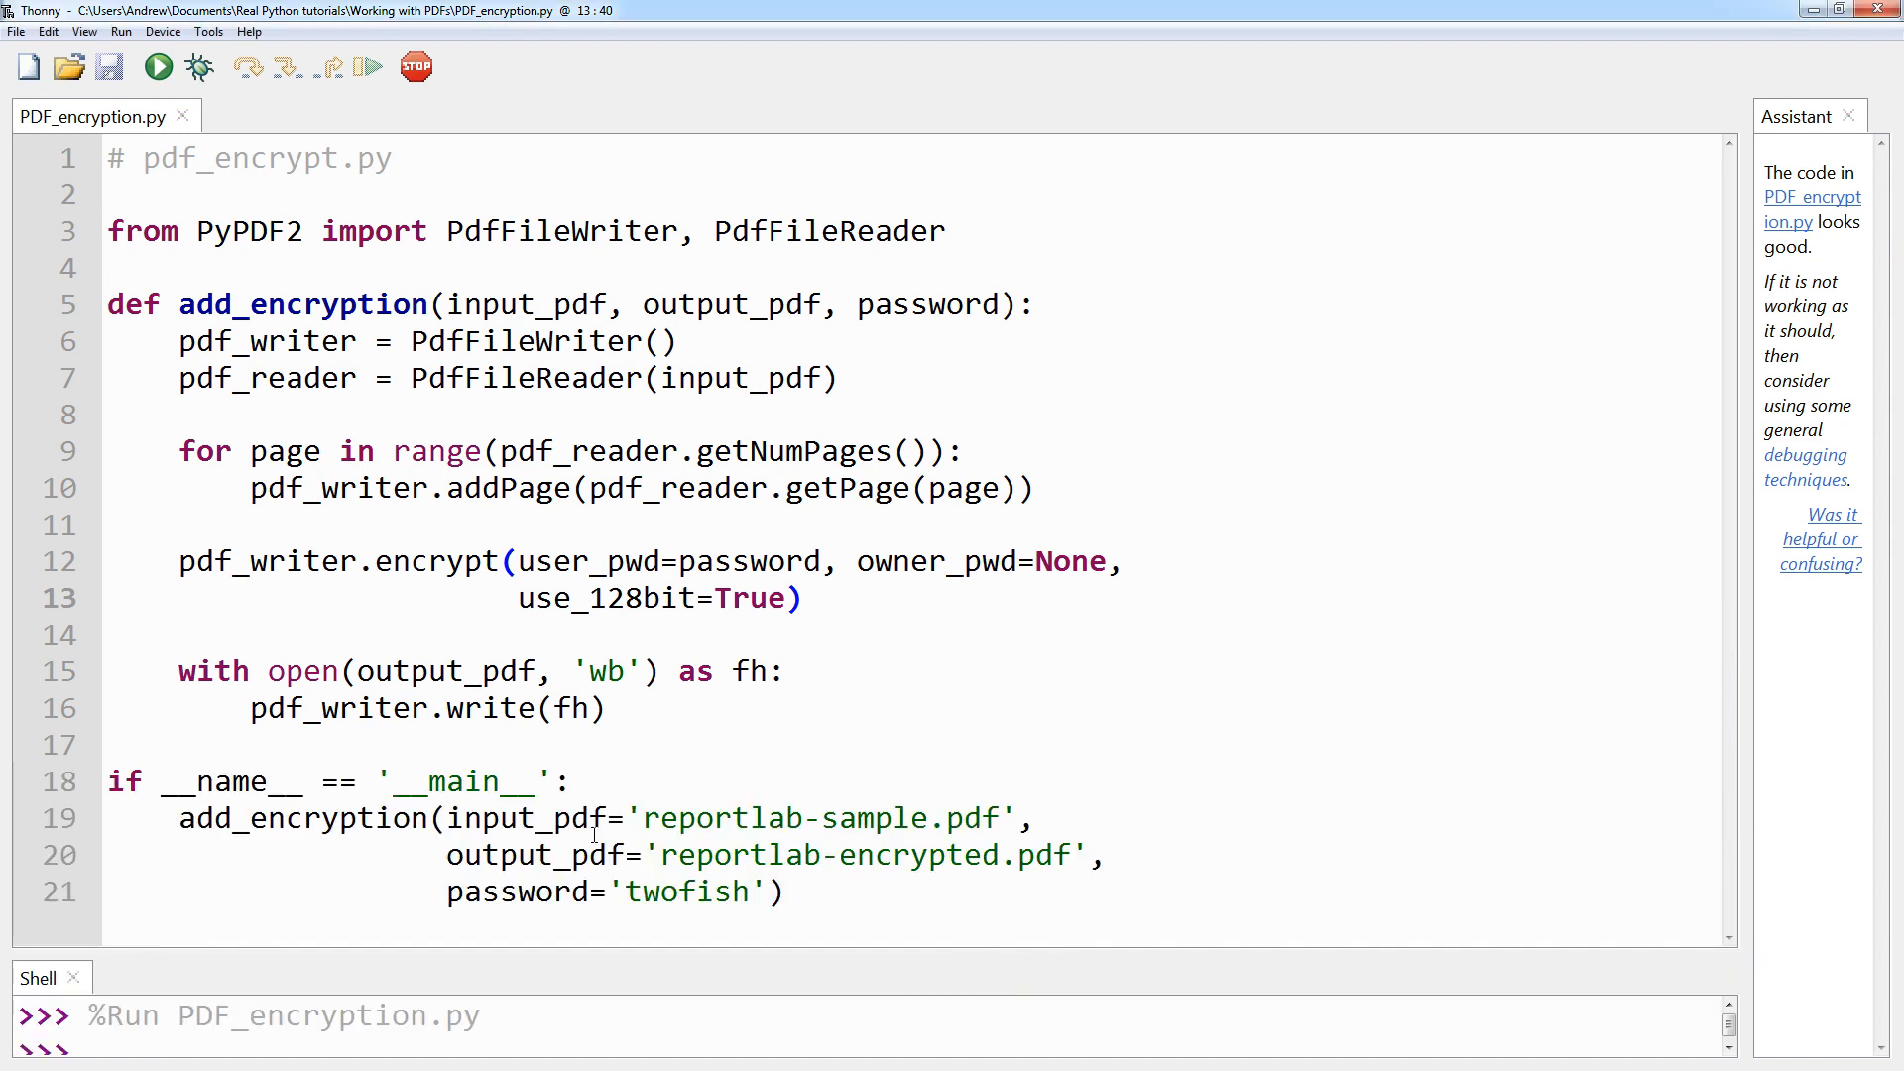
double_click(468, 853)
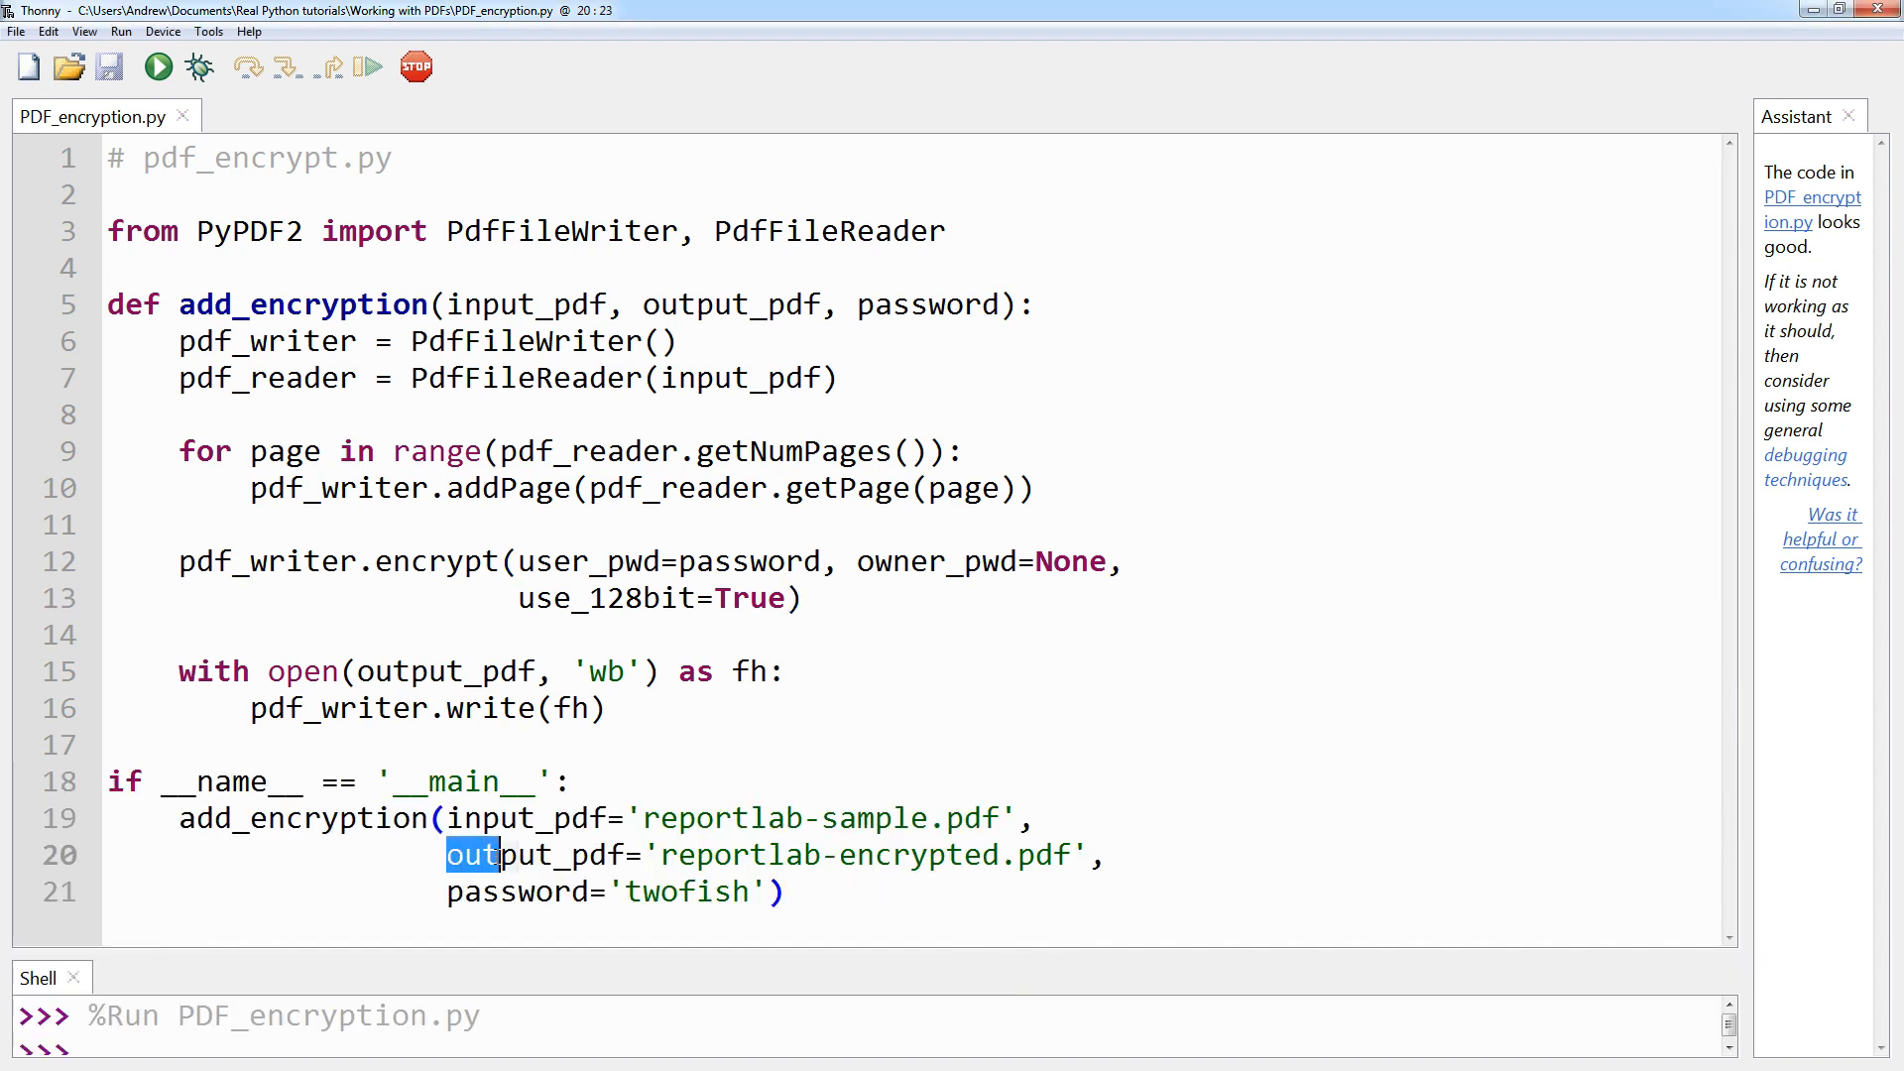
left_click(660, 853)
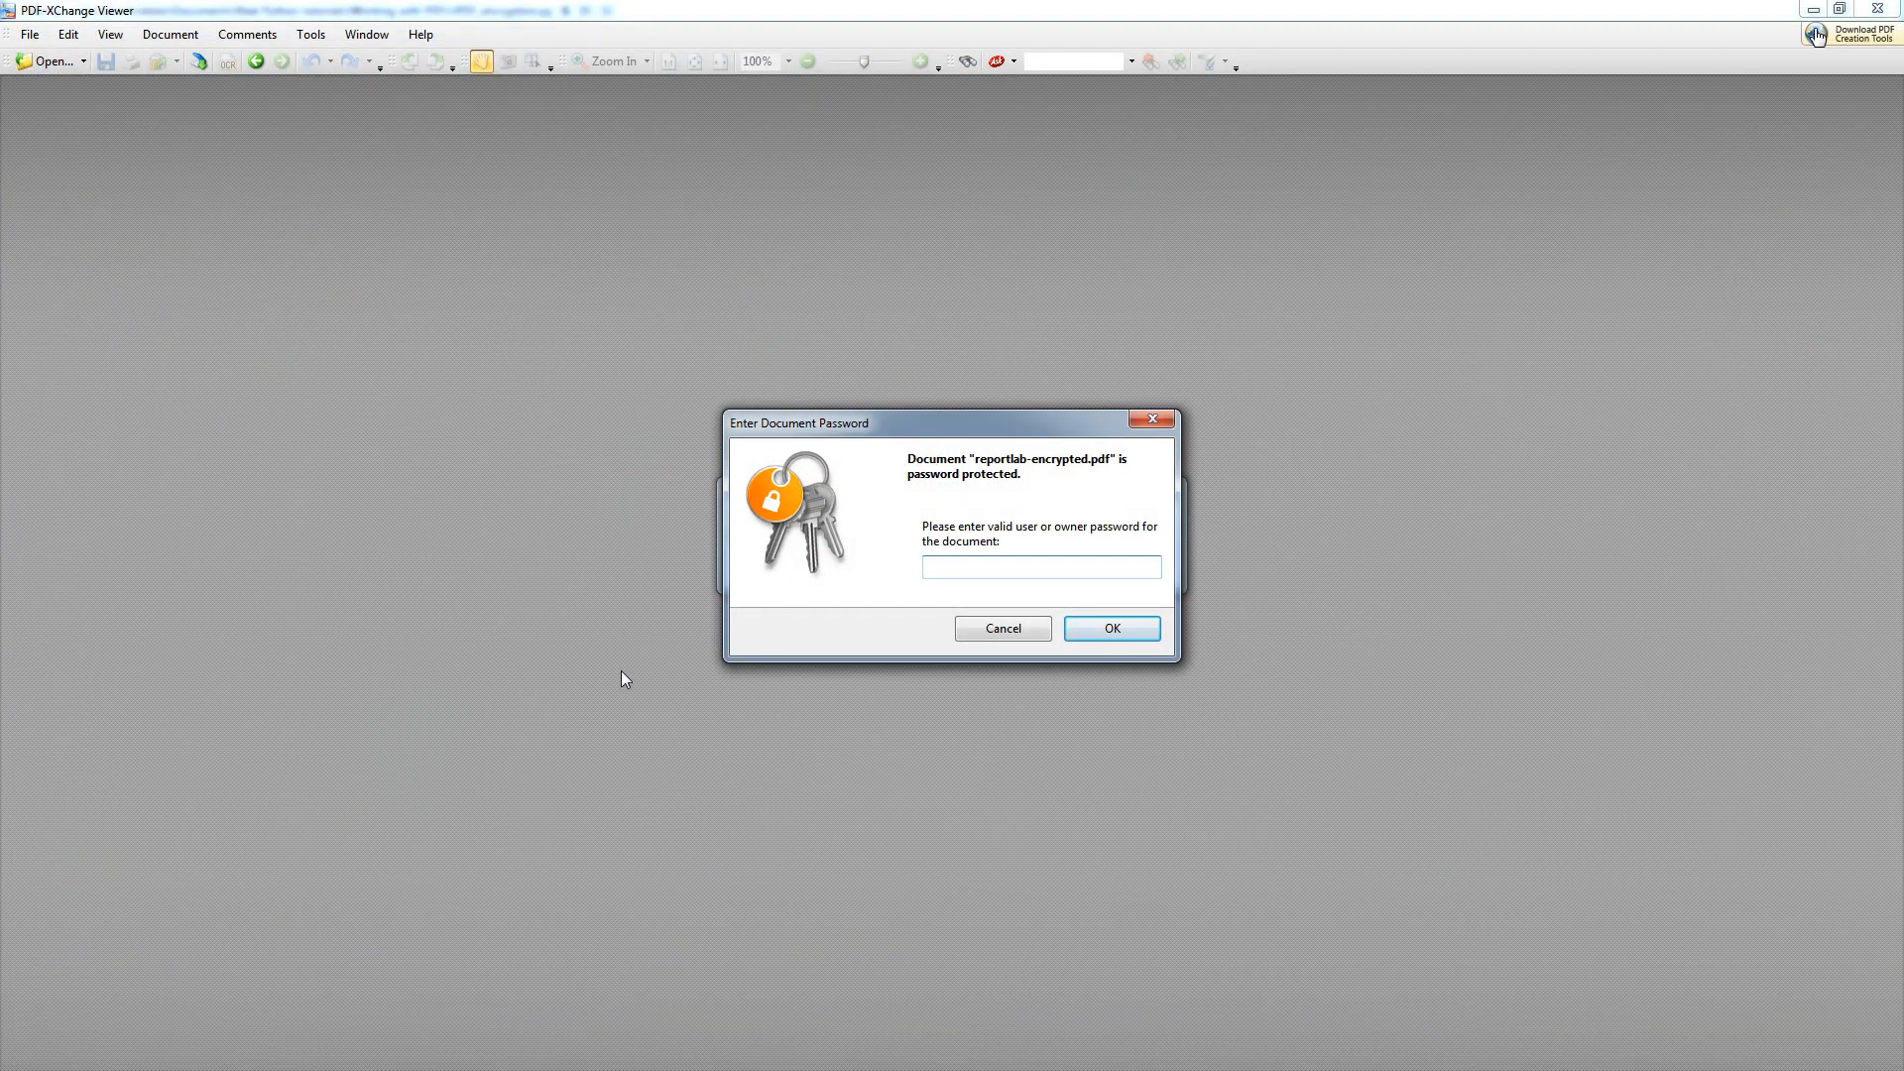
- Enter the document password and unlock reportlab-encrypted.pdf to show the ReportLab cover page
left_click(1041, 567)
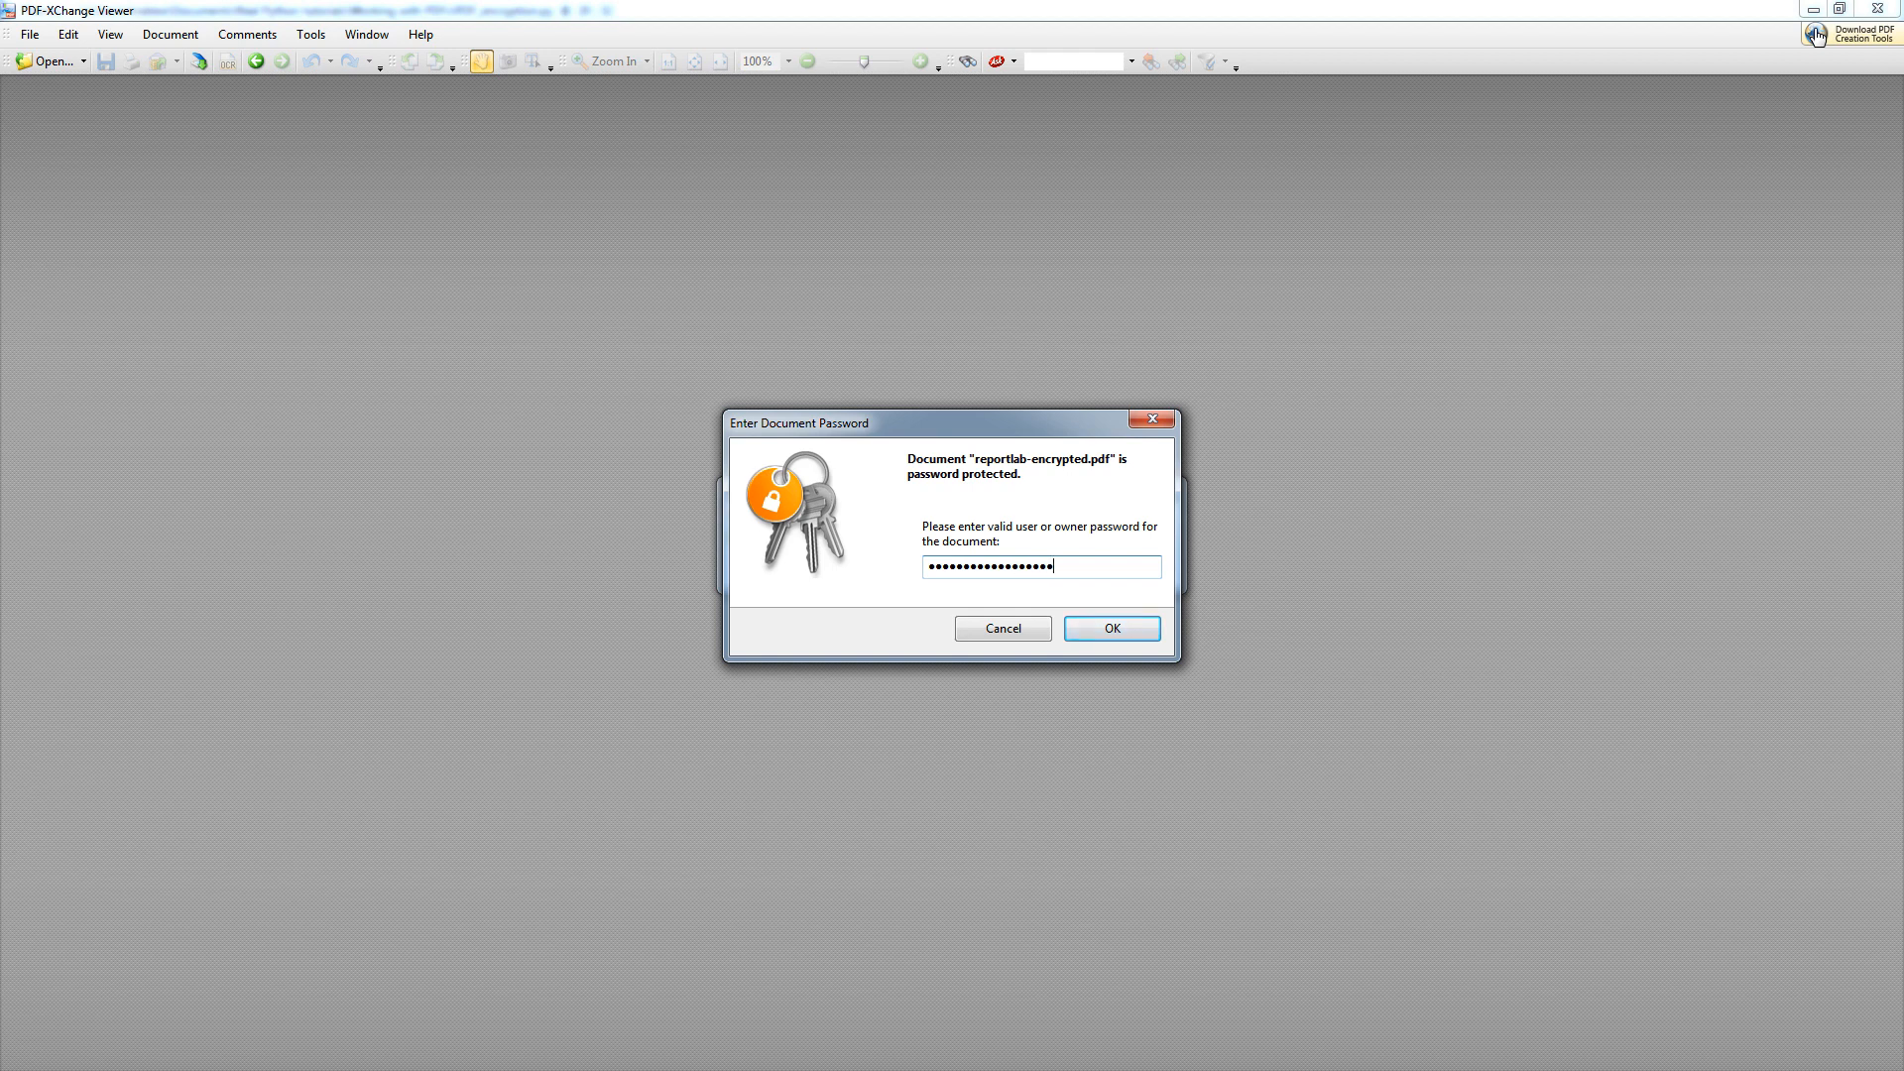
left_click(1109, 629)
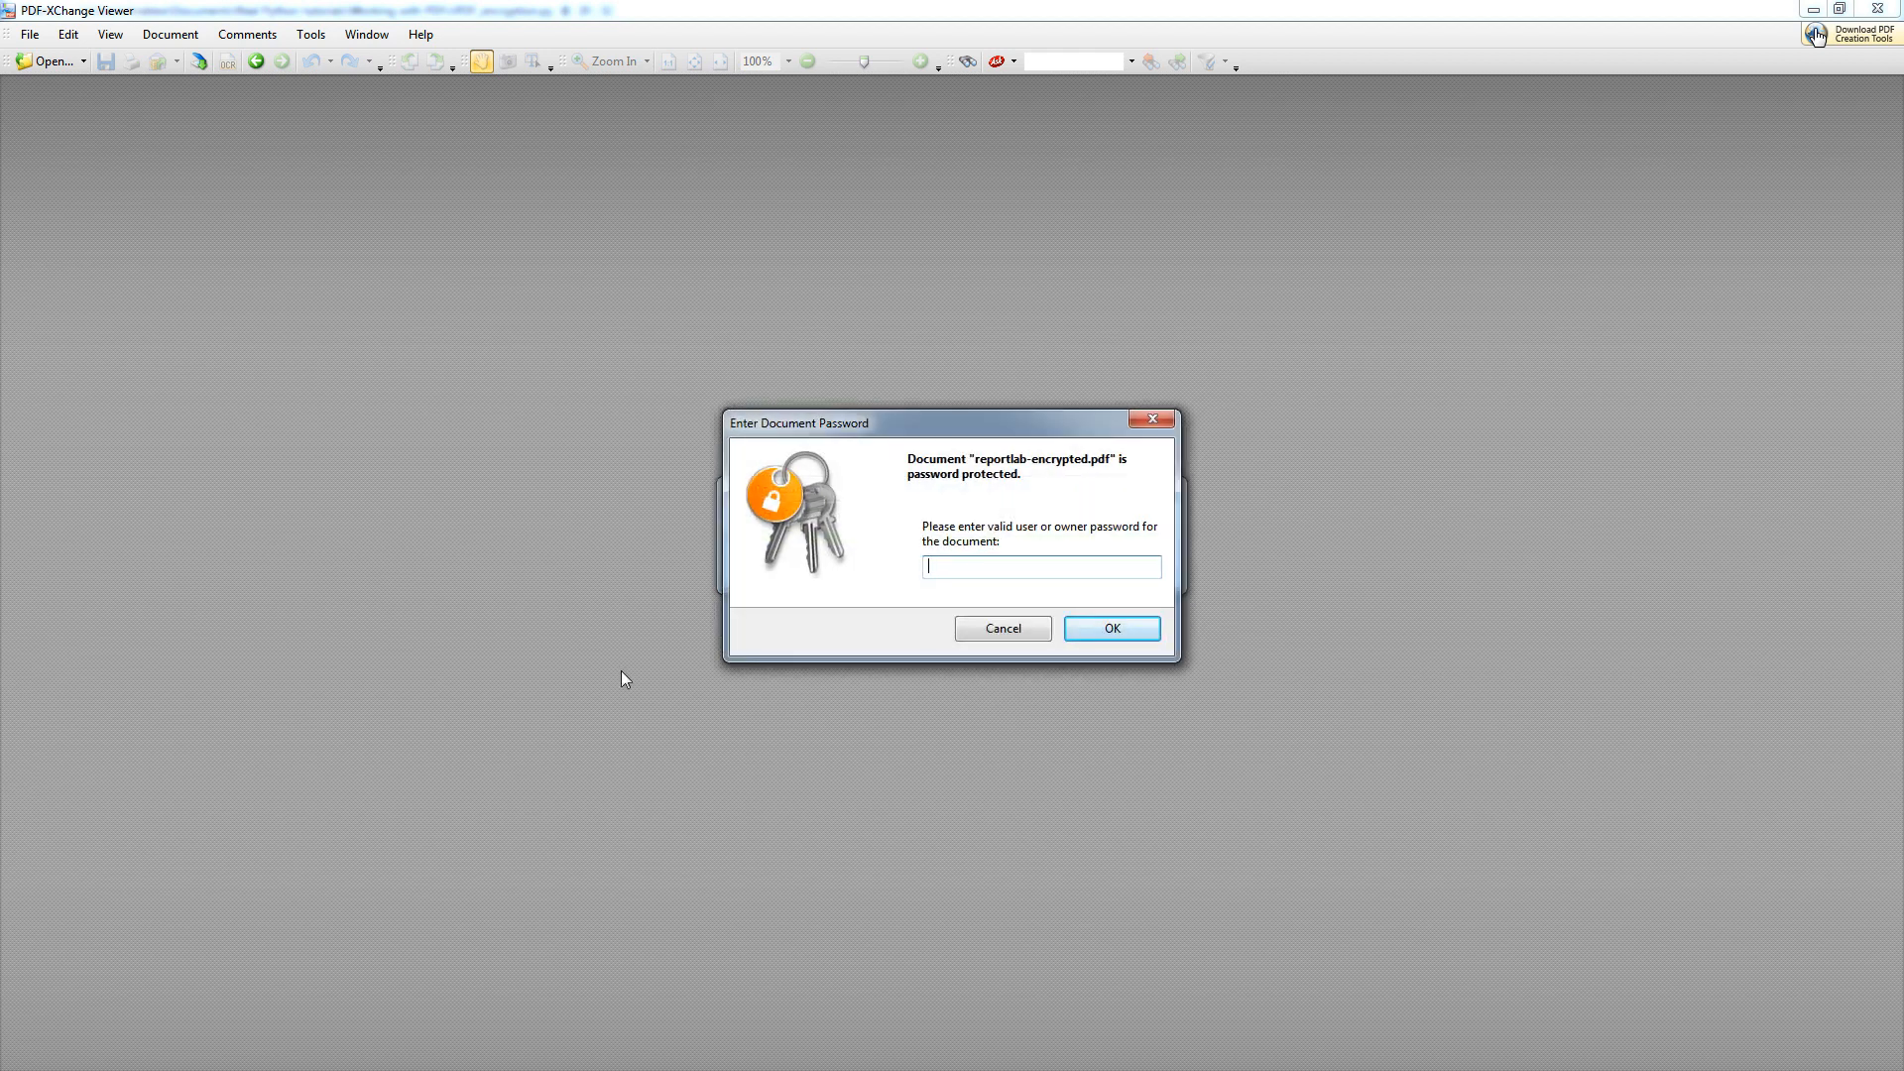
left_click(1109, 629)
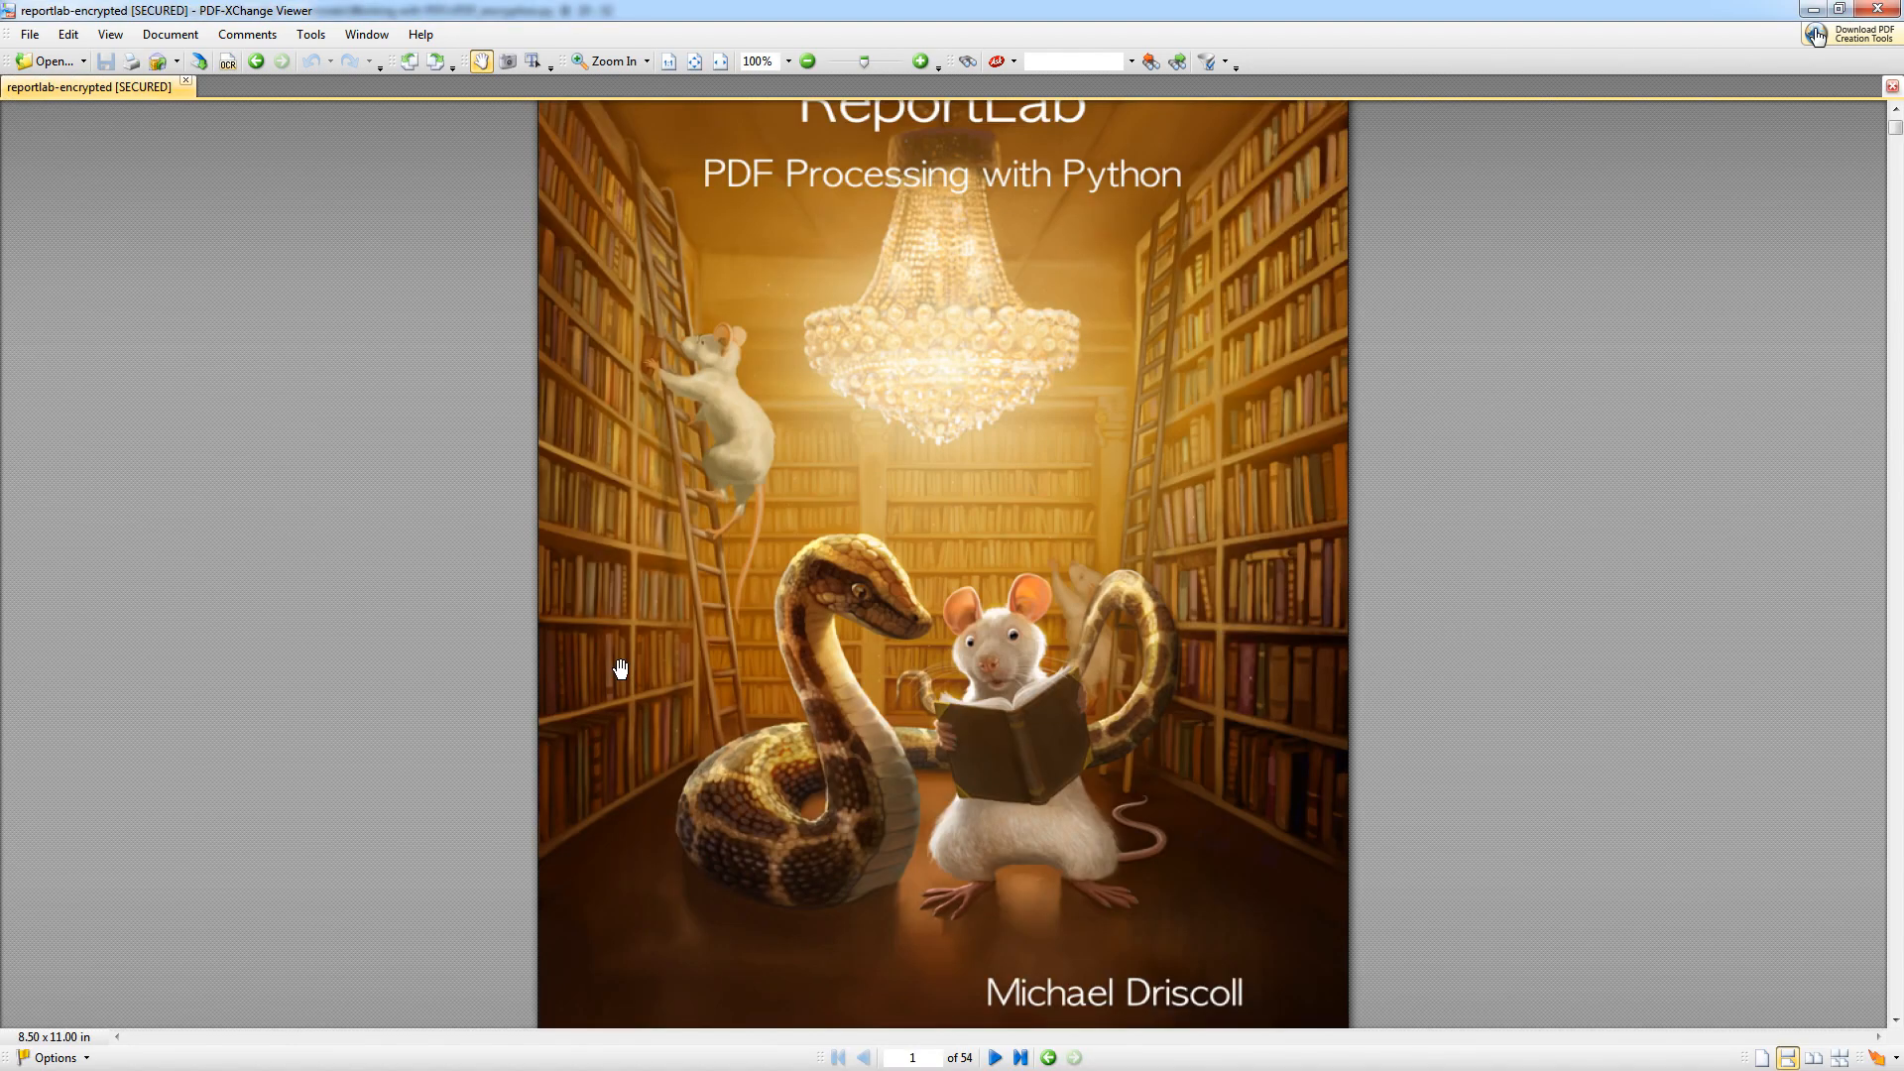